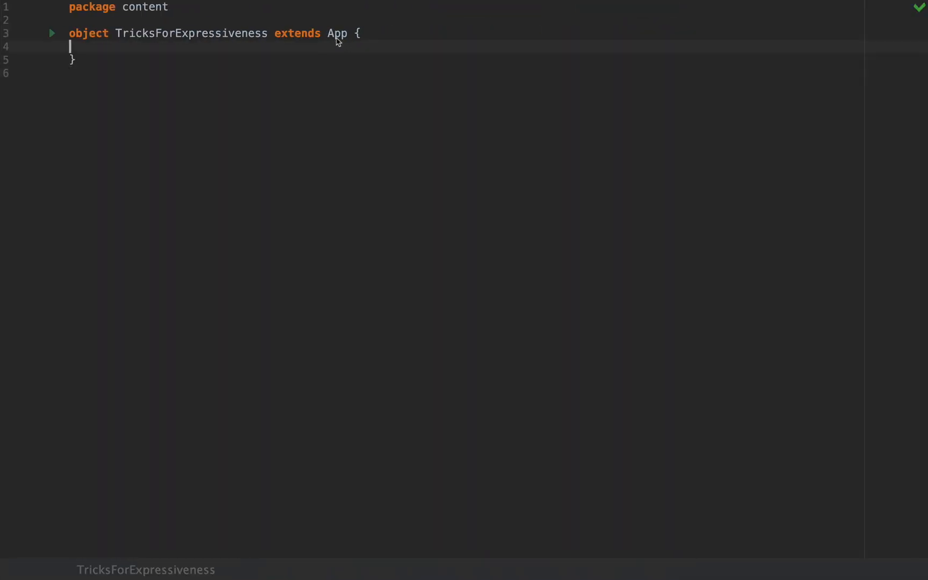
Add the comment '// trick 1 — the single abstract method pattern' with blank lines beneath it
text(//)
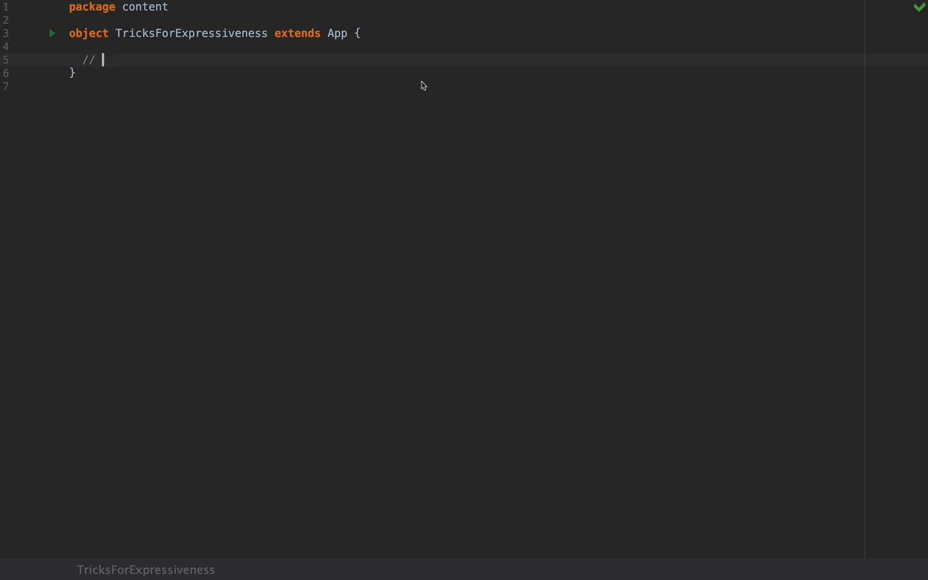
text(trick 1)
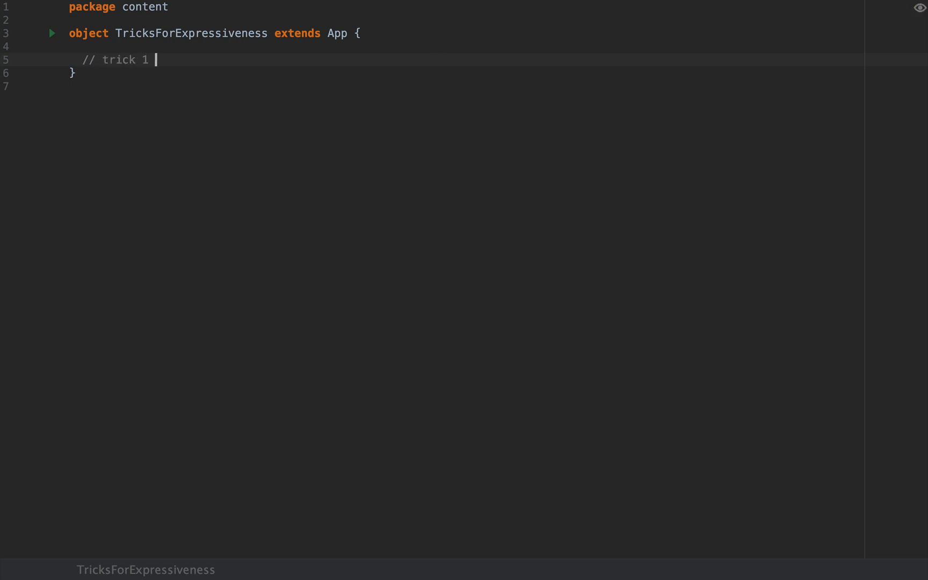
text(— the single)
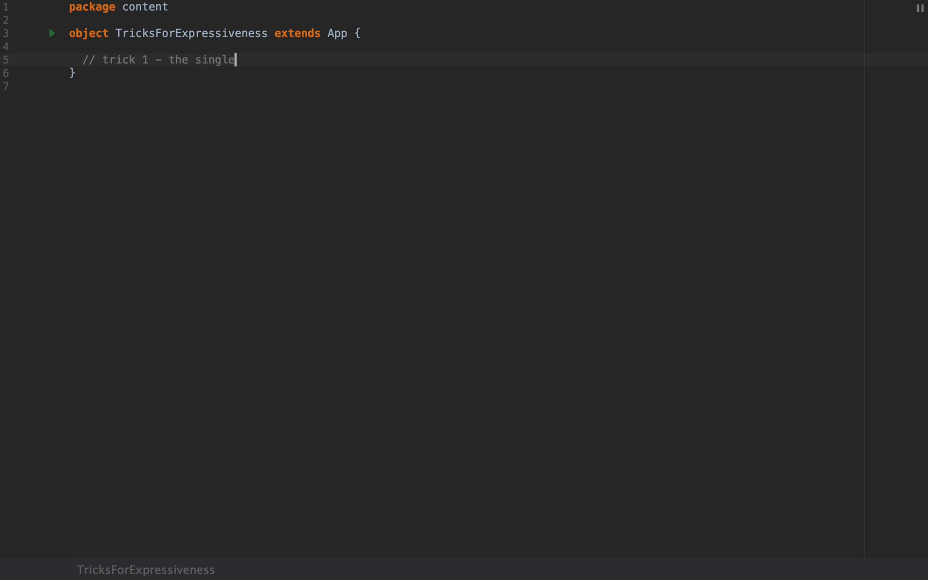
text(abstract method)
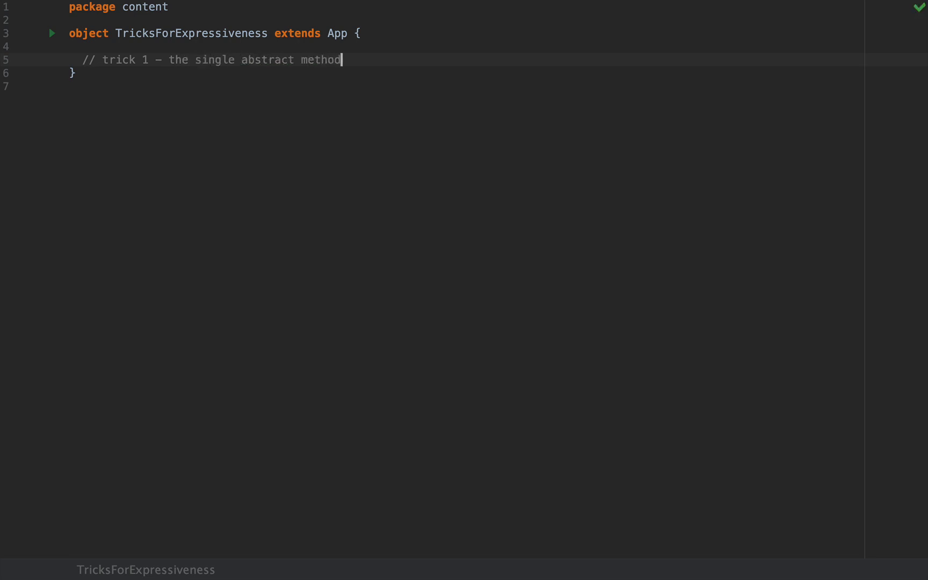
text(pattern)
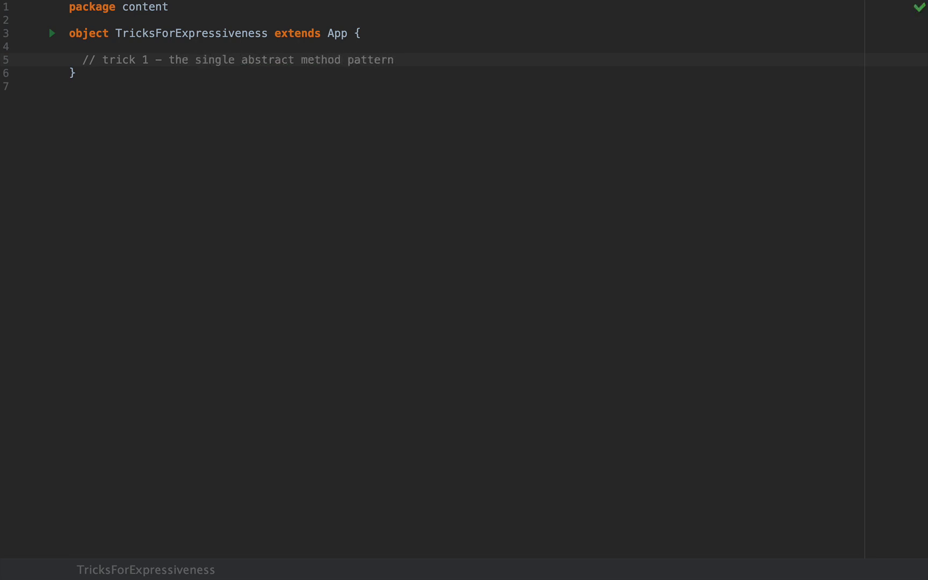
key(enter)
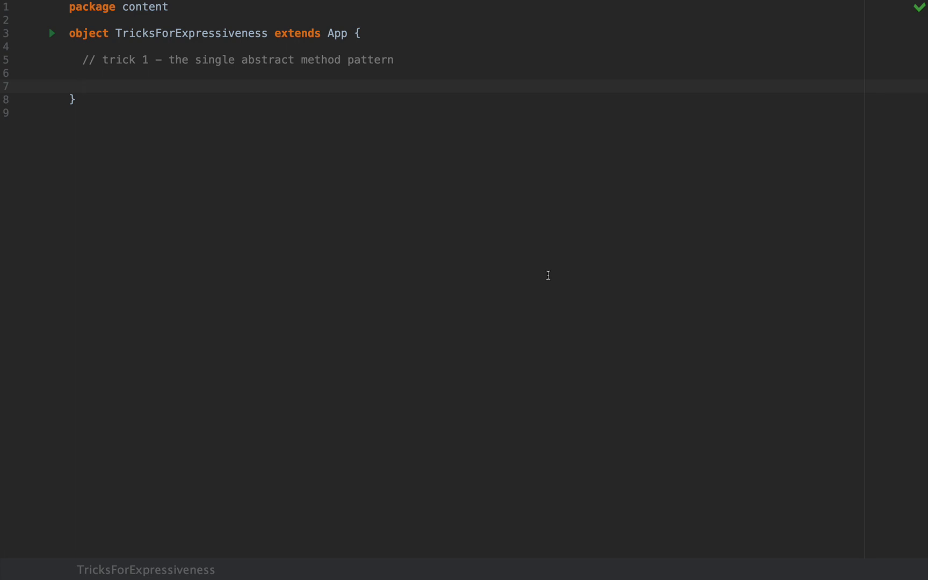
Define trait Action with abstract method act(x: Int): Int
text(trait)
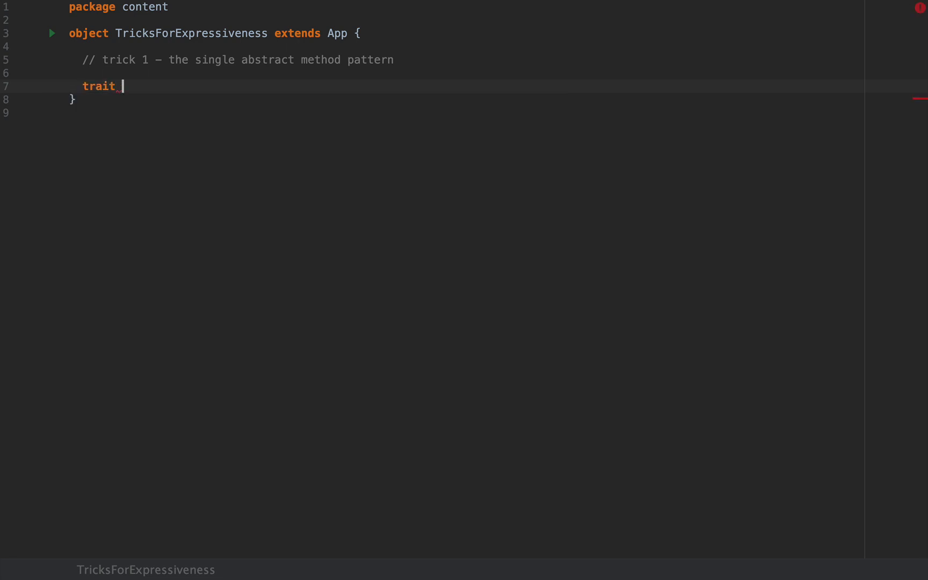
text(Action {)
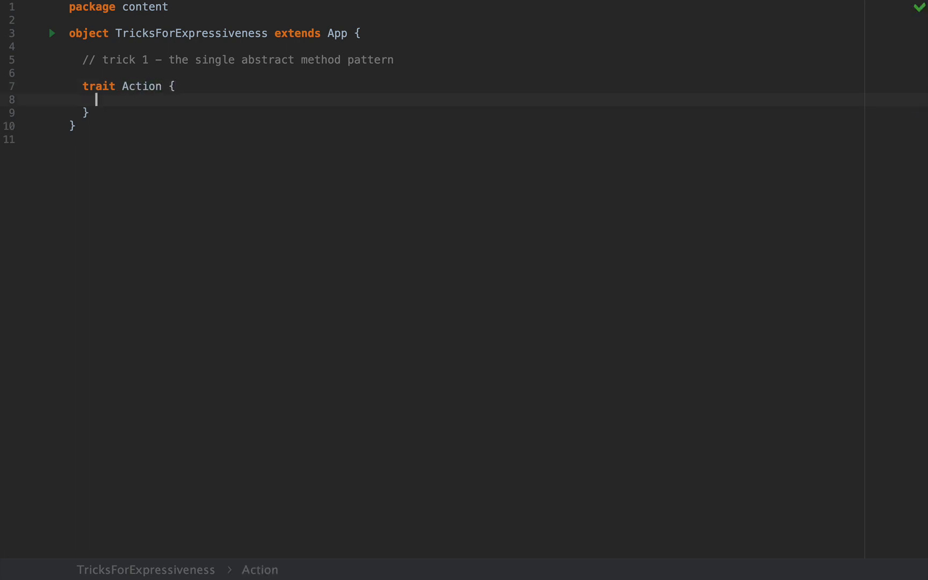
text(def ac)
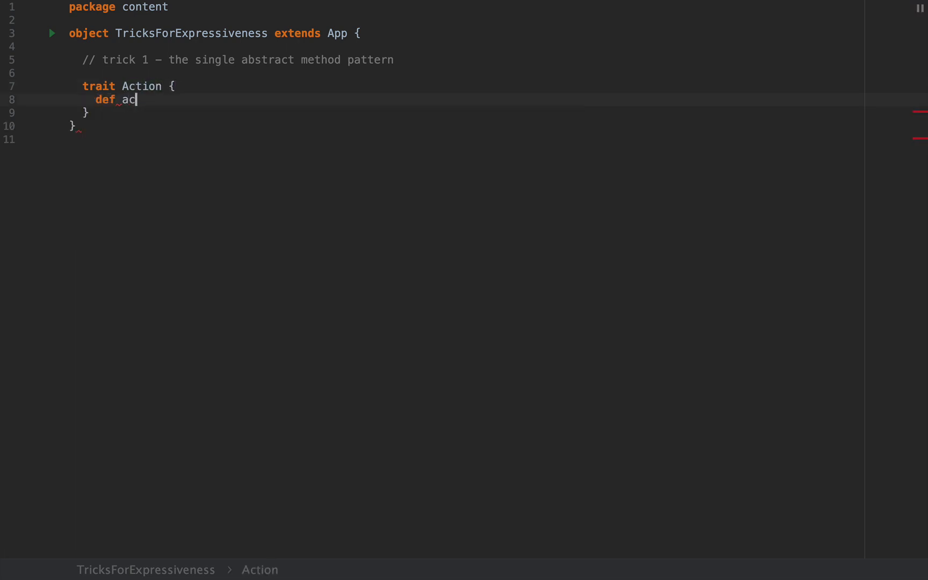
text(t(x:)
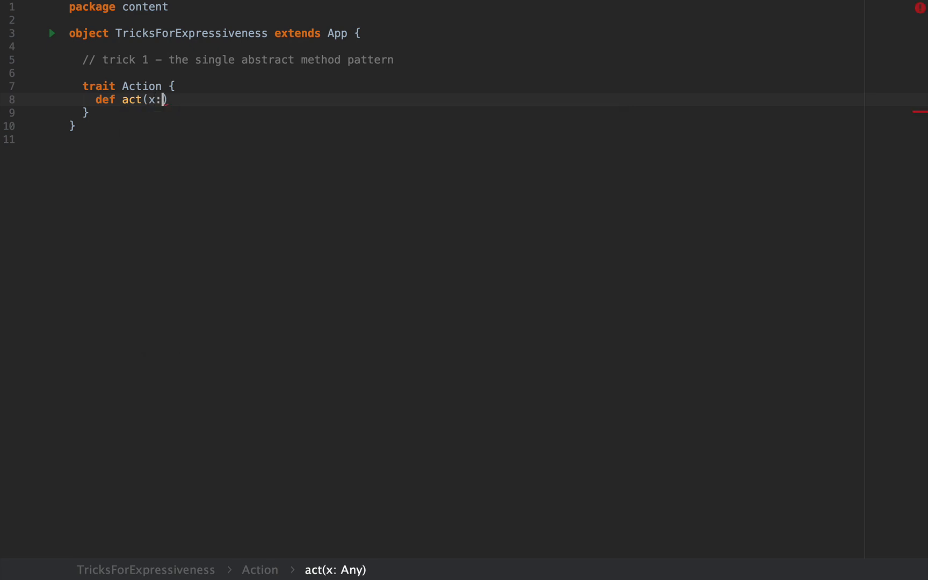
text(Int)
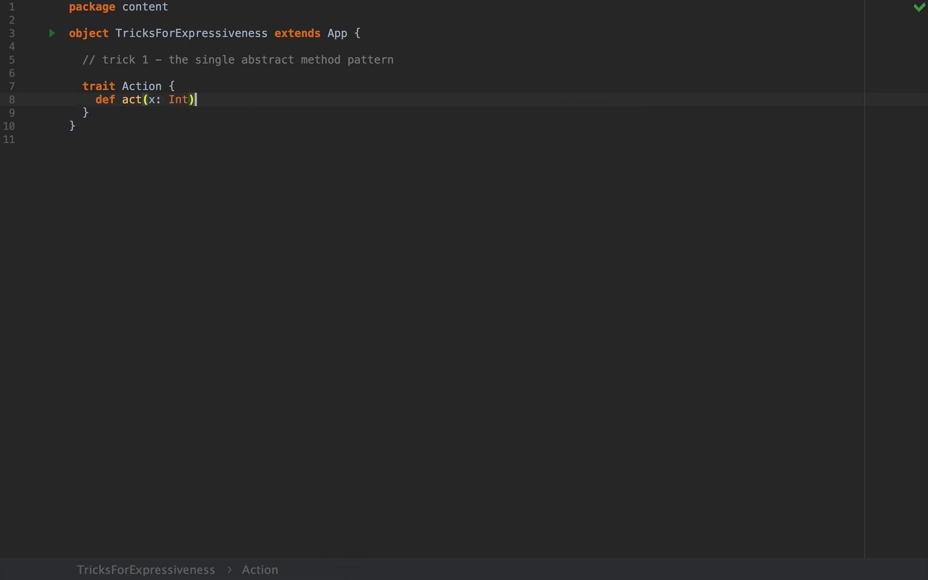
text(: Int)
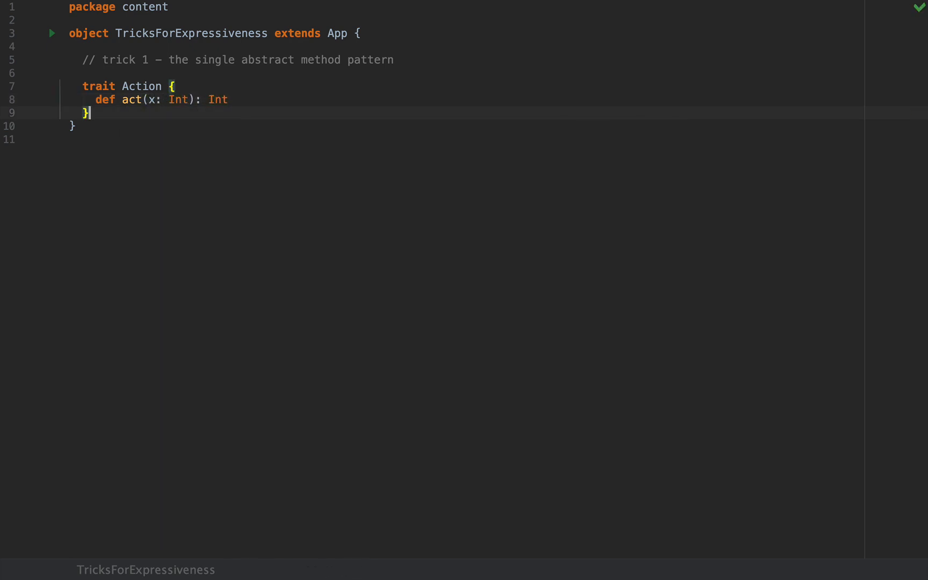
key(enter)
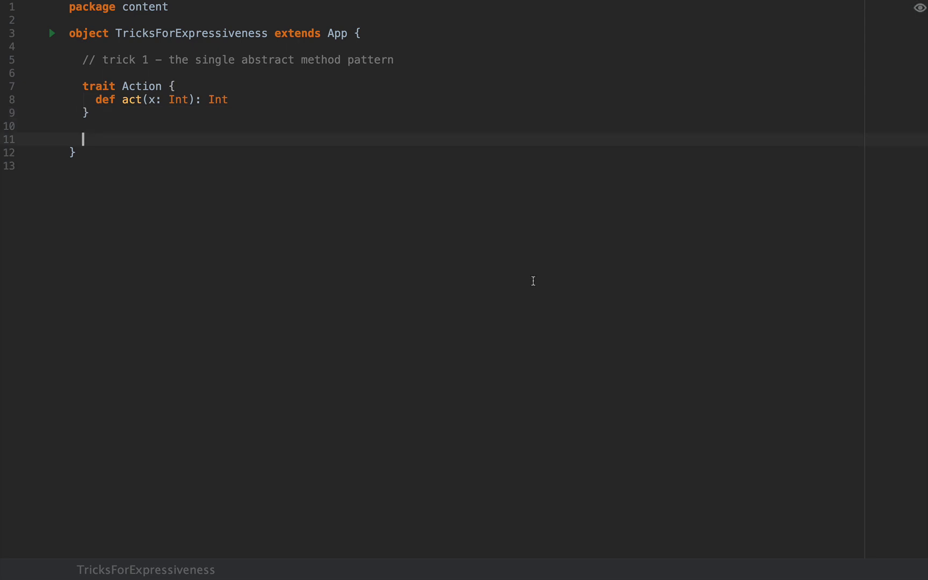
Declare val myAction: Action assigned the lambda (x: Int) => x + 1
double_click(141, 86)
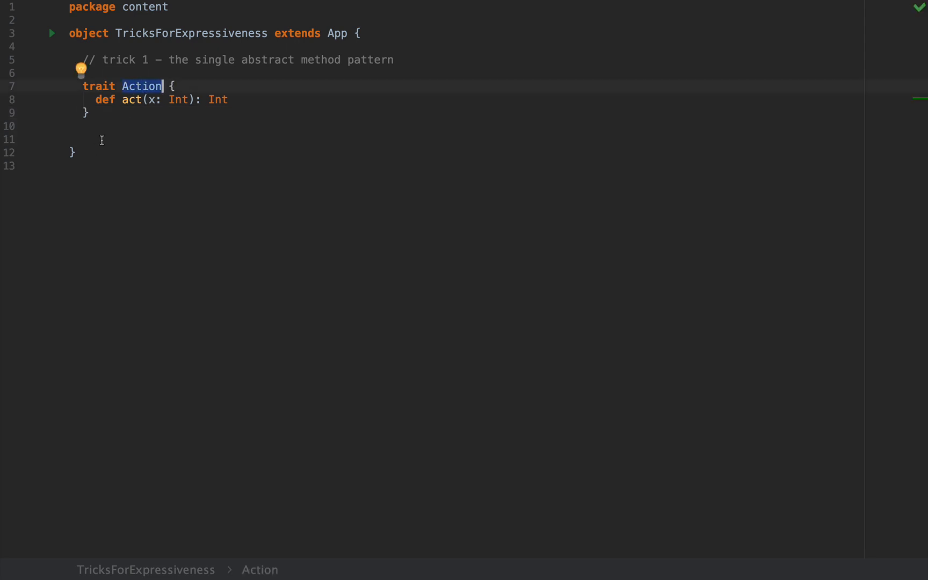
text(val my)
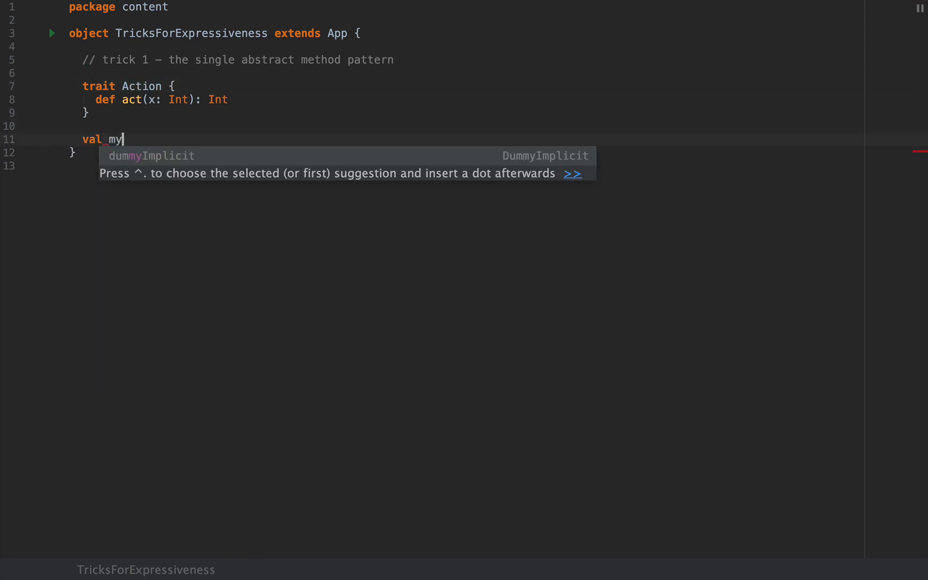
text(Action: Action =)
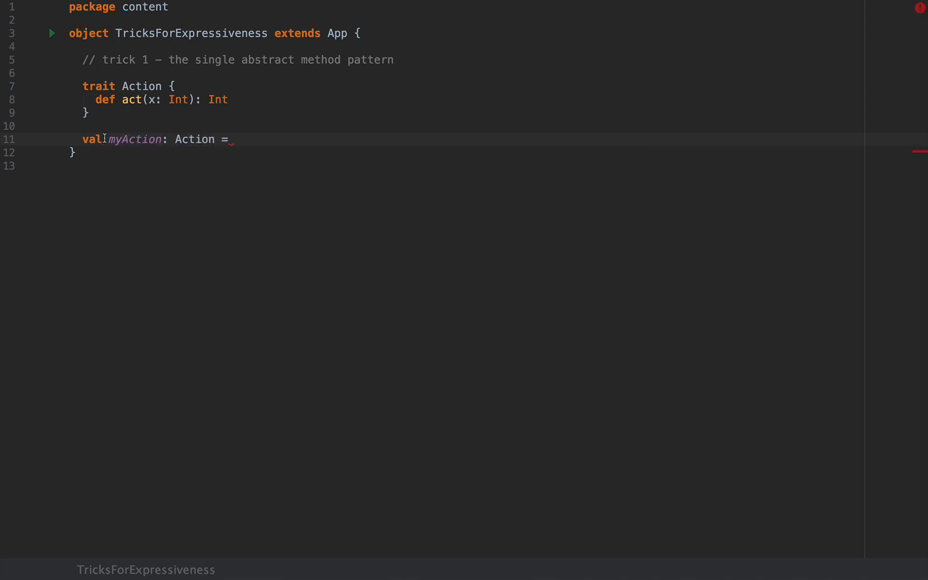
text((x: Int) => x + 1)
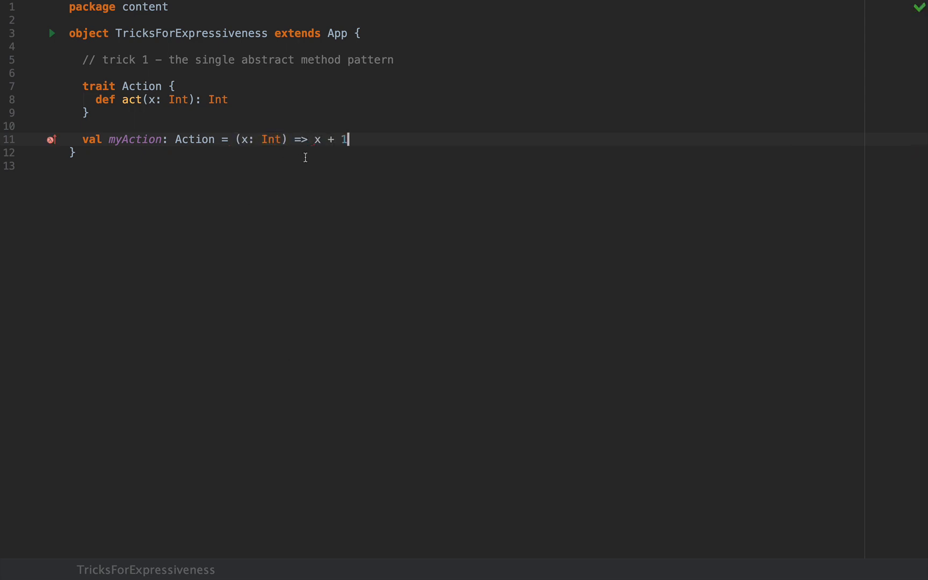
mouse_move(328, 107)
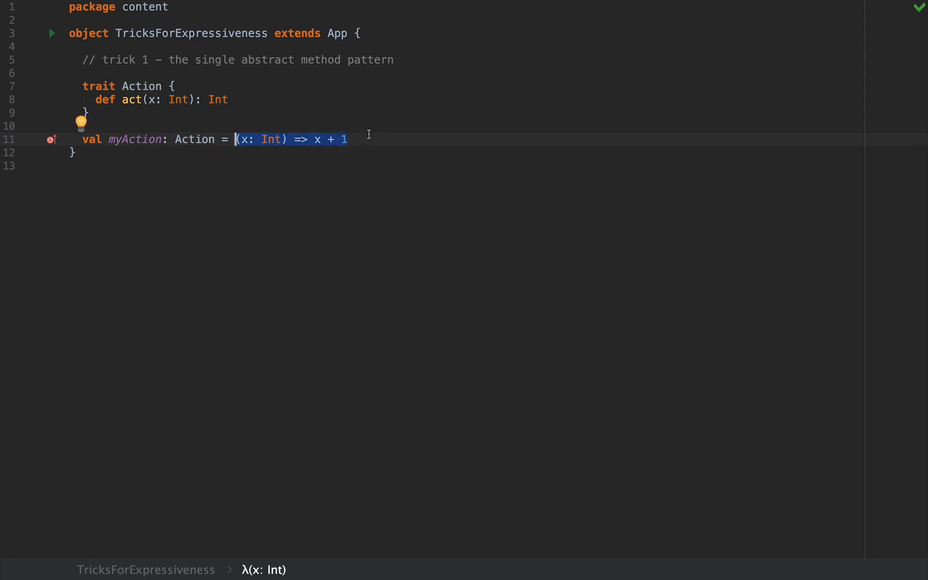
Write a block comment showing val myAction = new Action { def act(x: Int) = x + 1 }
text(/)
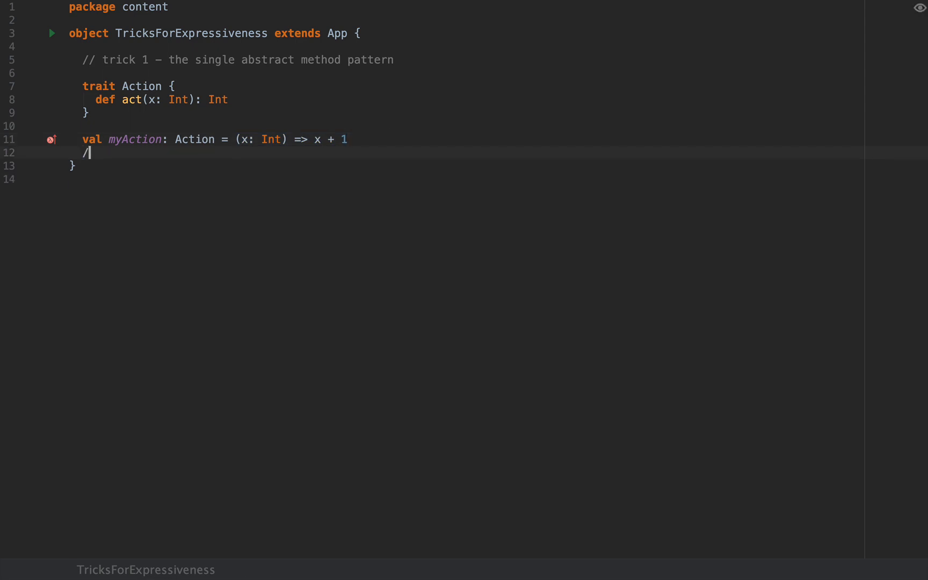
text(*)
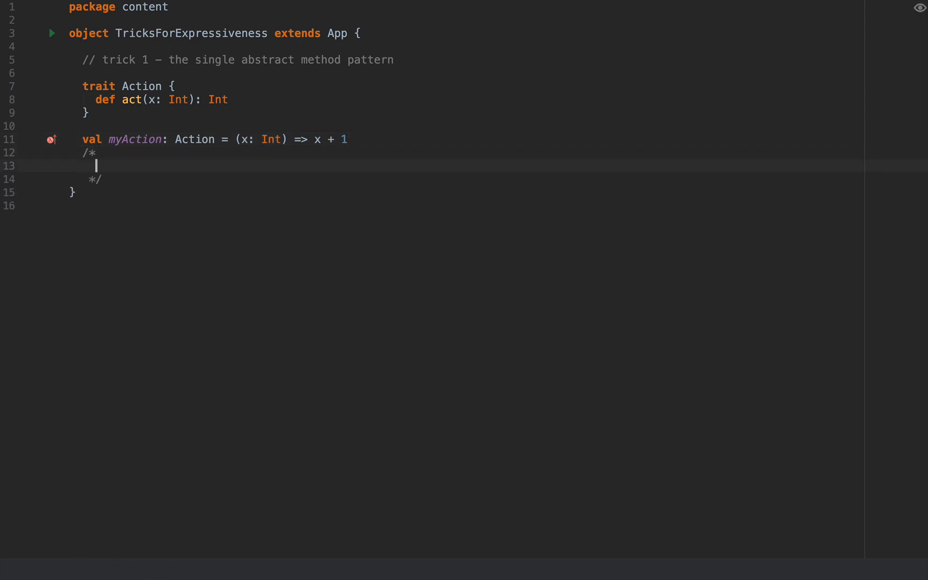
text(val myAc)
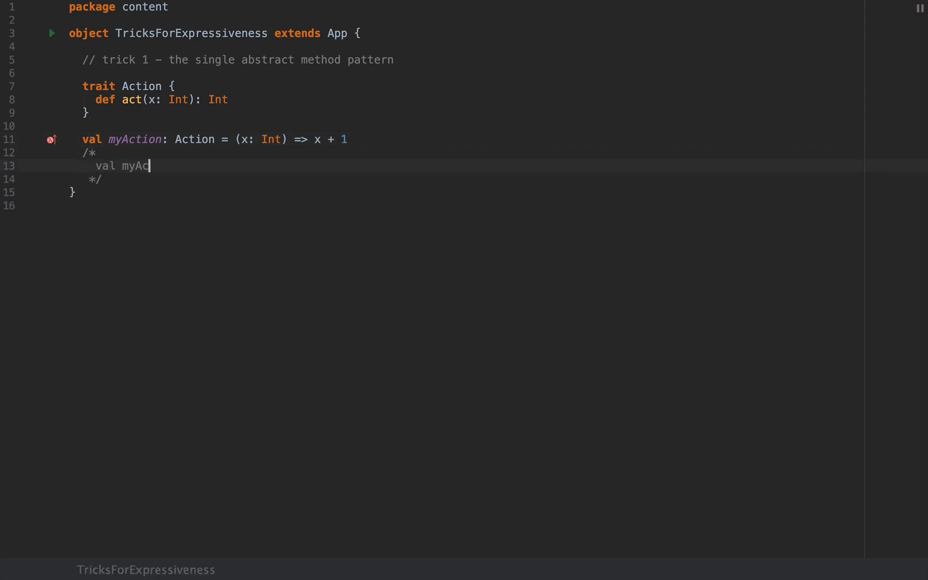
text(tion: Action = new Action {)
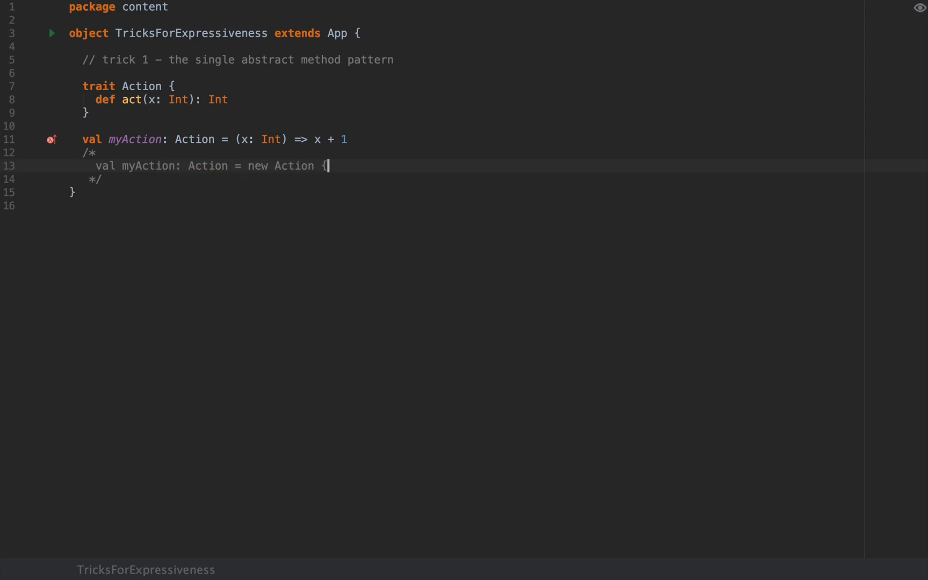
key(enter)
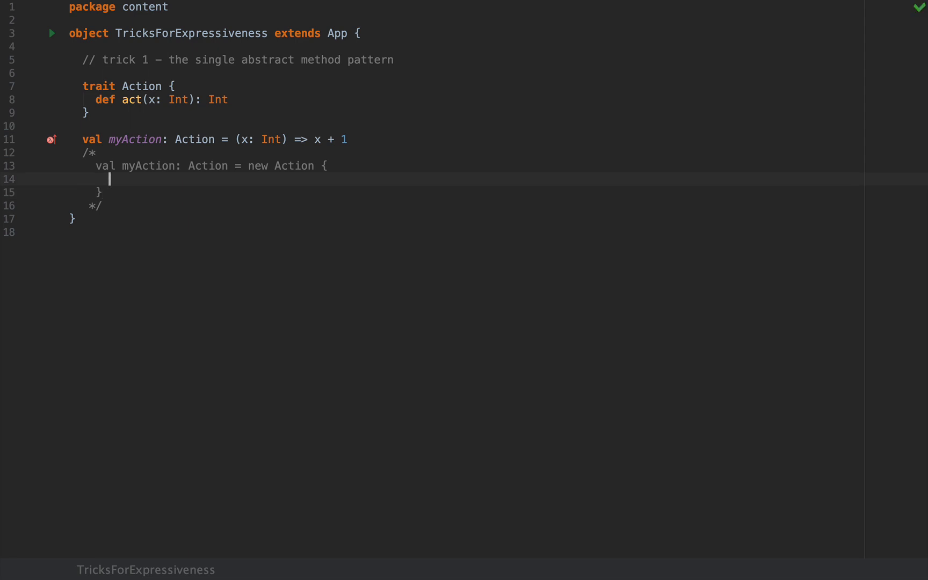
text(def act()
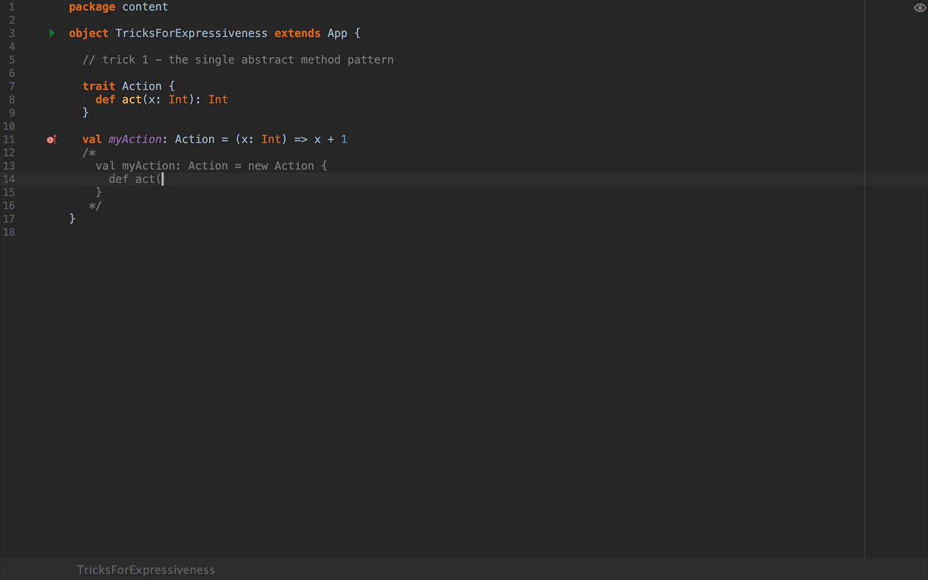
text(x: Int) = x)
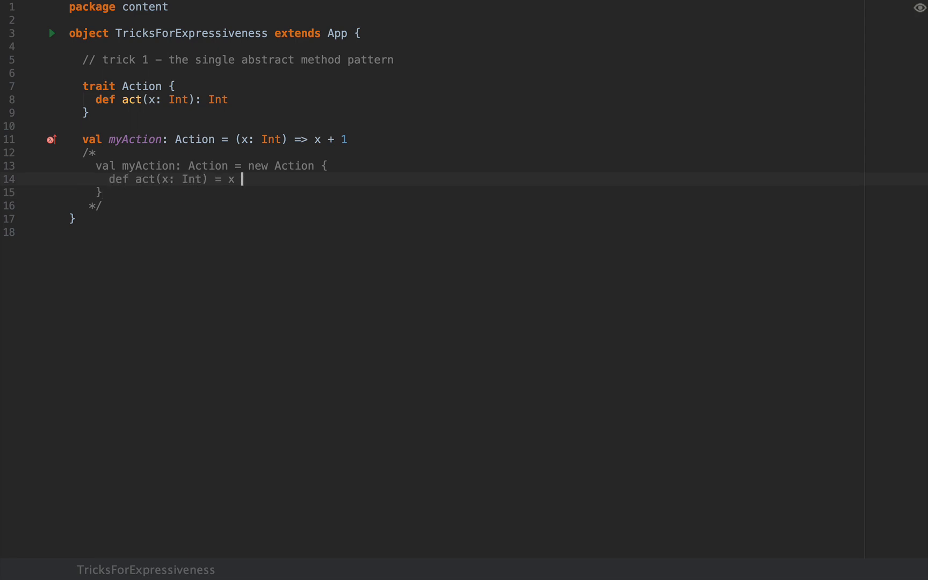
text(+ 1)
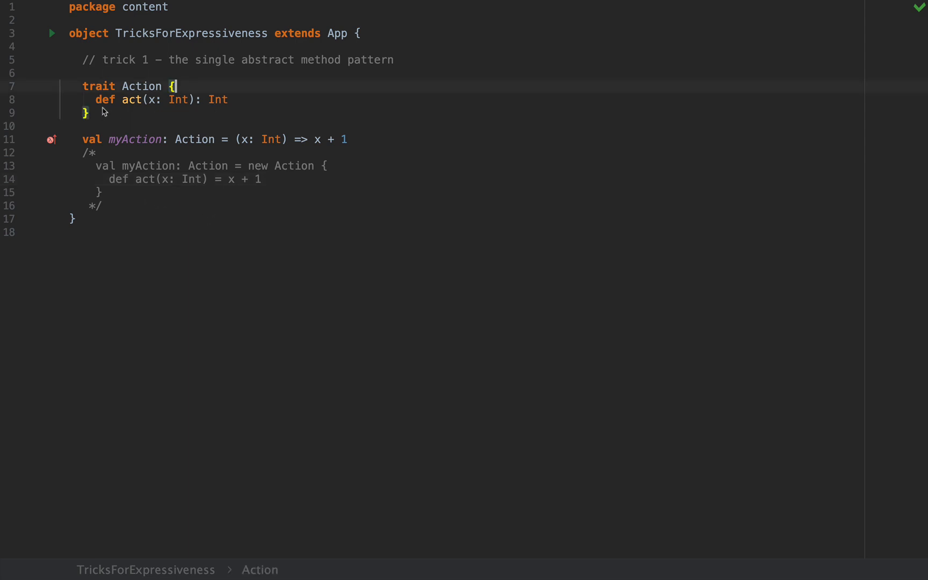
mouse_move(270, 126)
text(def)
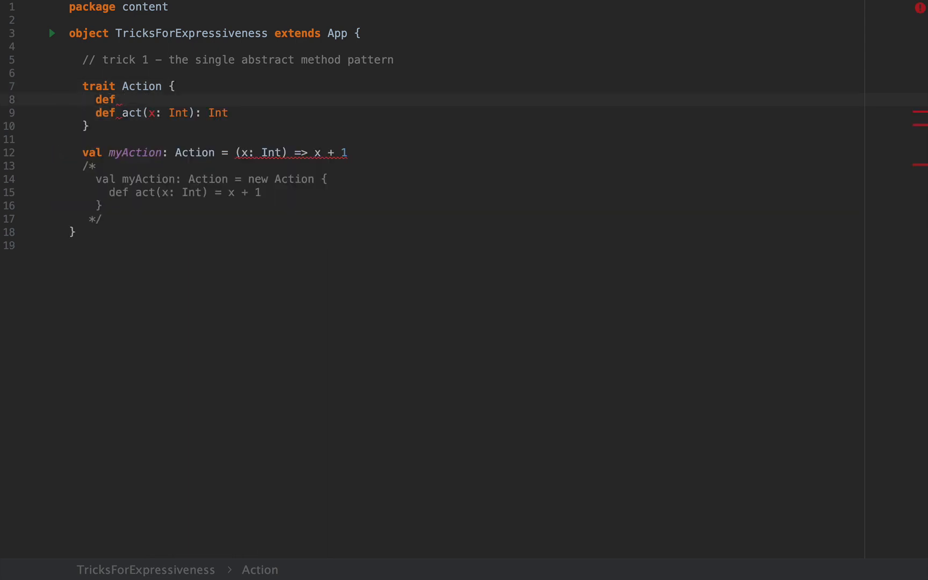
Add the concrete method anImplementedMethod() = 43 to the Action trait
text(anImp)
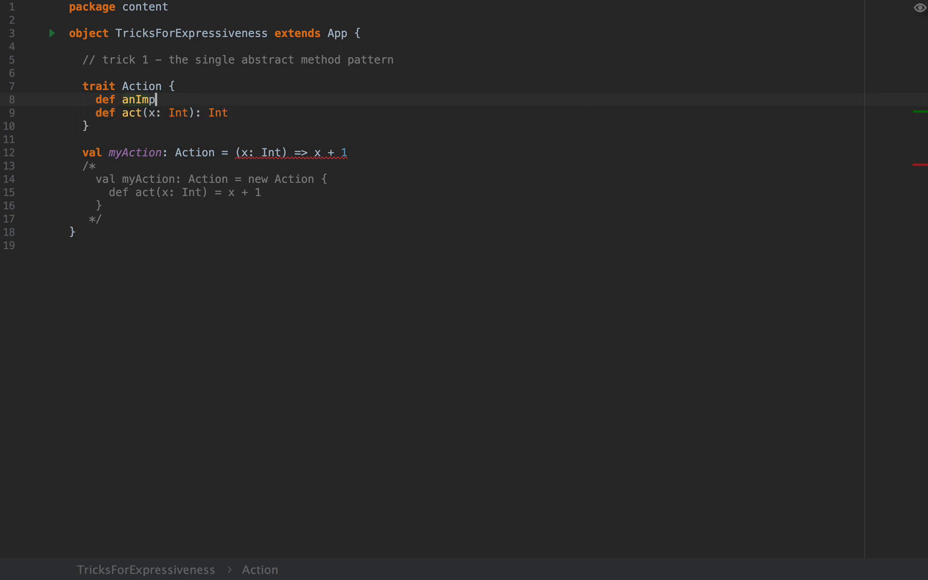
text(lementedMetho()
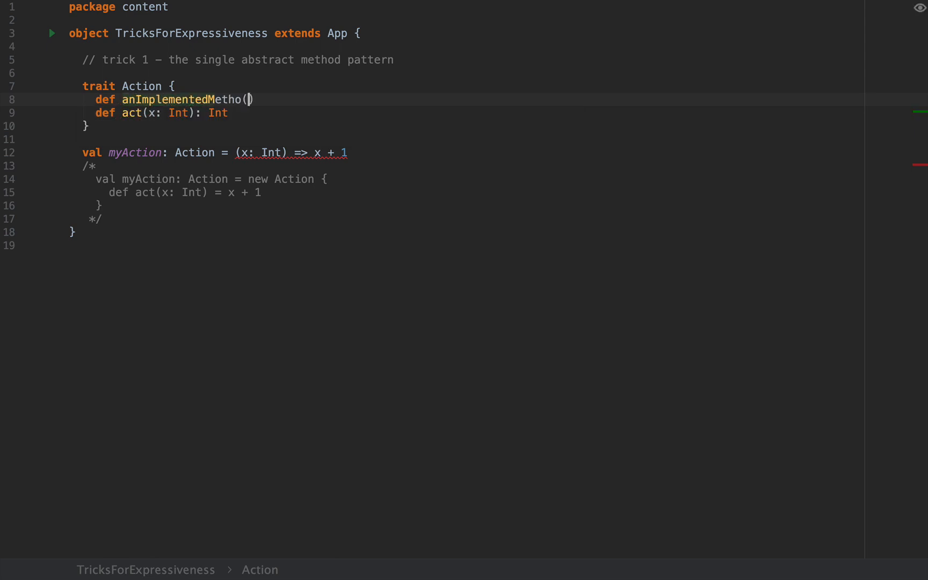
text(d() =)
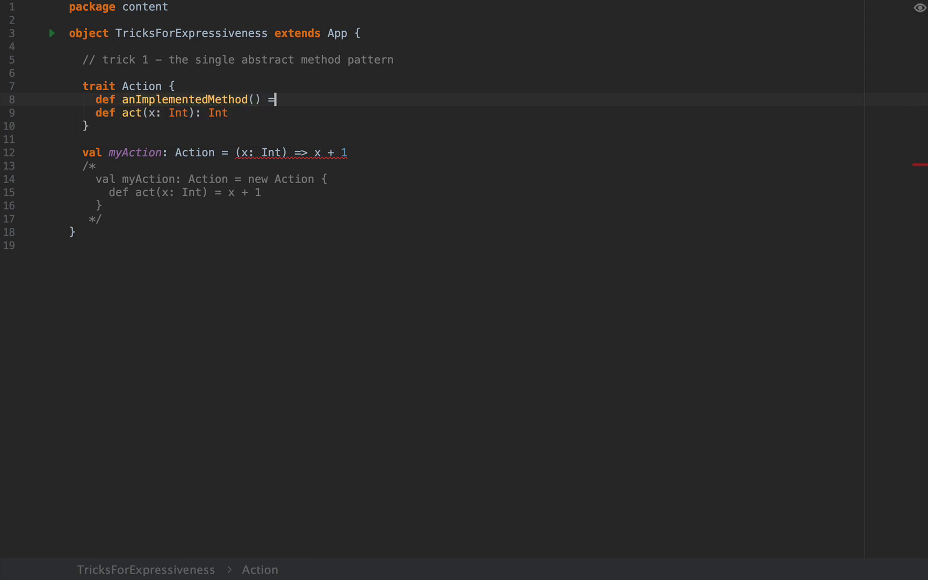
text(43)
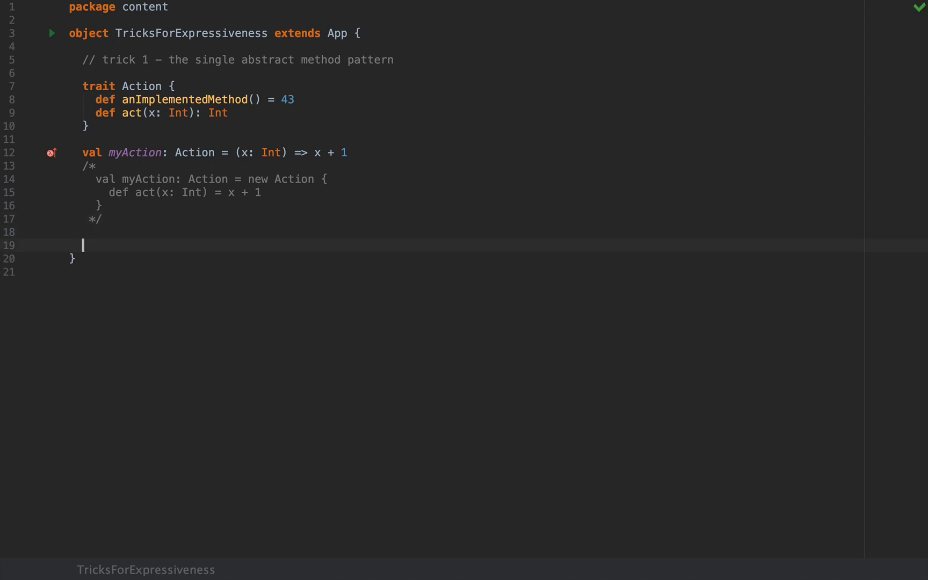
mouse_move(224, 139)
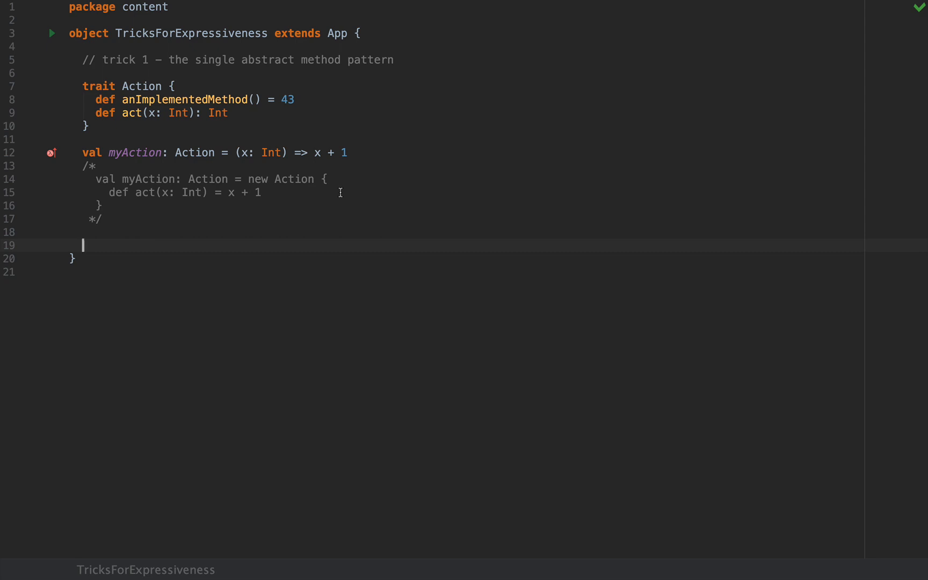
mouse_move(339, 189)
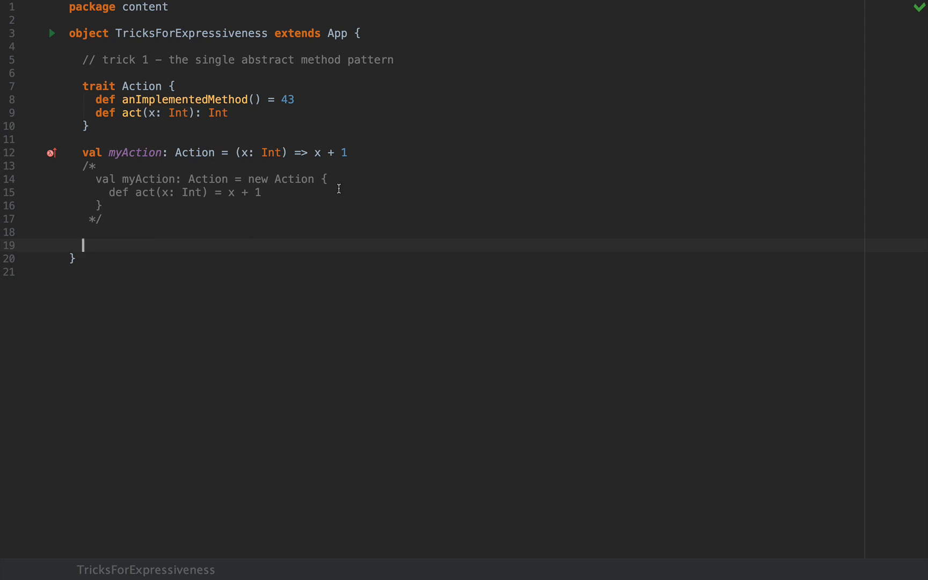
mouse_move(326, 192)
text(new Thread)
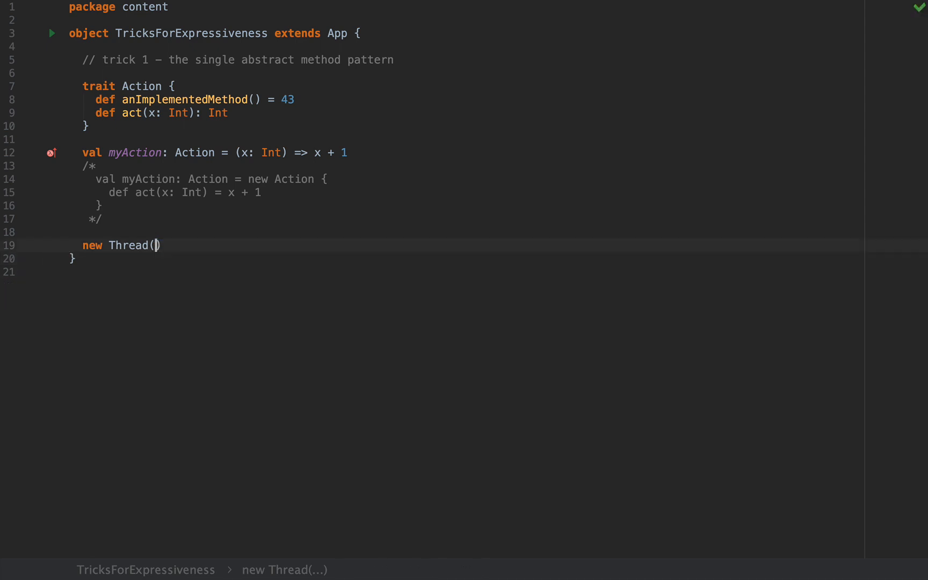
Pass Thread the lambda () => println("I'm running easy"), call .start(), and begin a comment below
text(() => ))
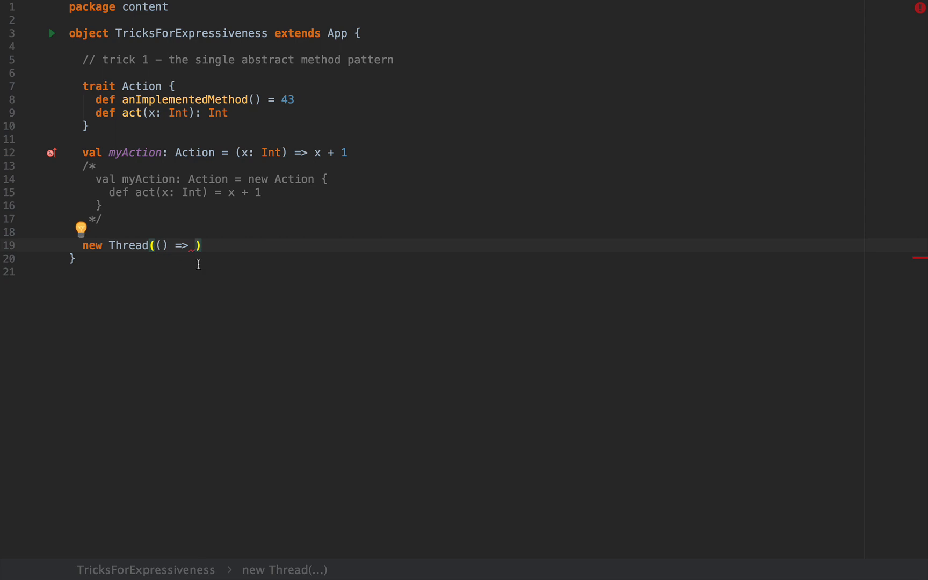
text(println("I"))
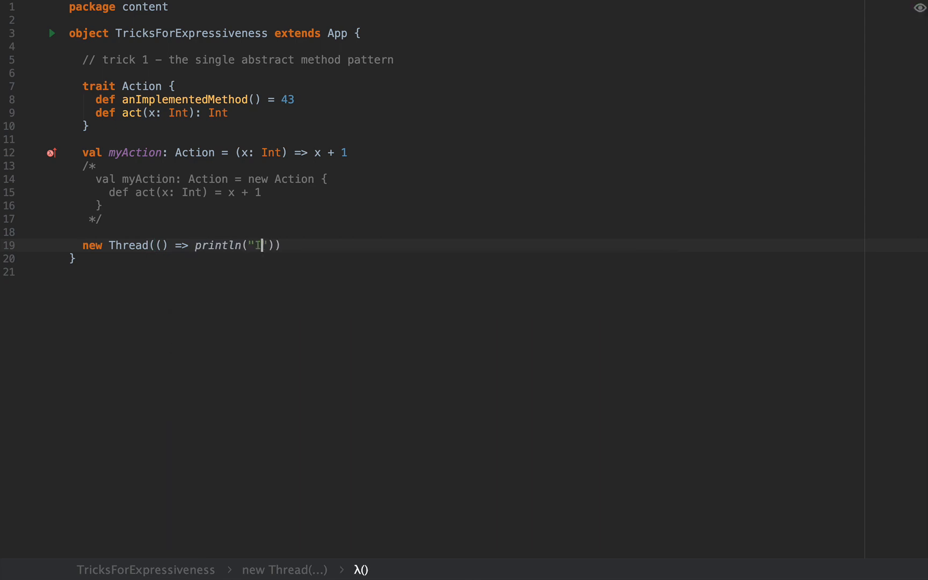
text('m running)
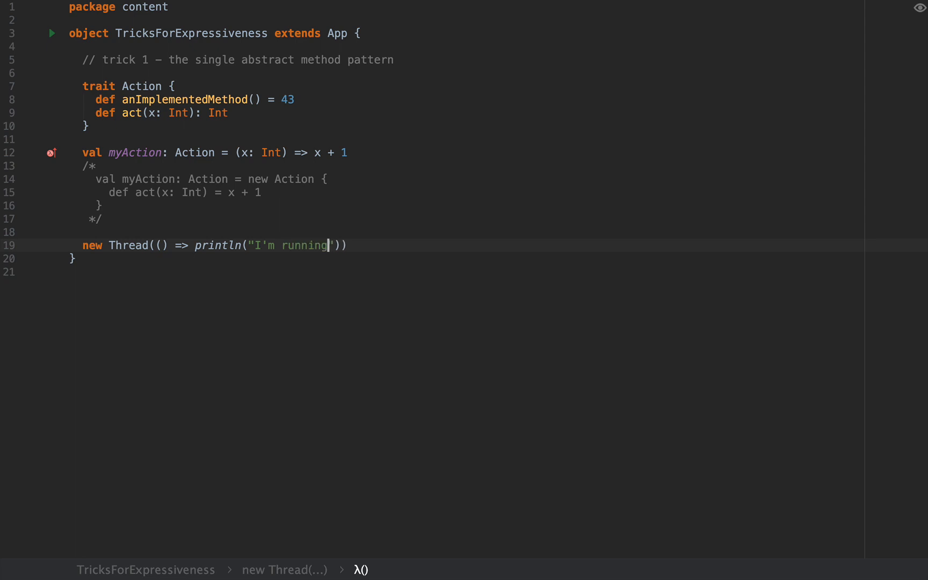
text(easy")).start())
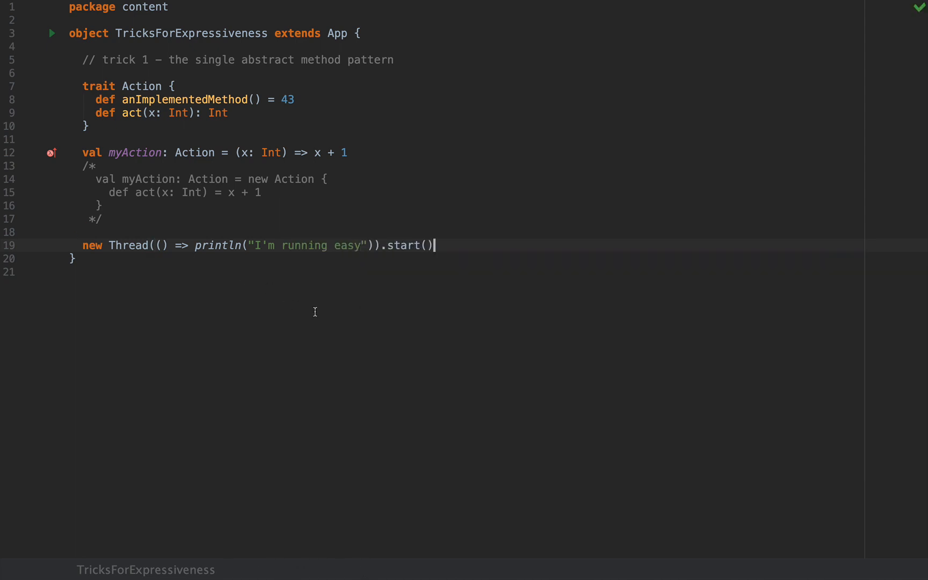
click(288, 246)
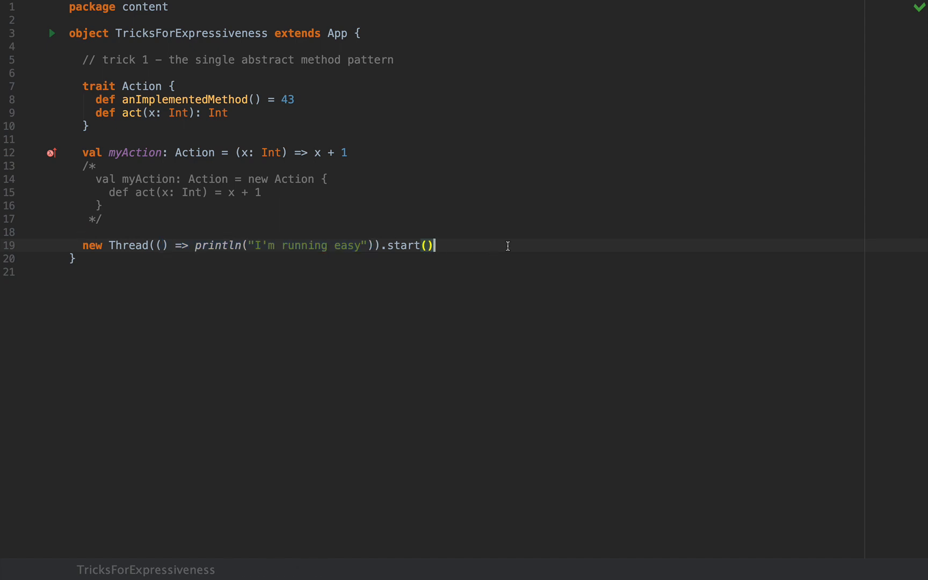
text(//)
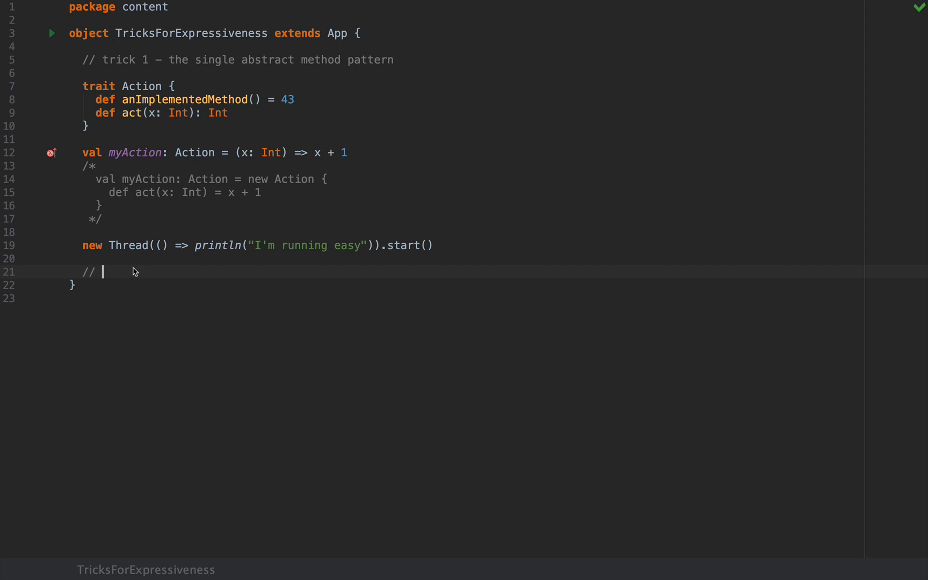
mouse_move(184, 277)
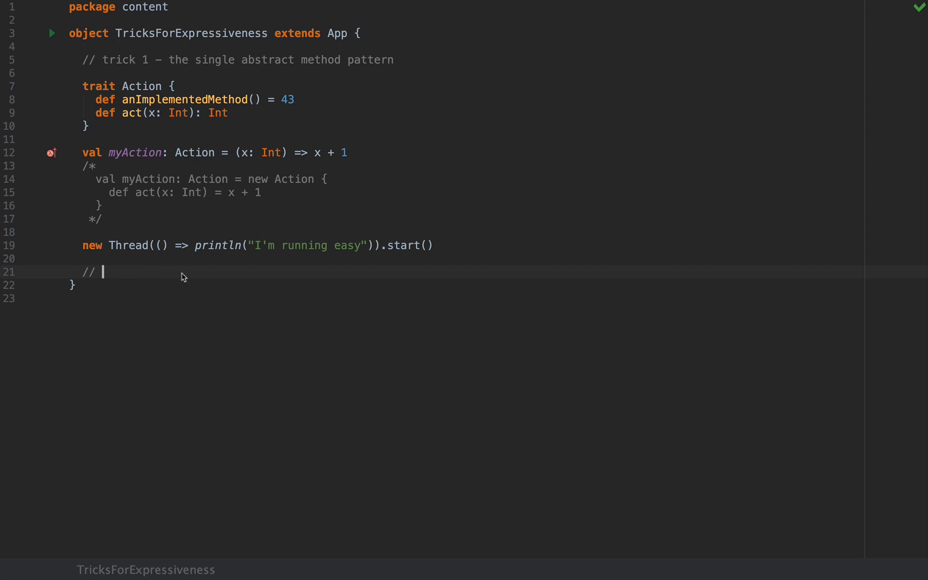
Complete the comment as '// trick 2 – right-associative methods'
text(trick 2)
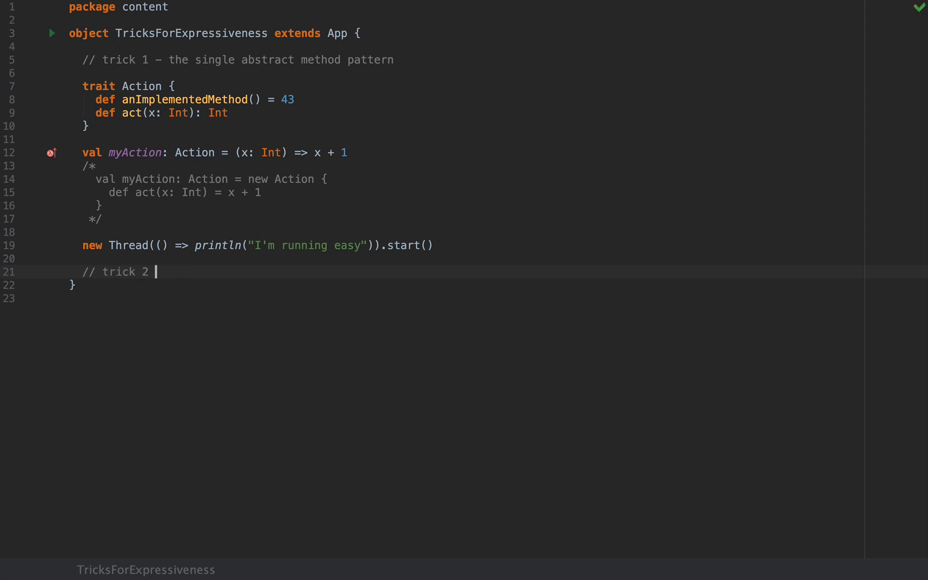
text(– right-a)
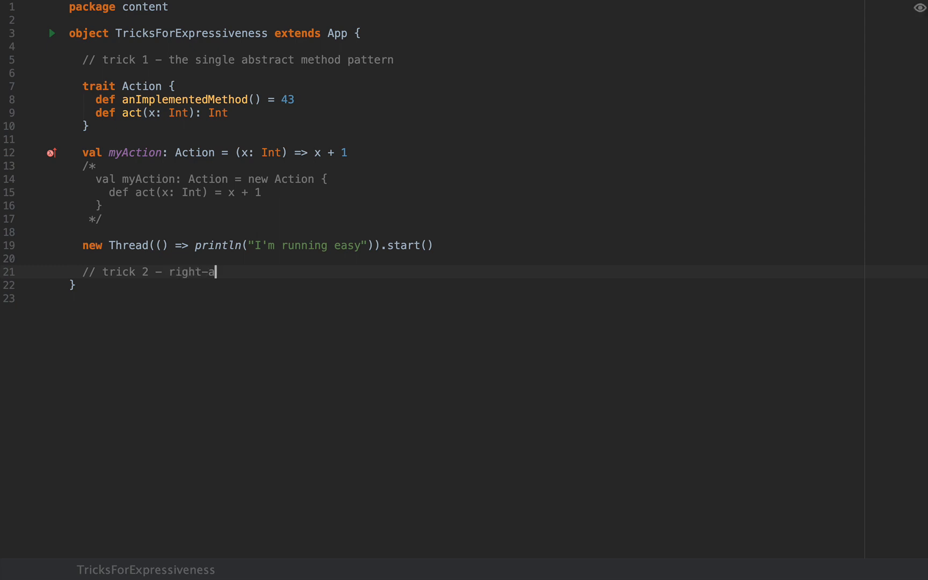
text(ssociati)
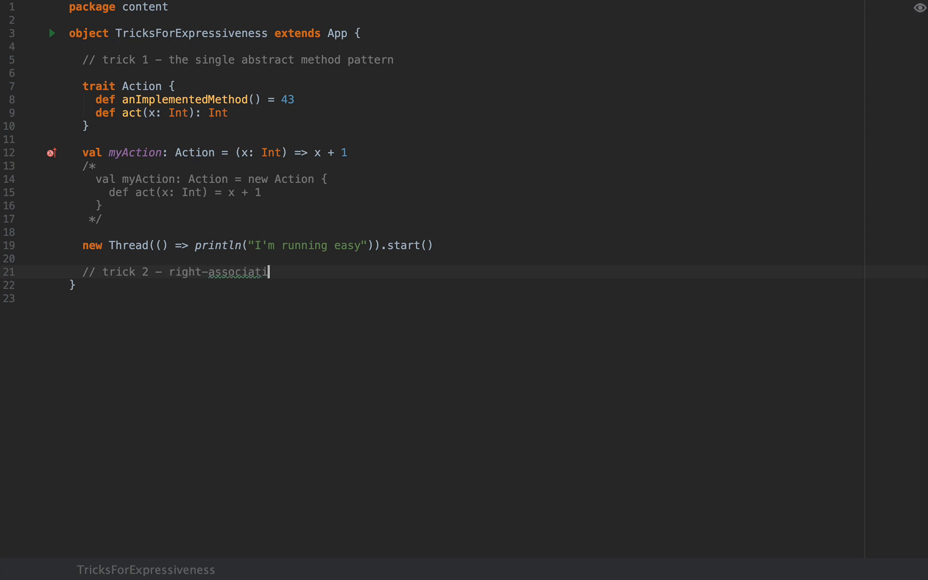
text(ve methods)
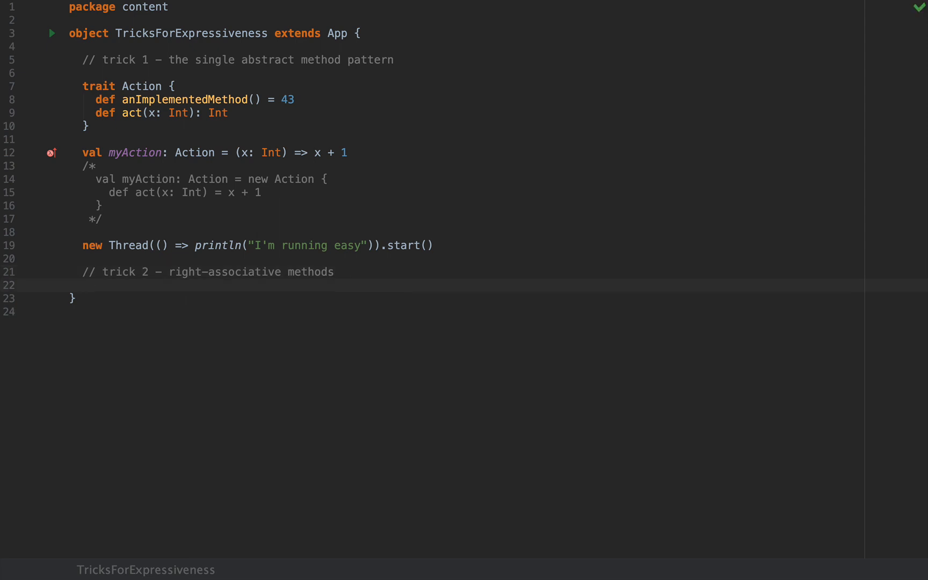
Define val prependedElement = 2 :: List(3, 4)
text(val pre)
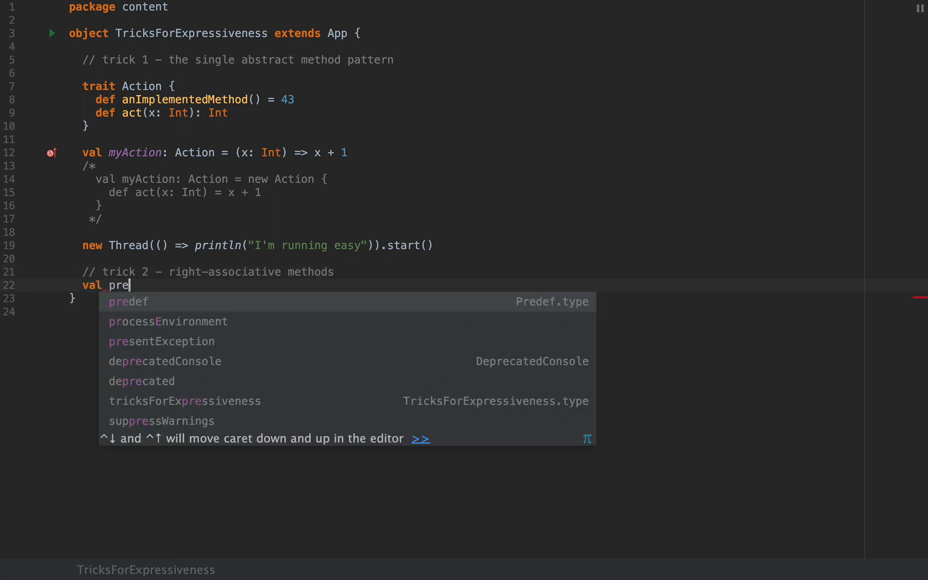
text(prependedElement)
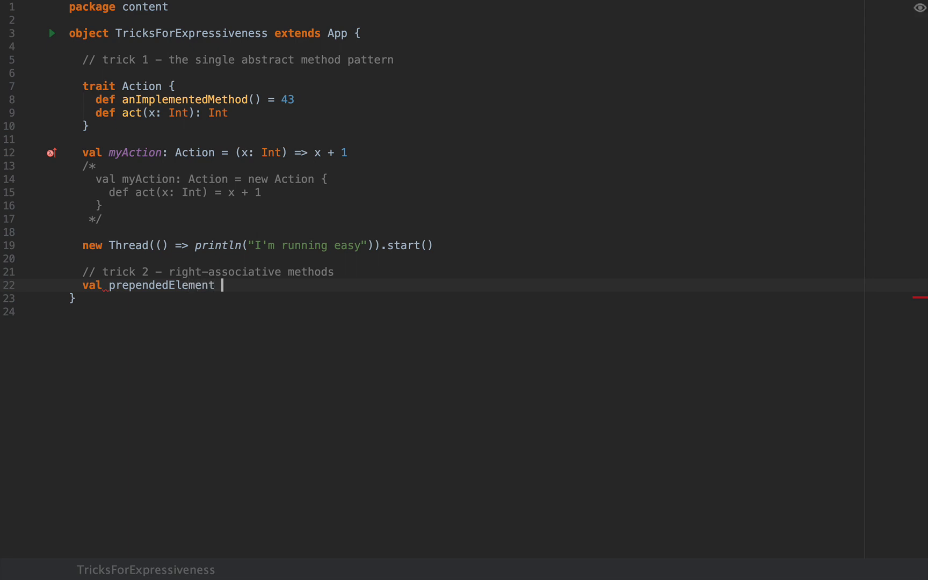
text(= 2)
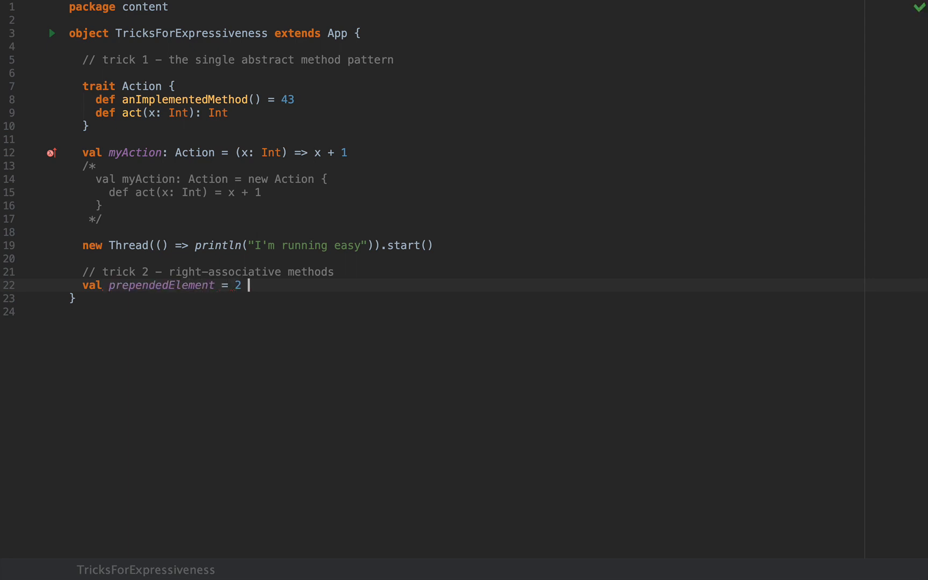
text(:: List())
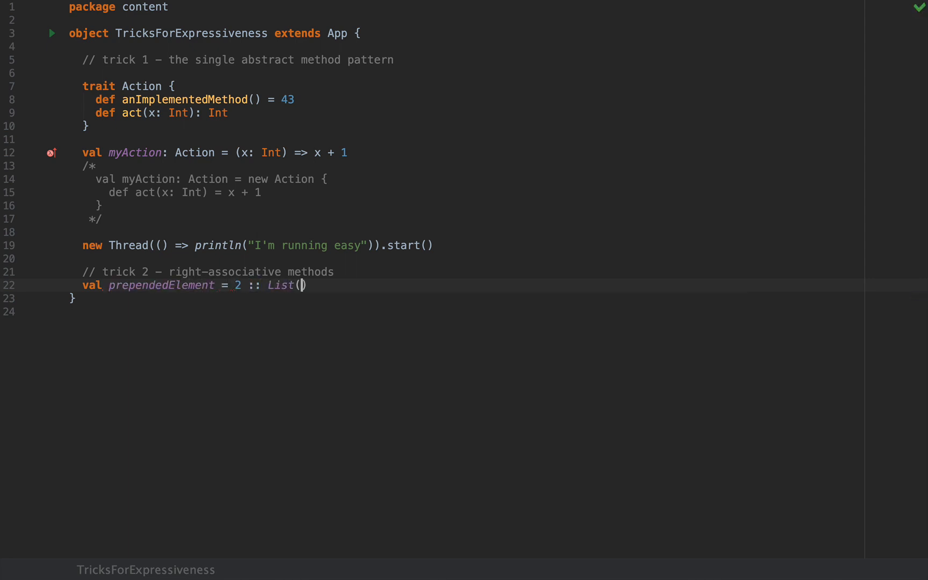
text(3,4)
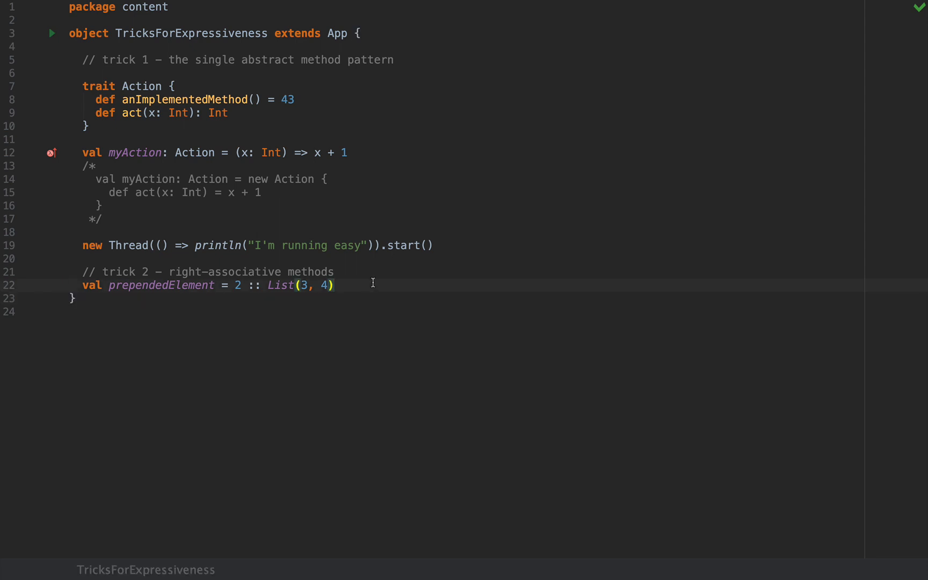
mouse_move(243, 294)
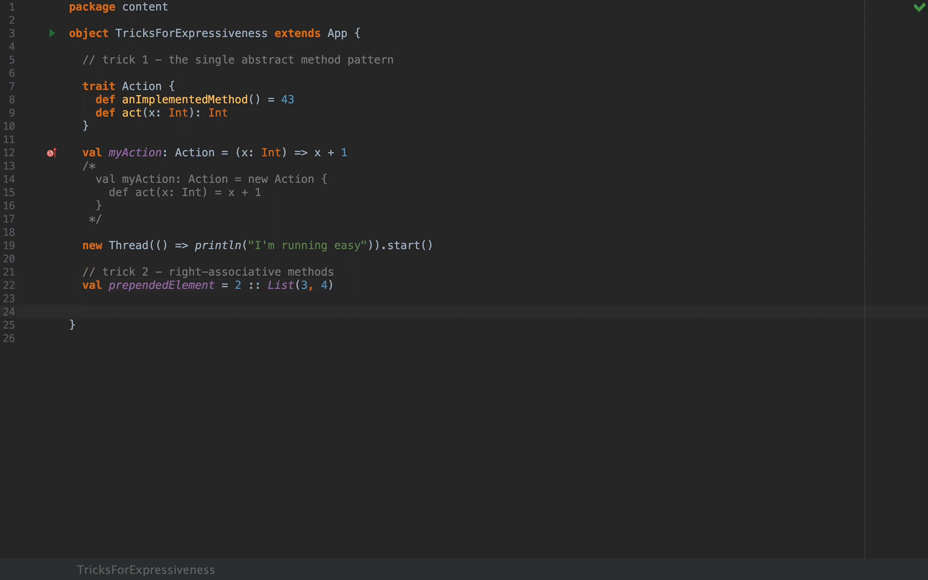
Write the chain 1 :: 2 :: 3 :: List()
text(1 :: 2 :)
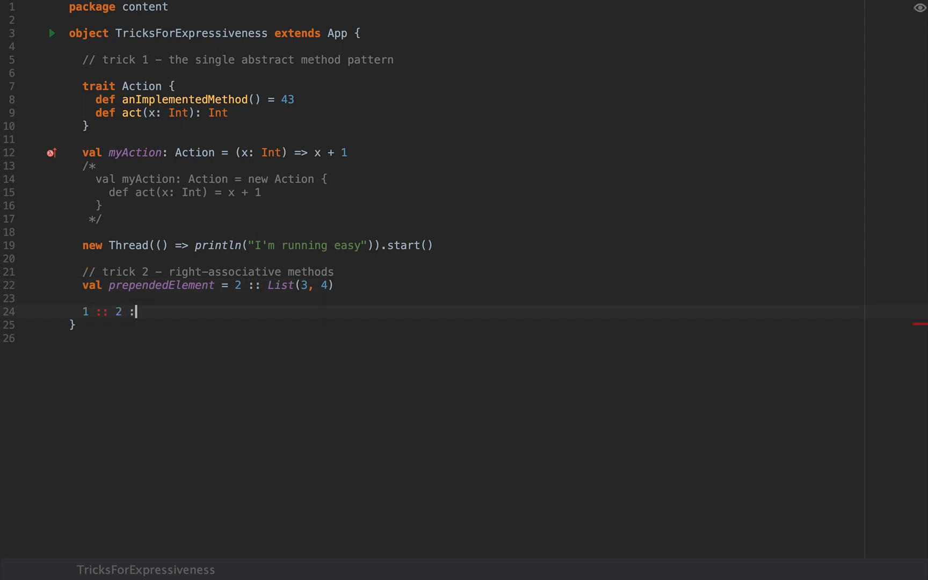
text(: 3 :: List())
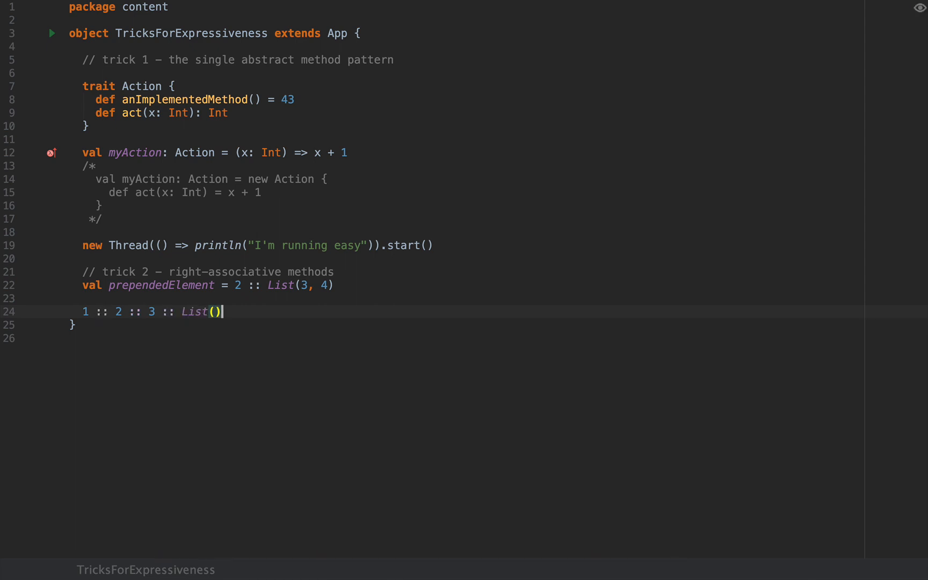
mouse_move(367, 316)
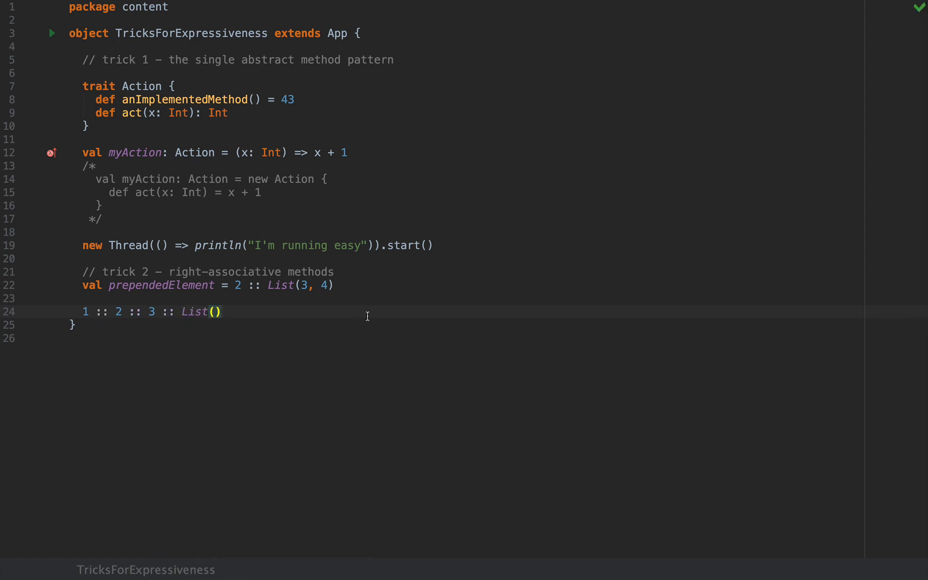
Under a '// equivalent' comment, write the parenthesised form 1 :: (2 :: (3 :: List()))
text(// equiv)
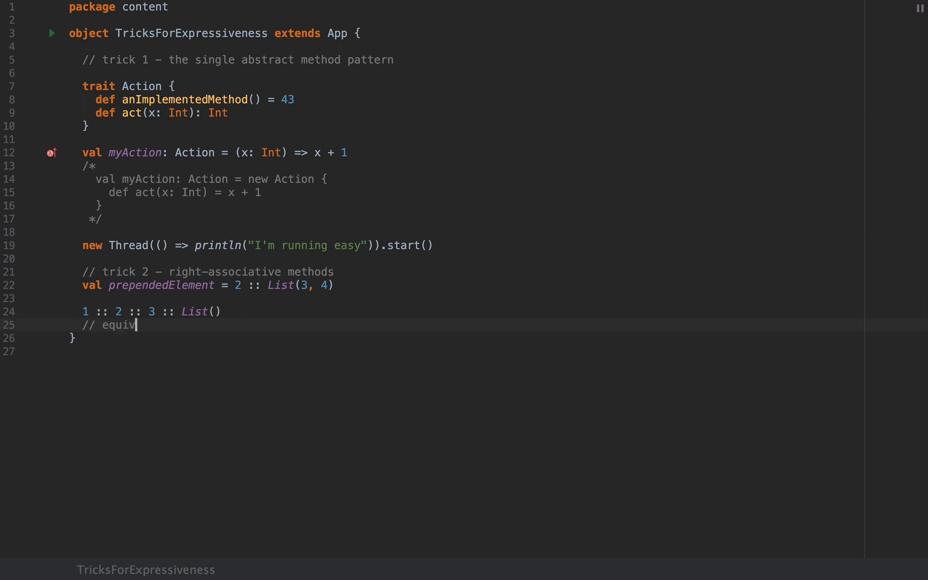
text(alent)
text(1 :: ()
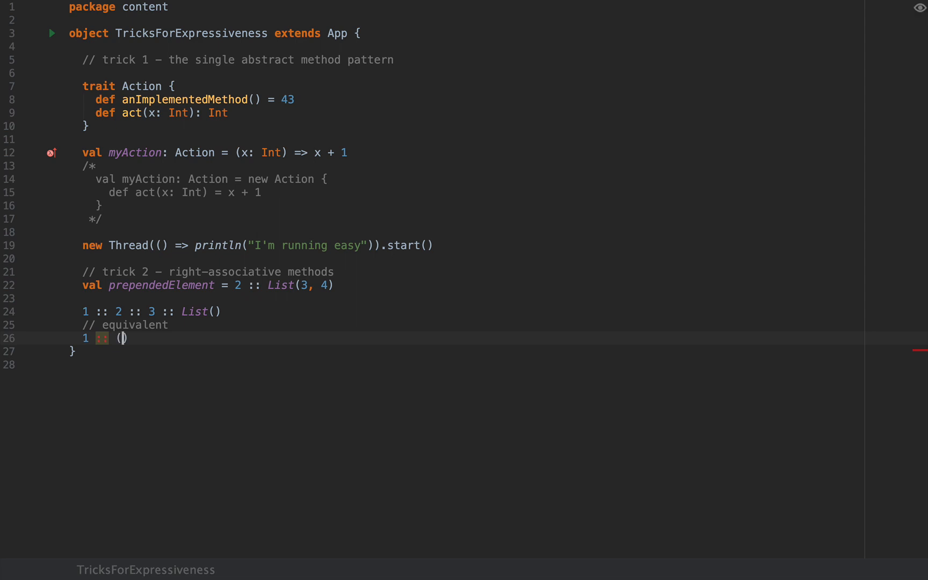
text(2 :: (3 L)
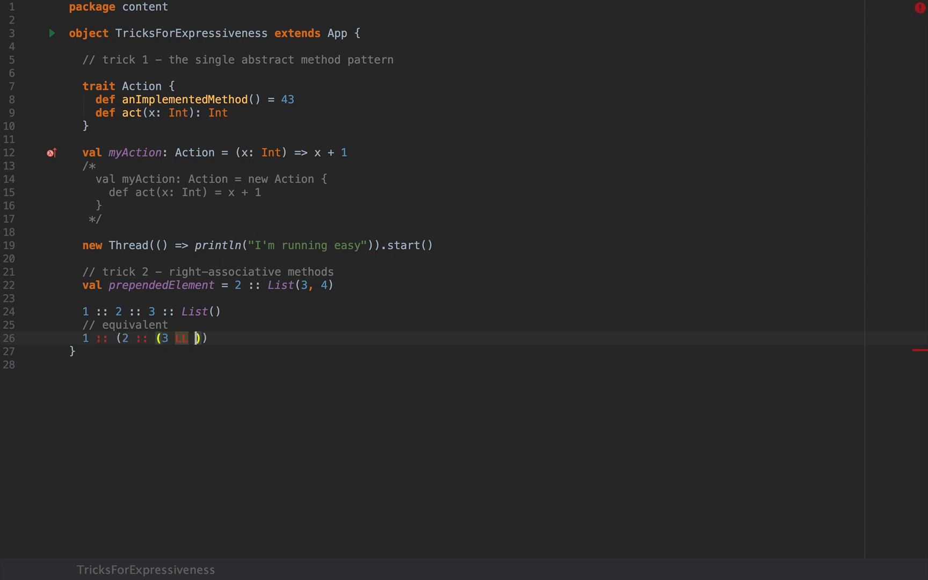
text(List())
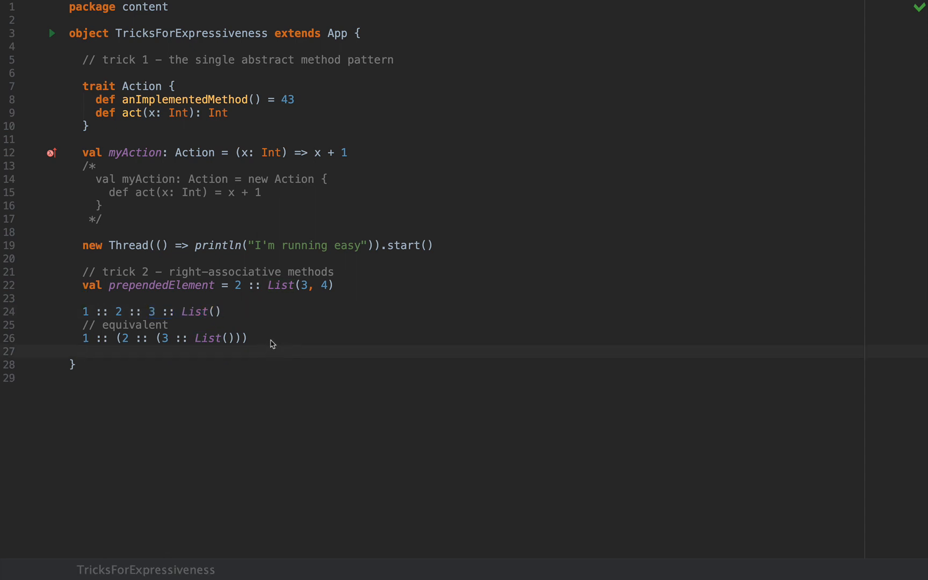
Under a '// compiler rewrites' comment, write List().::(3).::(2).::(1) followed by a blank line
text(// req)
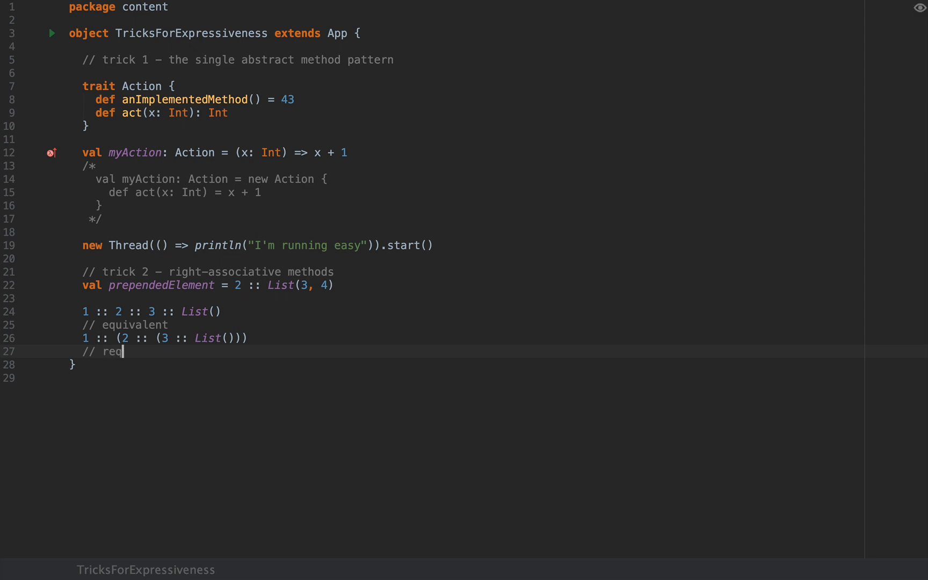
text(writes)
text(List()
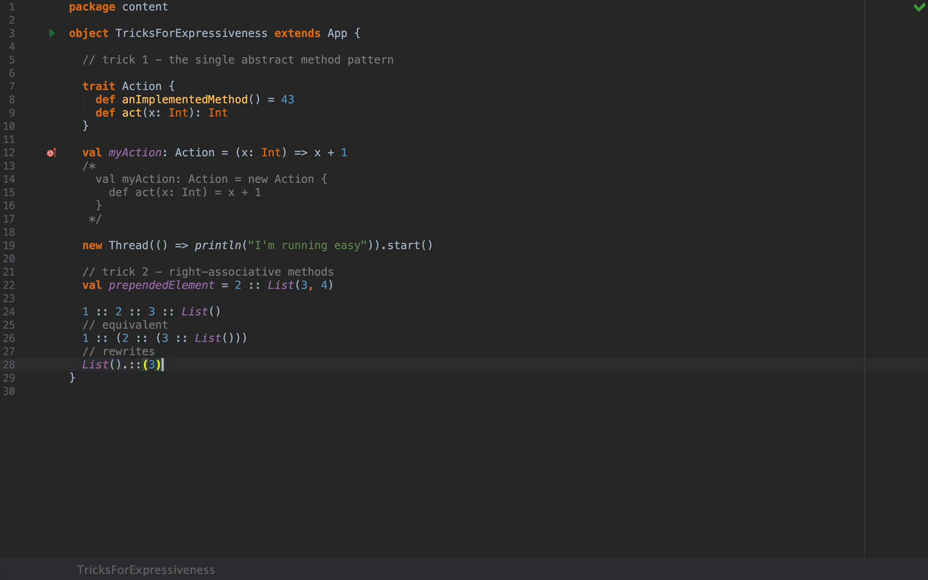
text(.::()
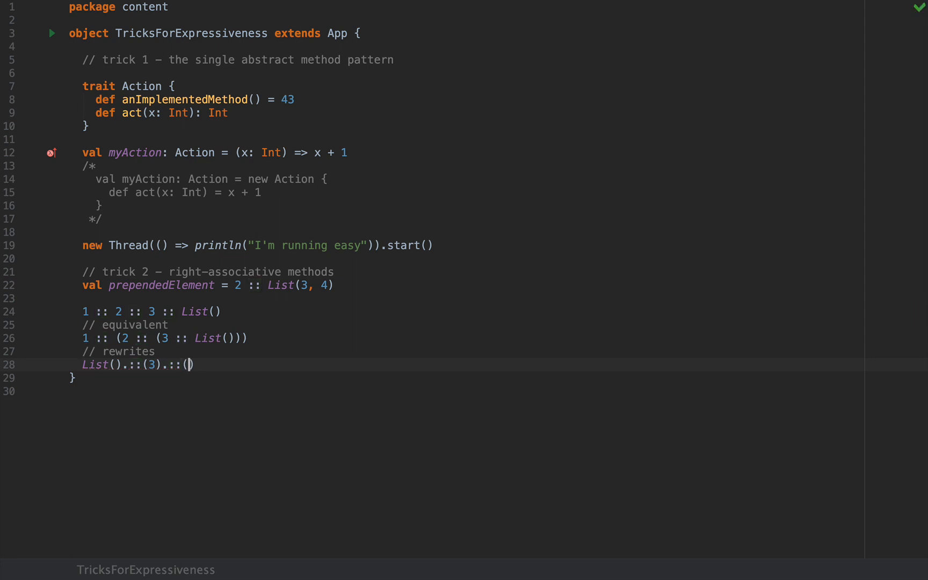
text(2).::)
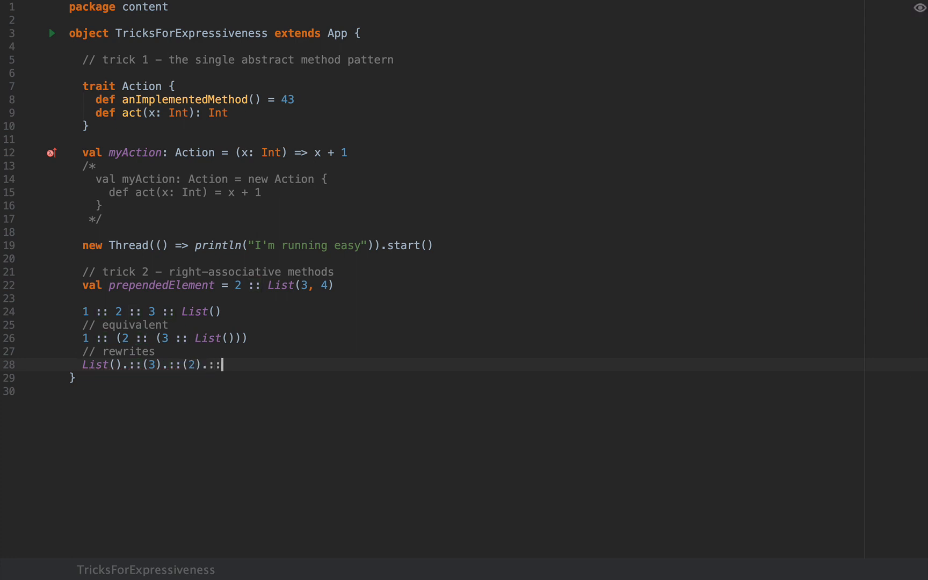
text((1))
click(146, 351)
text( compiler)
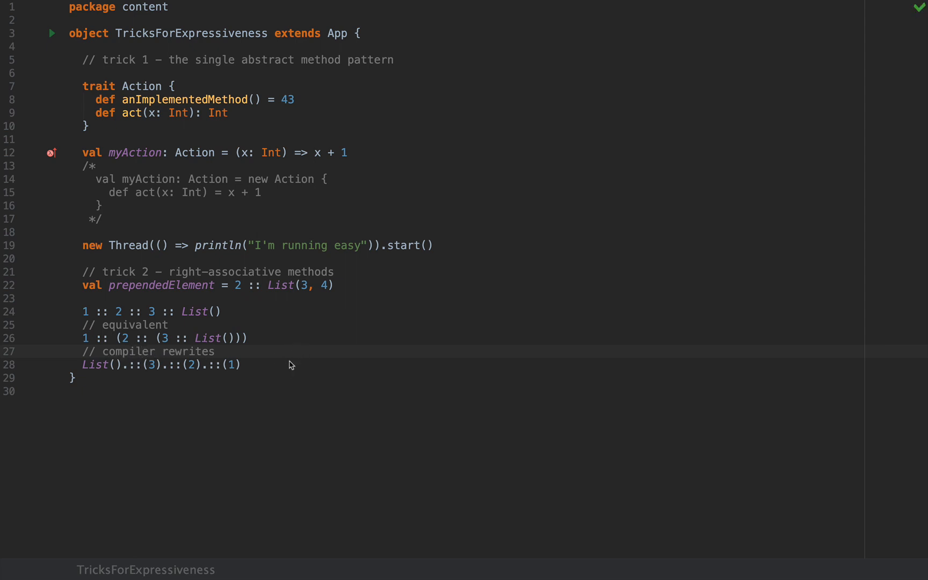
key(enter)
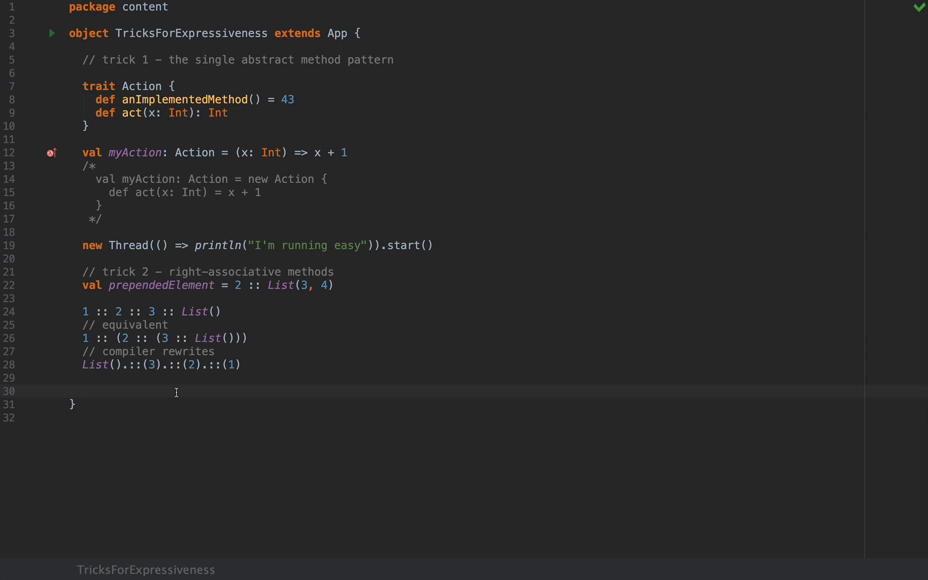
mouse_move(243, 414)
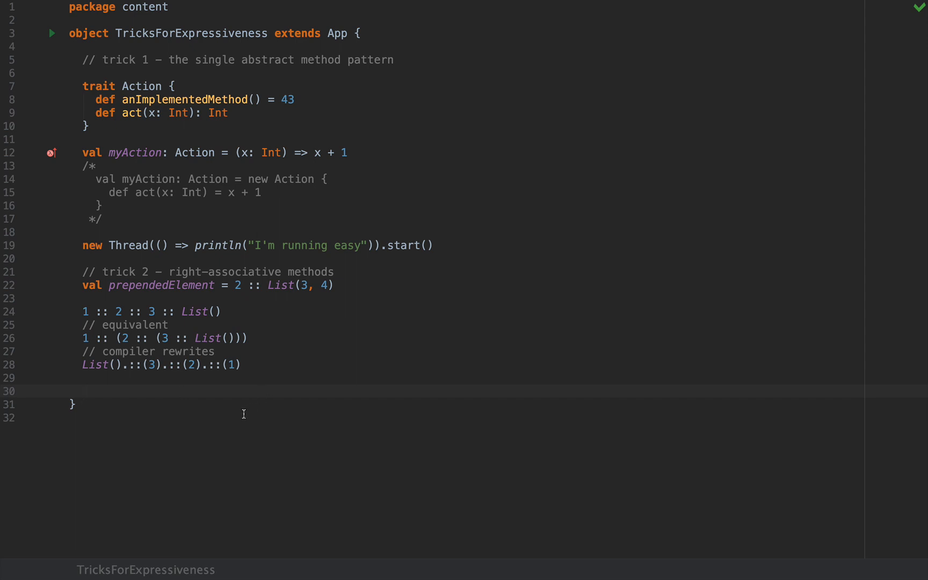
Declare class MessageQueue[T] with an '// an enqueue method' comment inside
text(class)
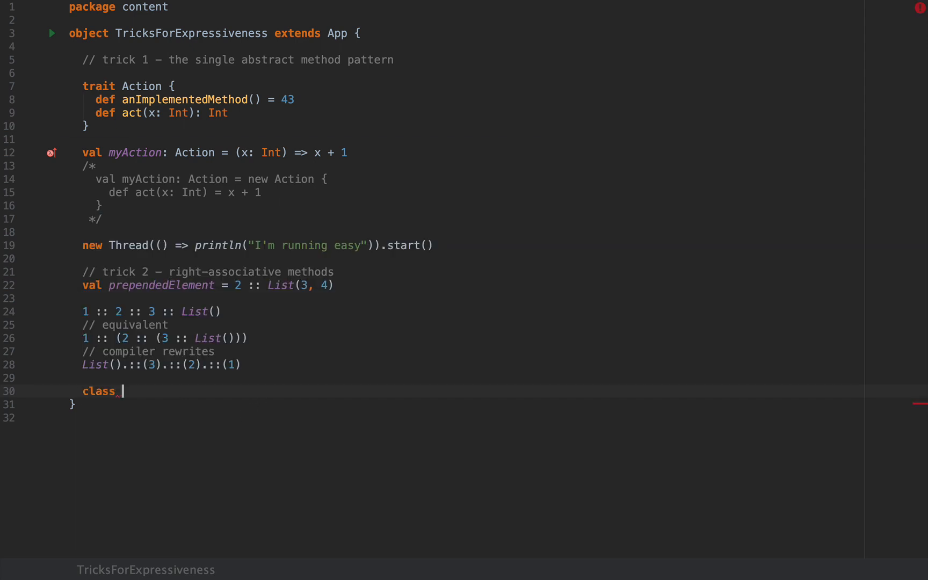
text(MessageQue)
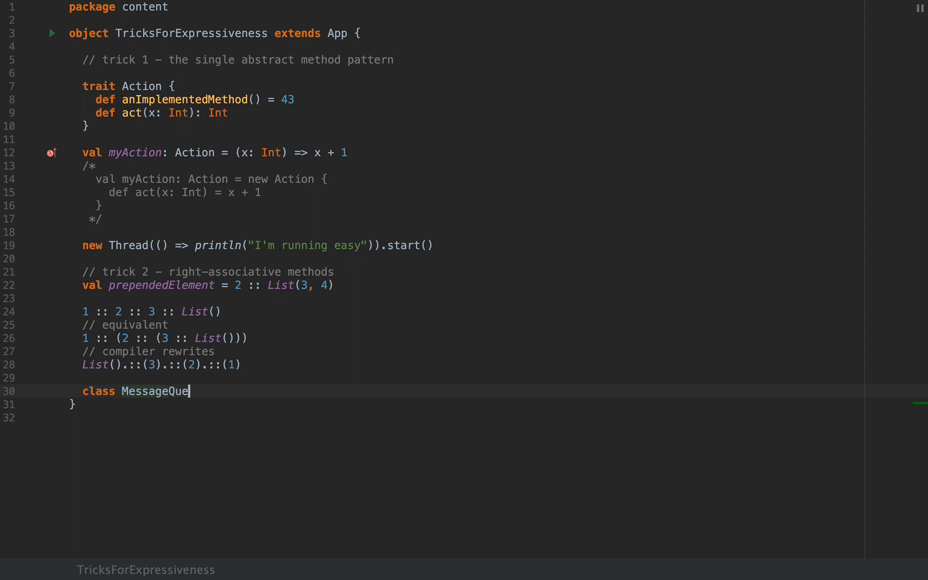
text(ue[T] {)
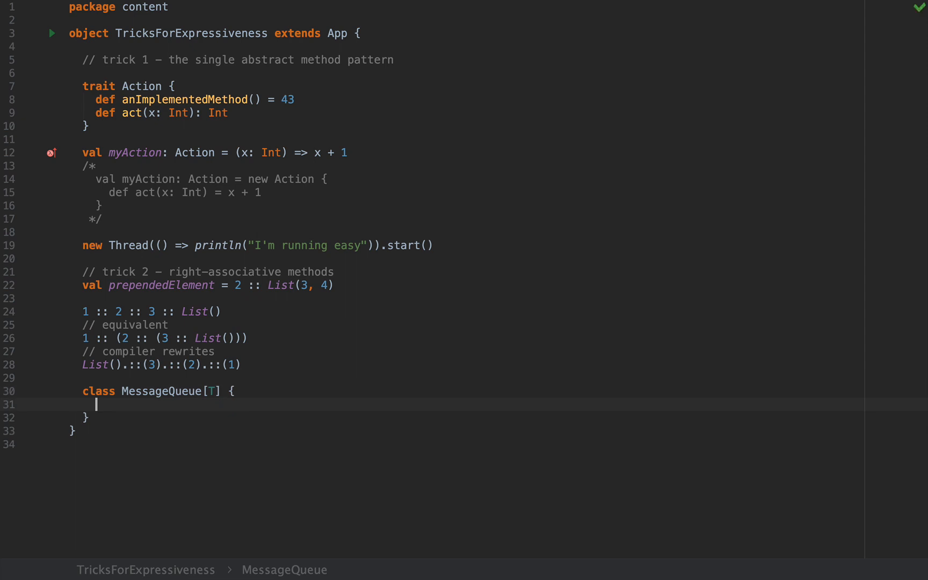
text(// a)
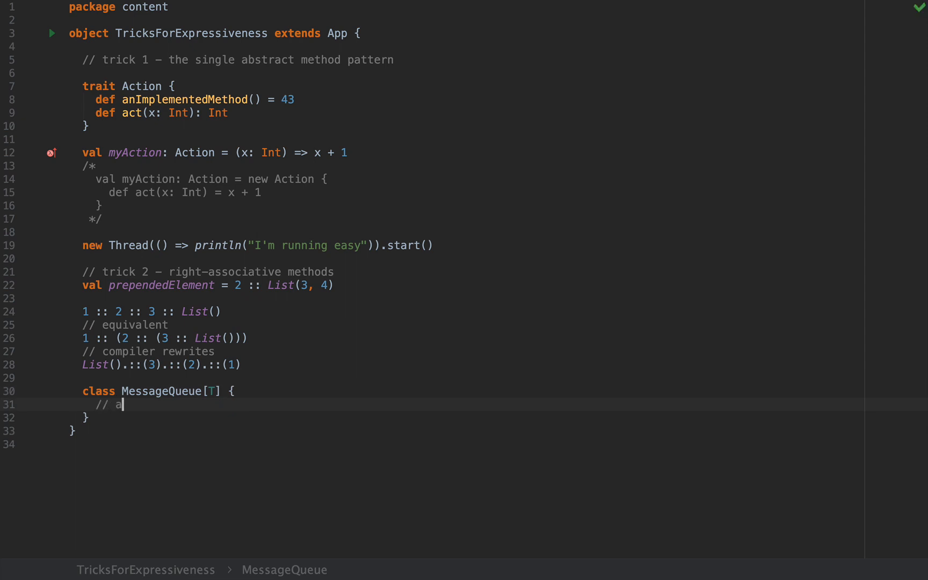
text(n enqueue metho)
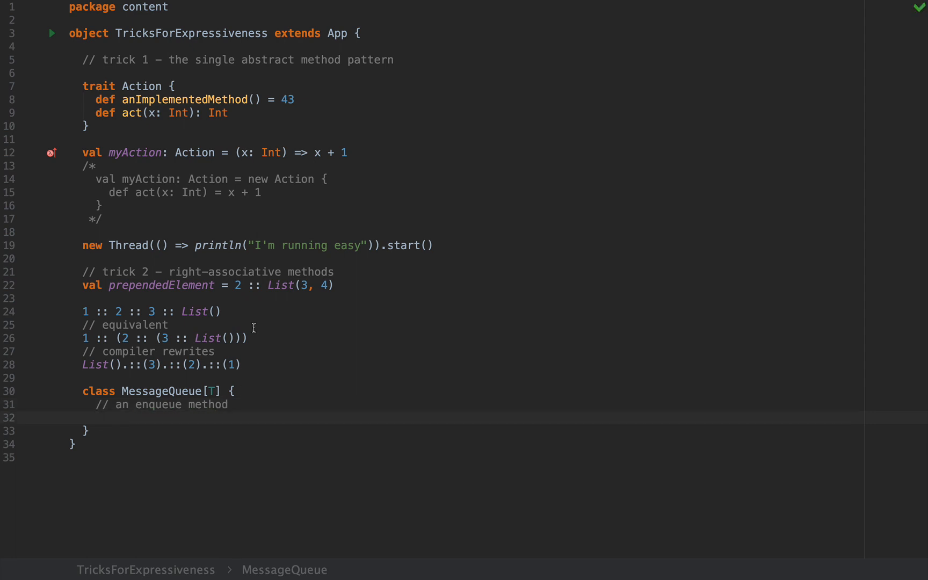
Define def -->:(value: T): MessageQueue[T] returning a new MessageQueue[T]
text(def)
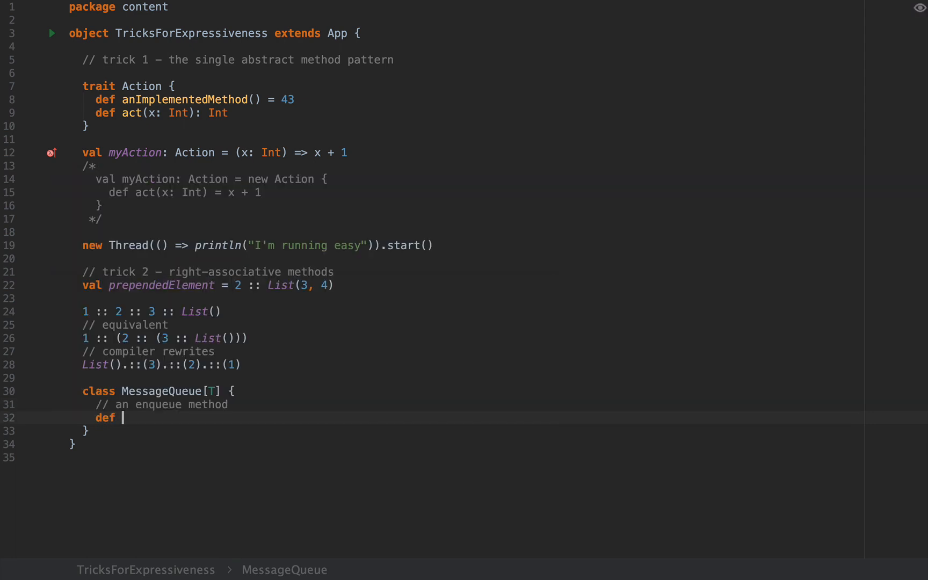
text(-->)
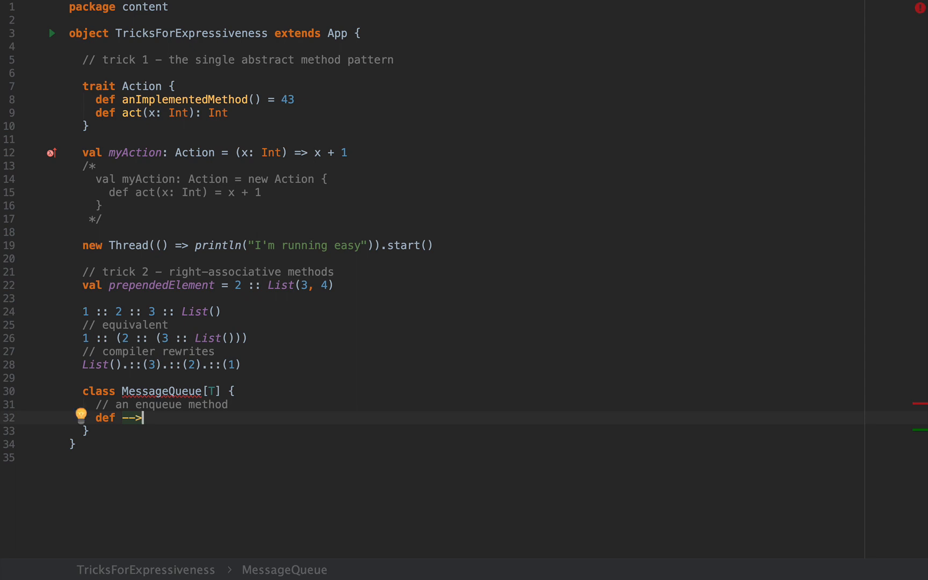
text(:)
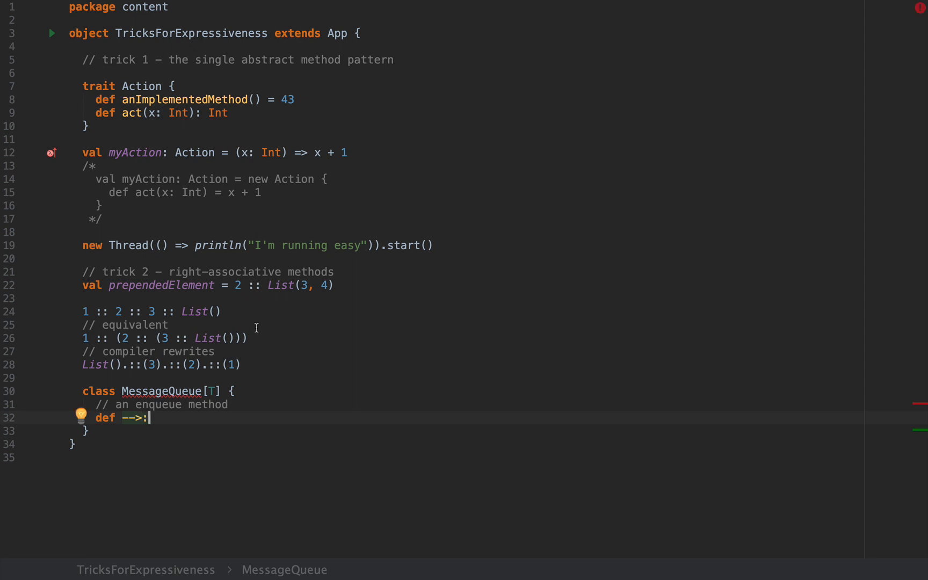
text((value: T)
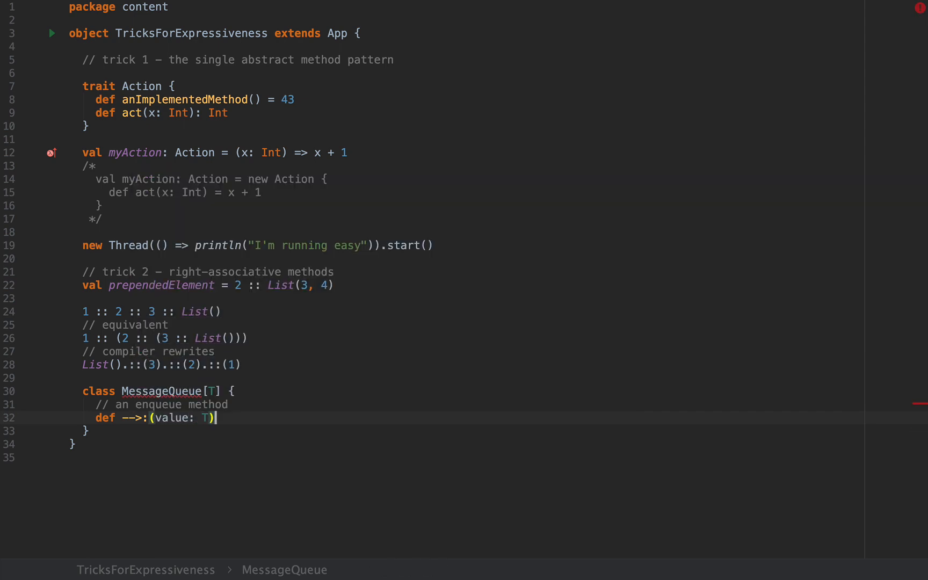
text(: MessageQueue[T] =)
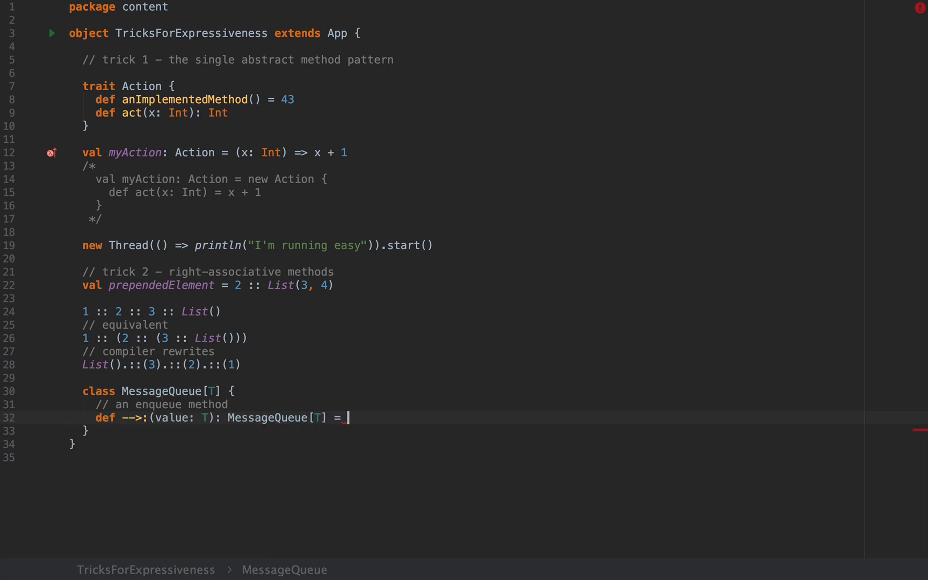
text(??)
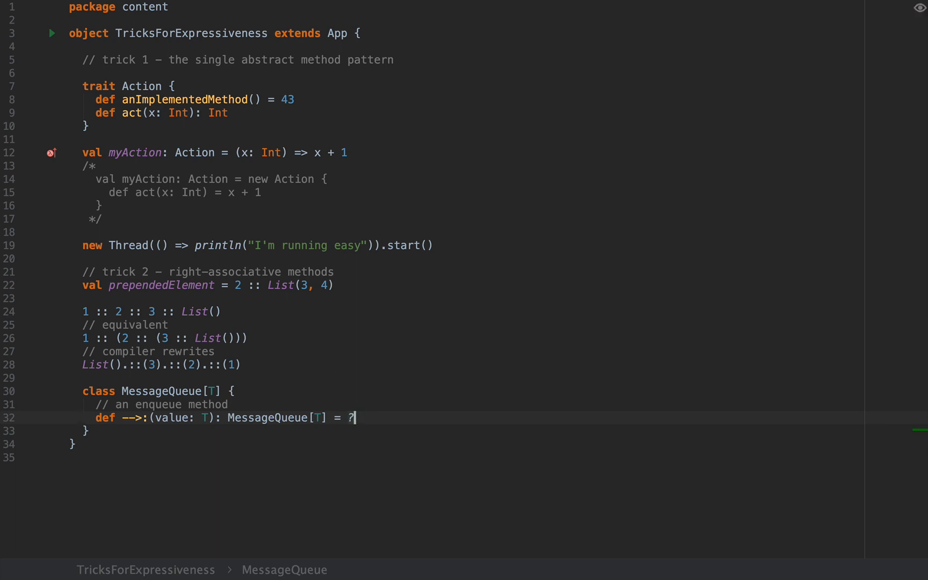
text(new MessageQueue[T)
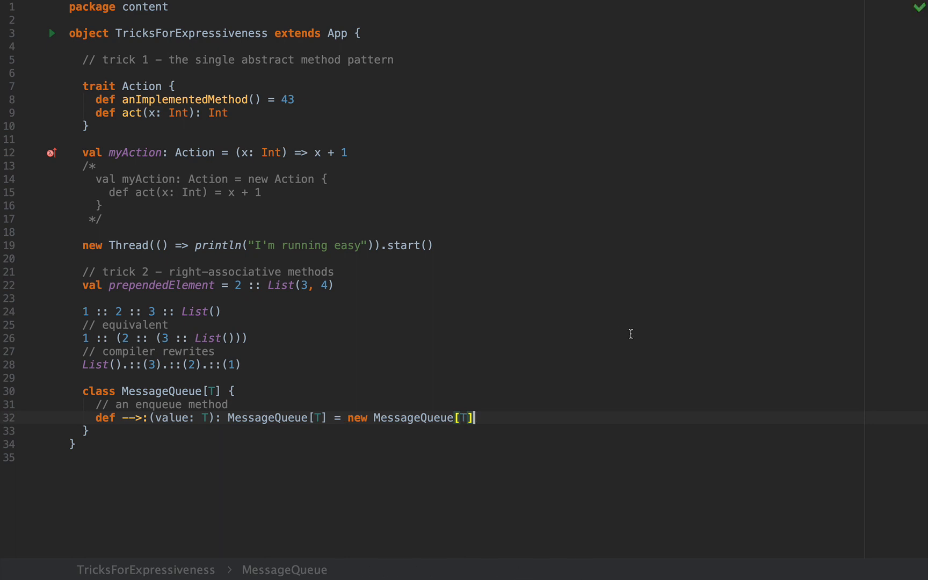
Highlight the -->: method name, then begin a val queue declaration after the class
double_click(132, 417)
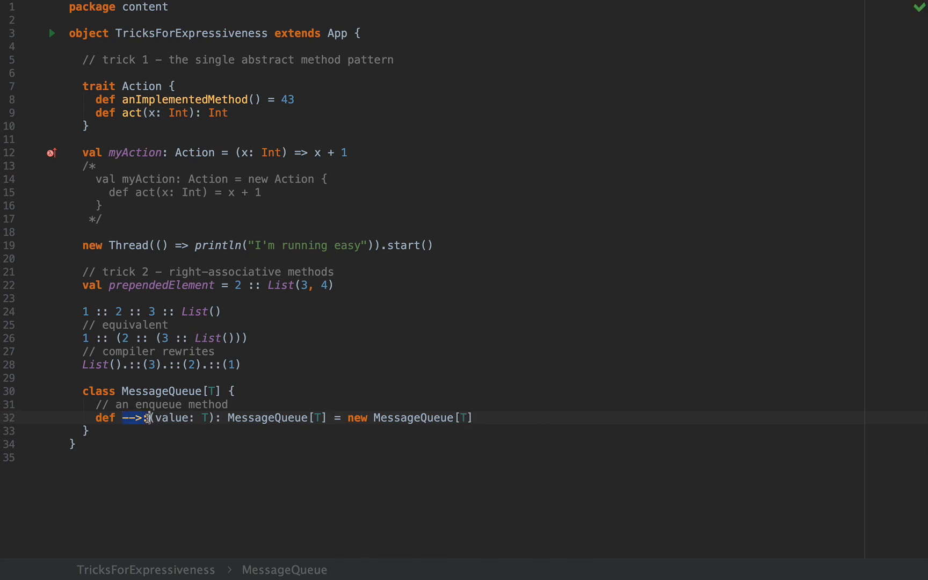
click(88, 431)
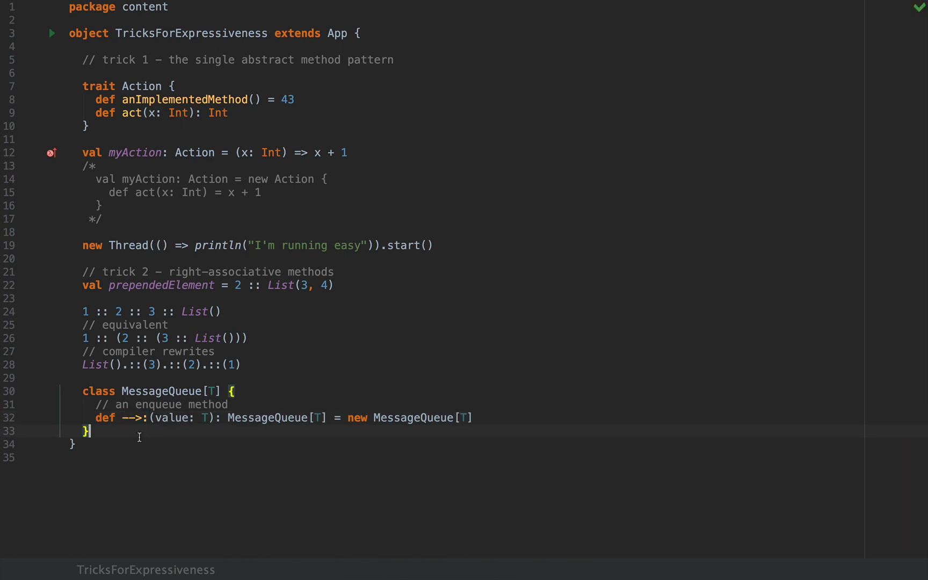
text(val queue)
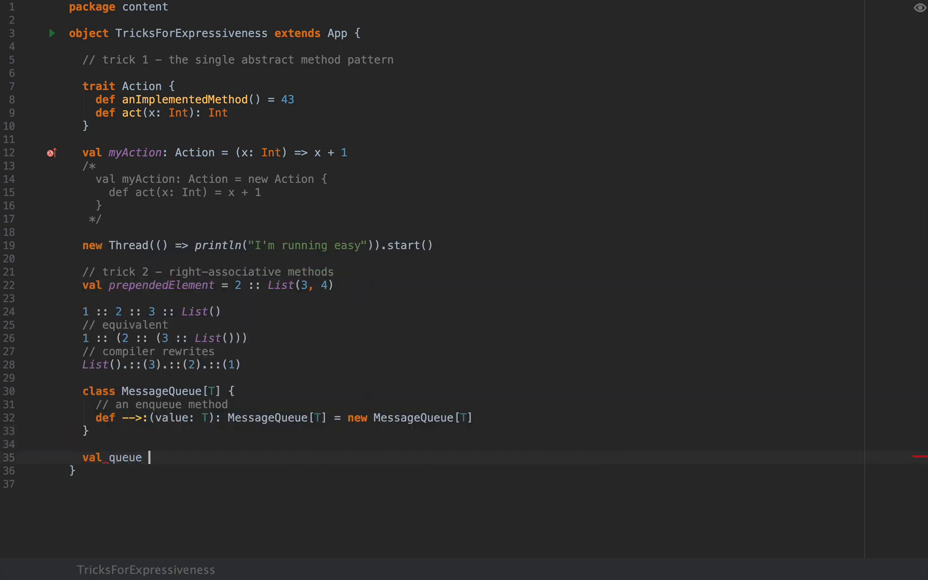
Define val queue = 3 -->: 2 -->: 1 -->: new MessageQueue[Int] and leave blank lines after it
text(=)
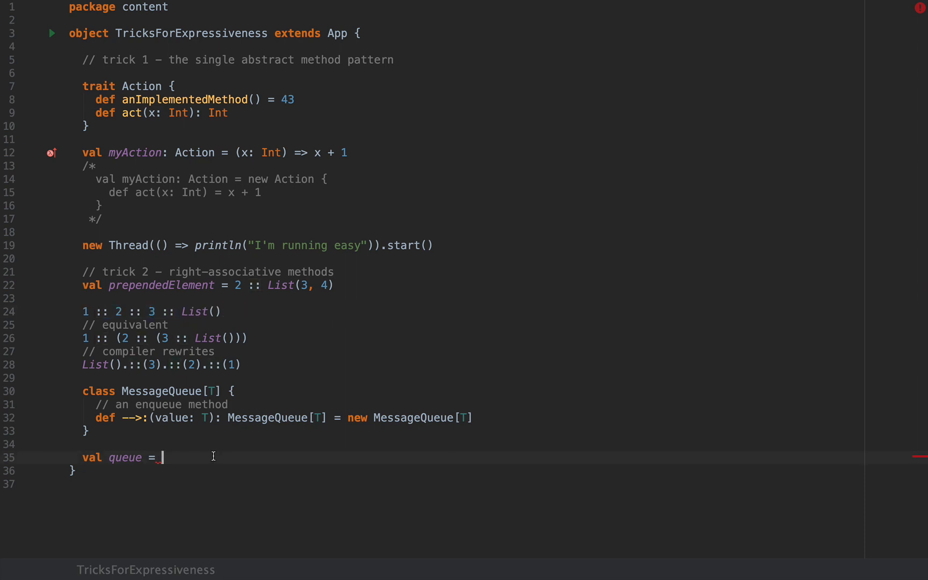
text(3 -->: 2 -->)
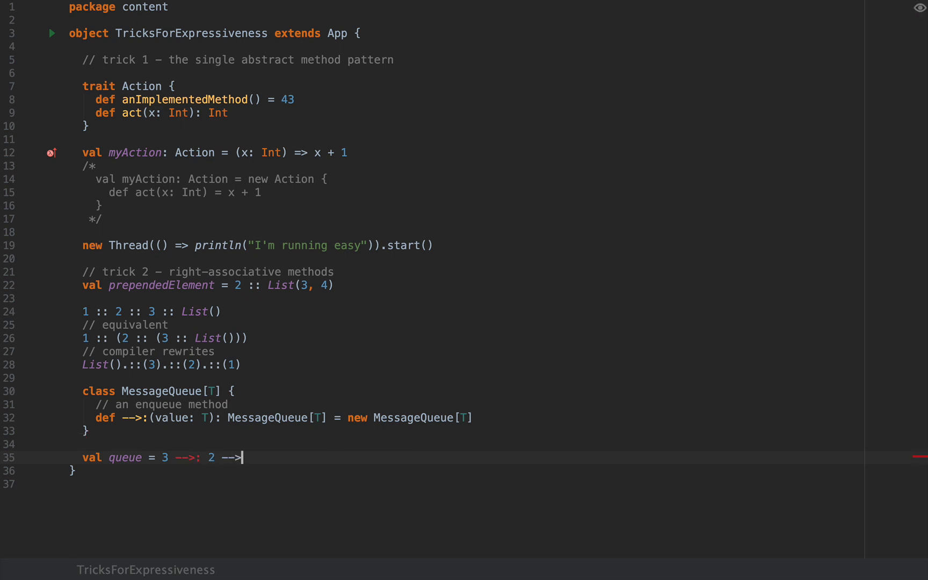
text(1 -->: new MessageQueue[Int)
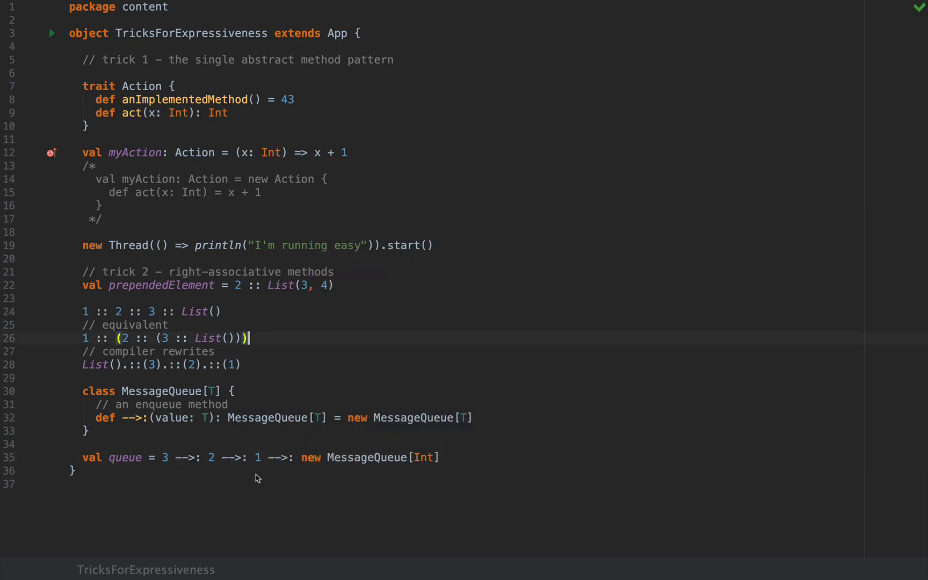
click(300, 456)
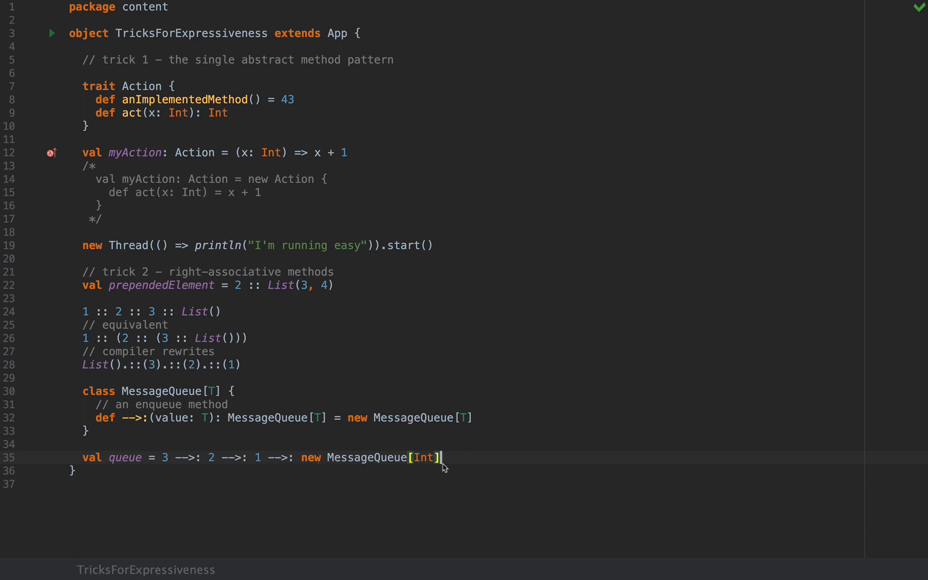
mouse_move(470, 461)
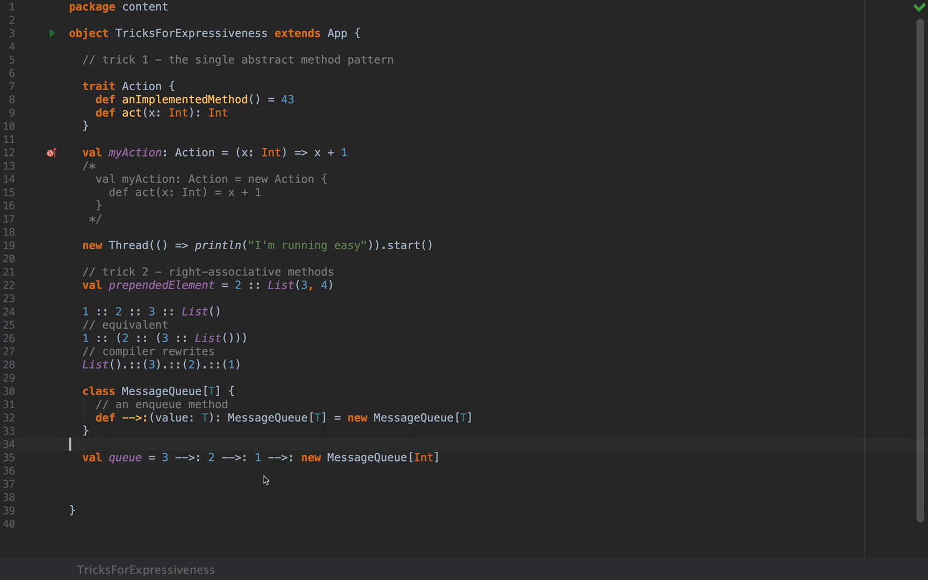
text(//)
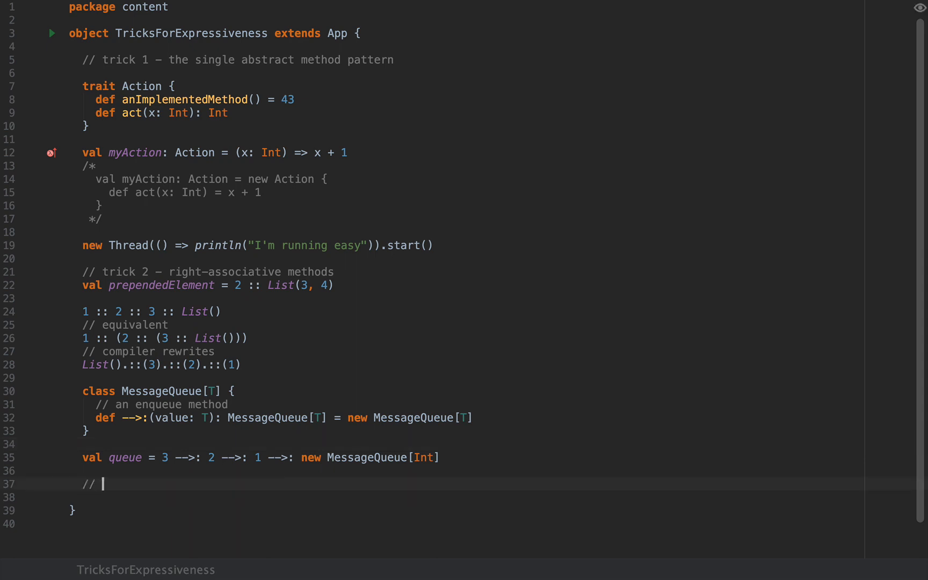
text(t)
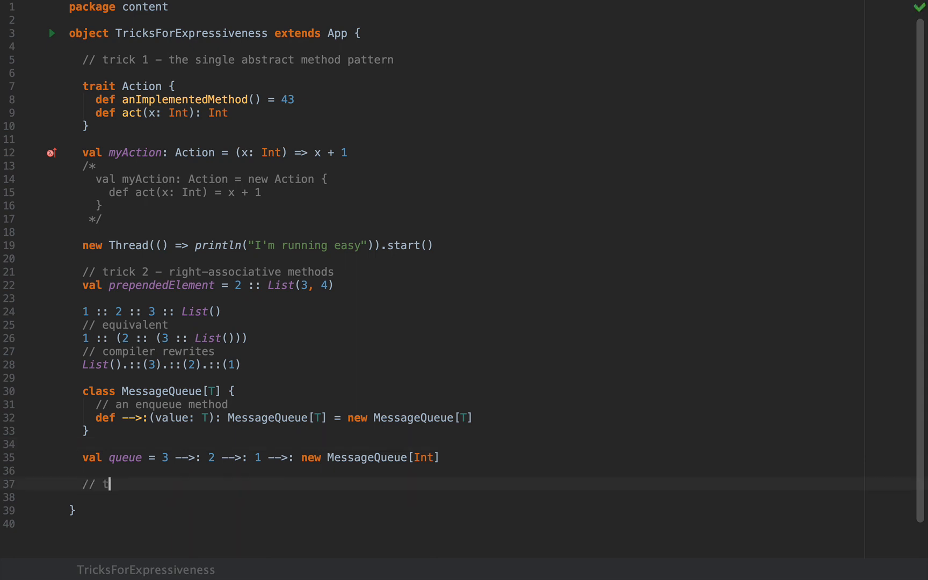
text(rick 3 –)
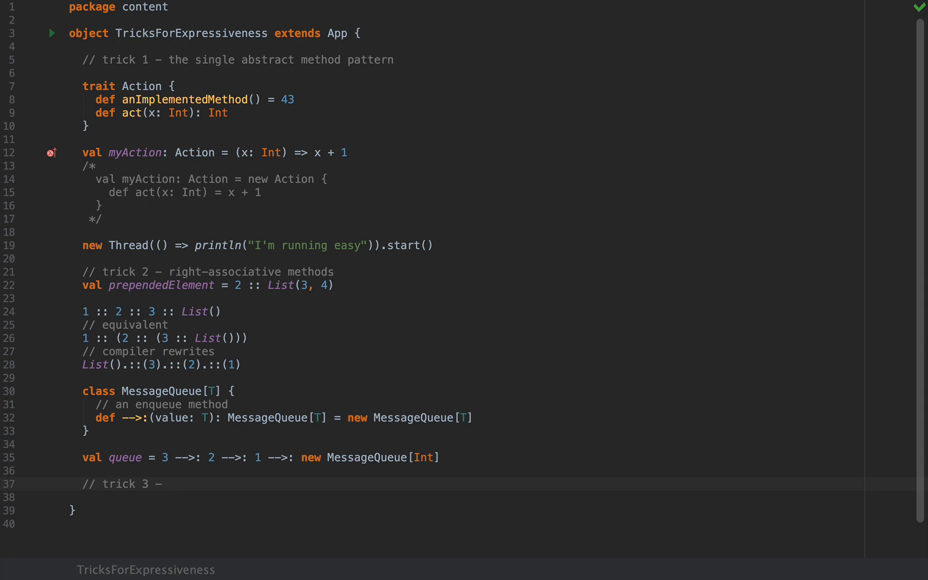
text(baked-in "s)
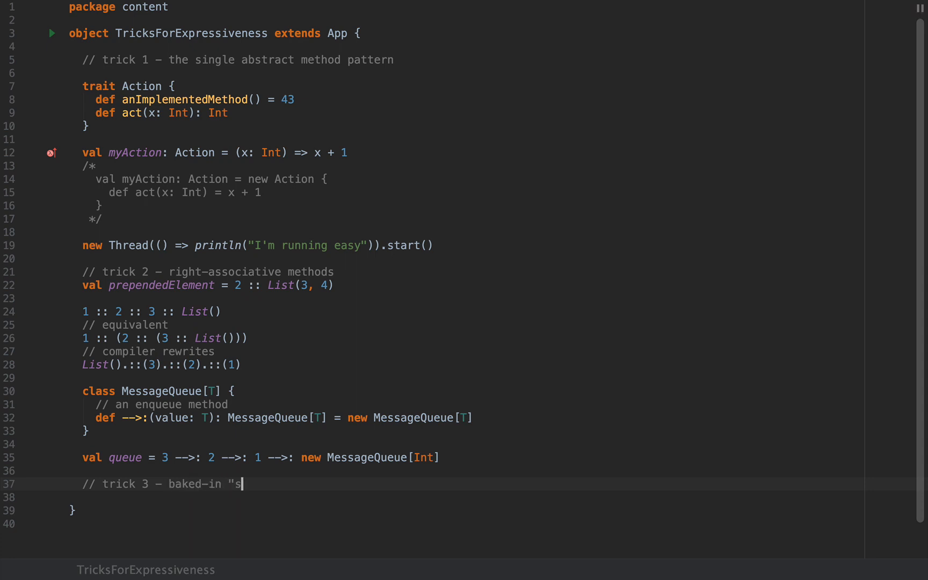
text(etters")
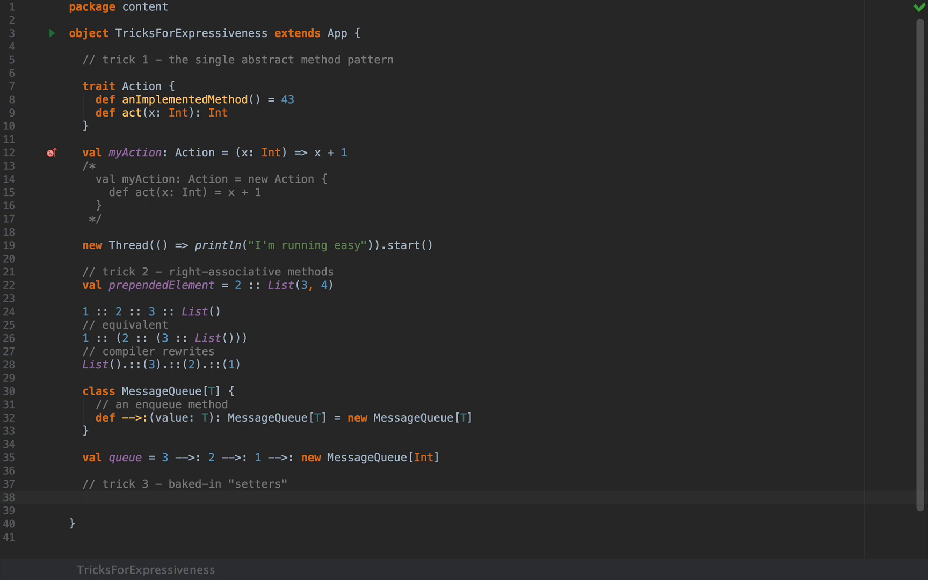
mouse_move(250, 494)
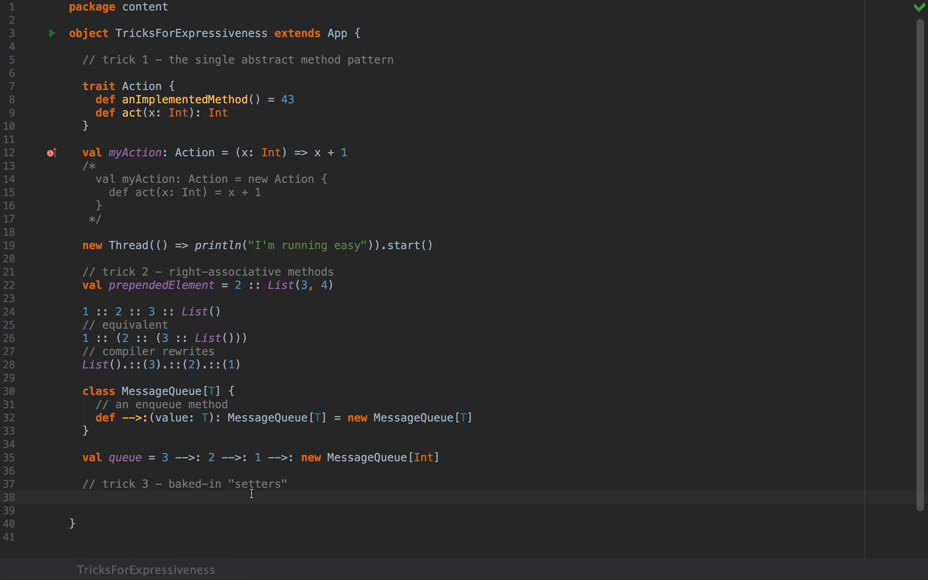
Declare class MutableIntWrapper with private var internalValue = 0 under the trick 3 comment
click(83, 497)
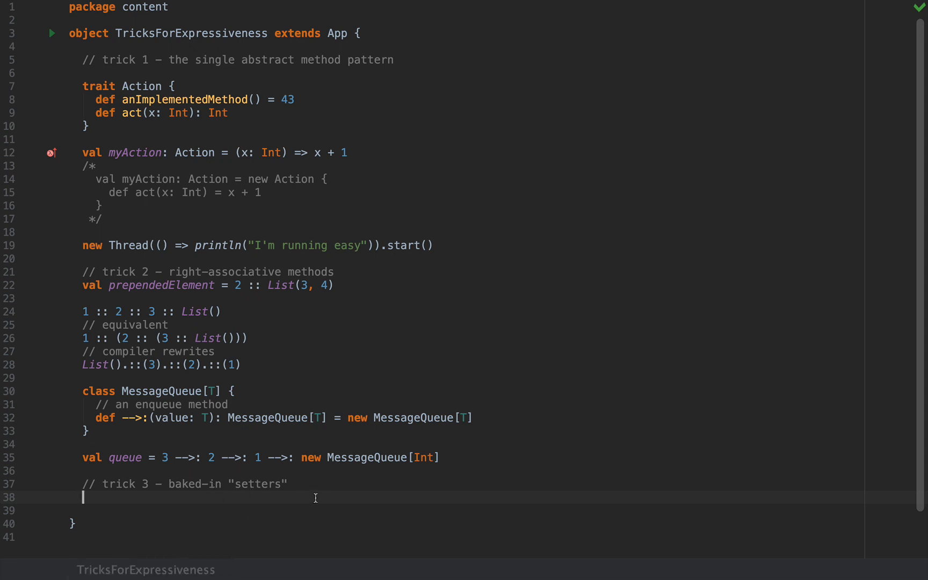
text(class)
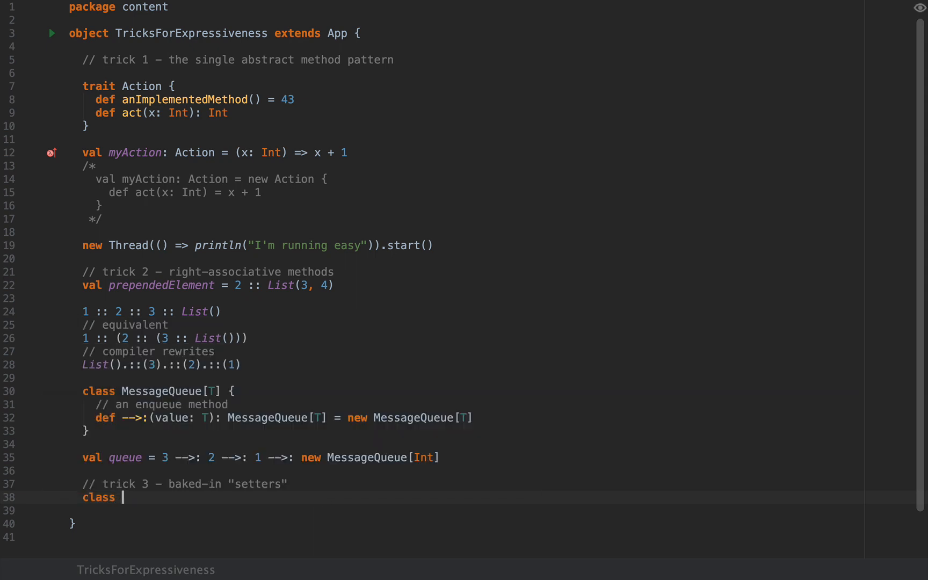
text(Mutab)
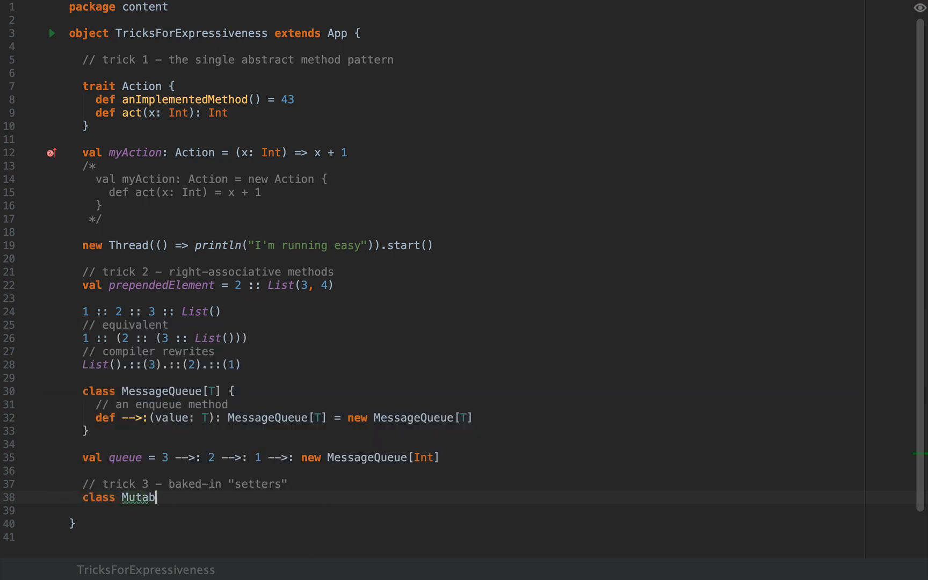
text(leIntWrapper)
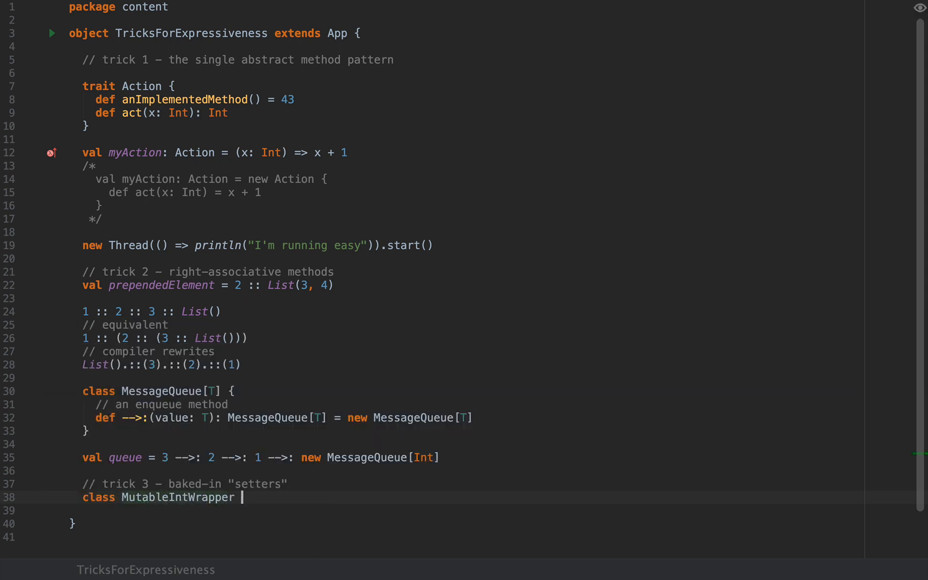
text({)
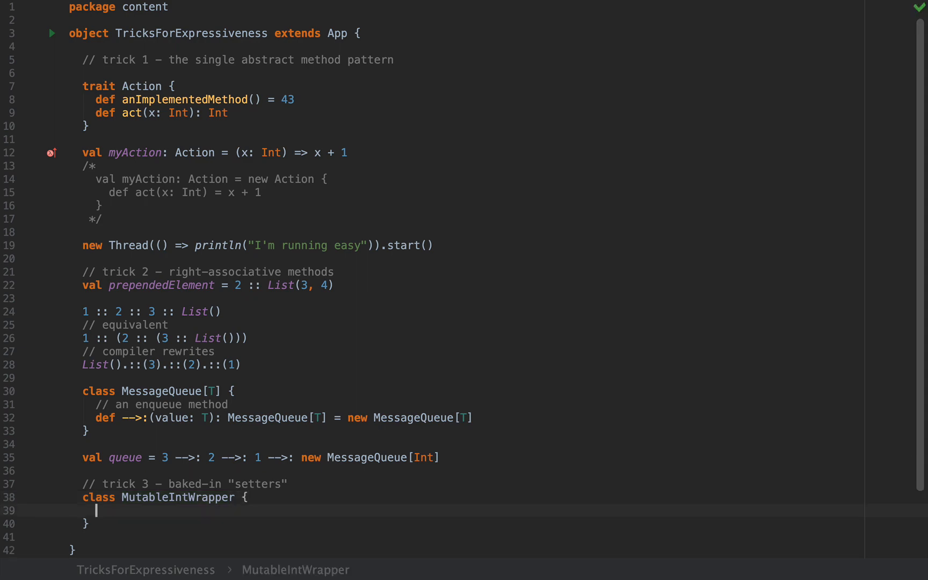
text(private var internalValue =)
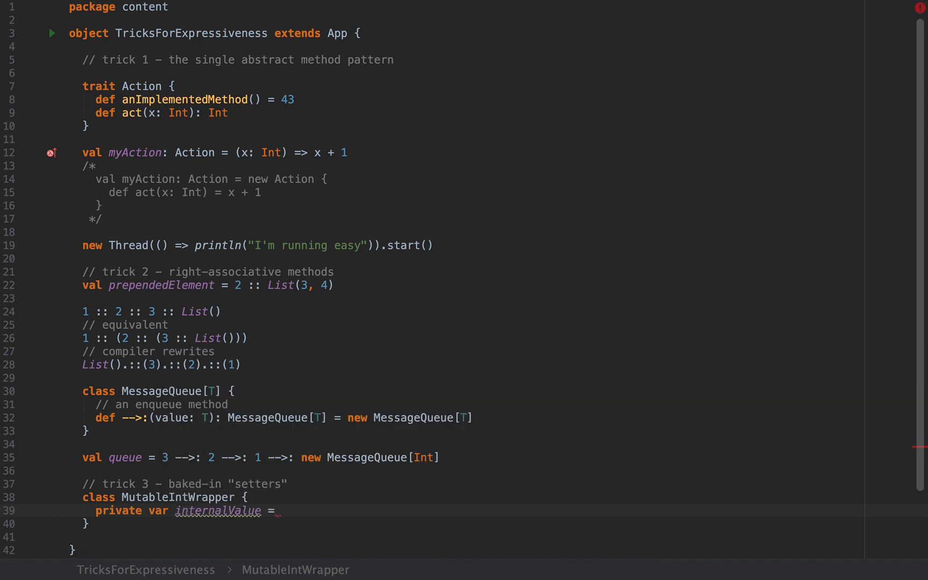
text(0)
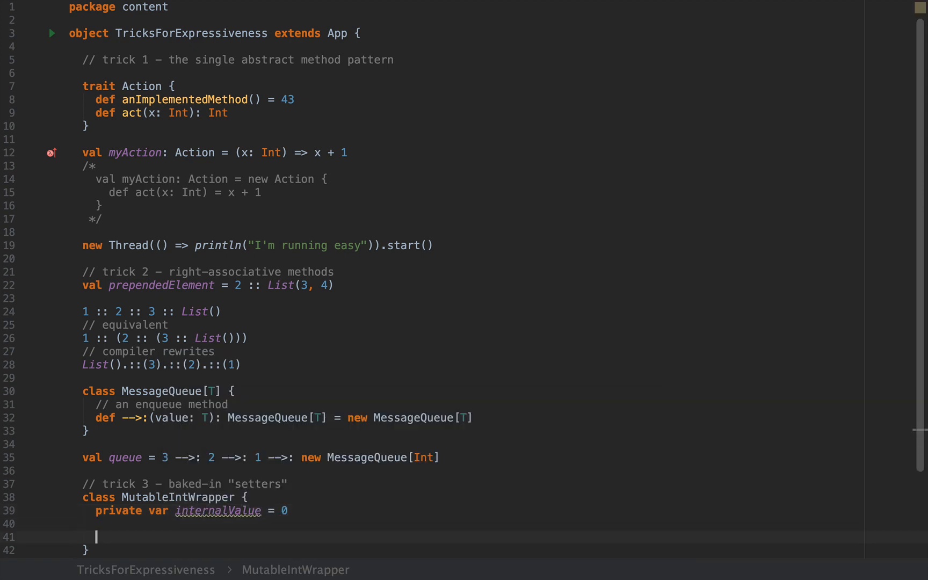
Add a // getter comment and begin def value = inside the class
text(// getter)
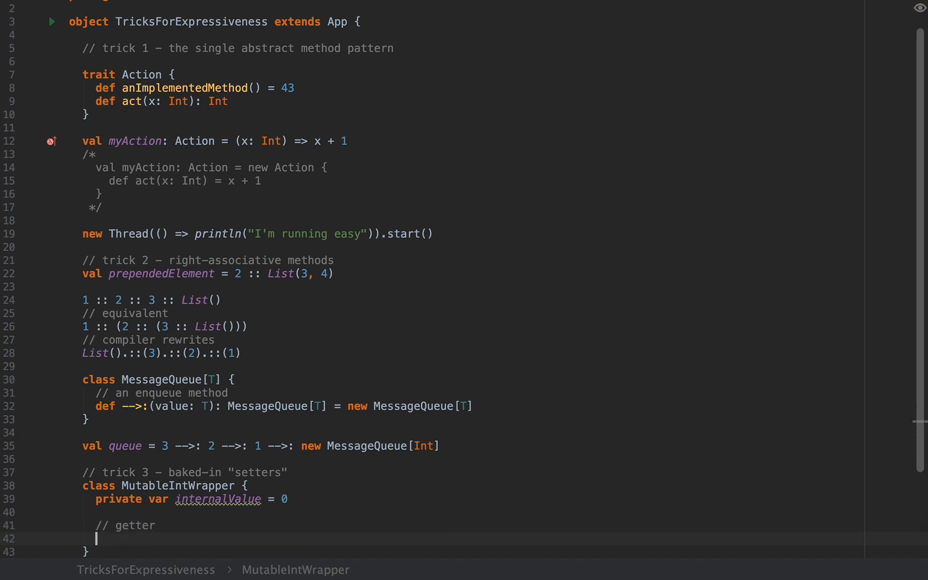
scroll(down, 3)
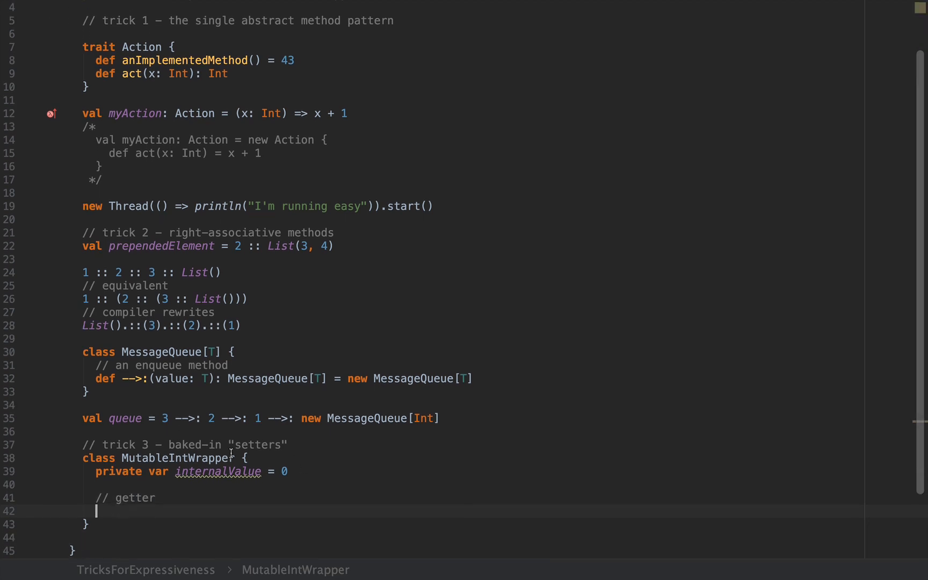
text(def)
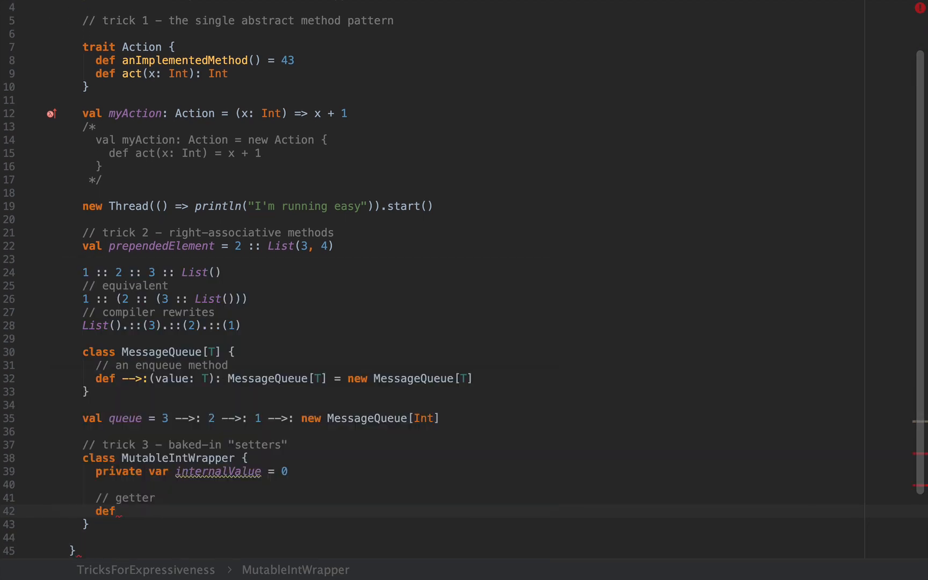
text(value =)
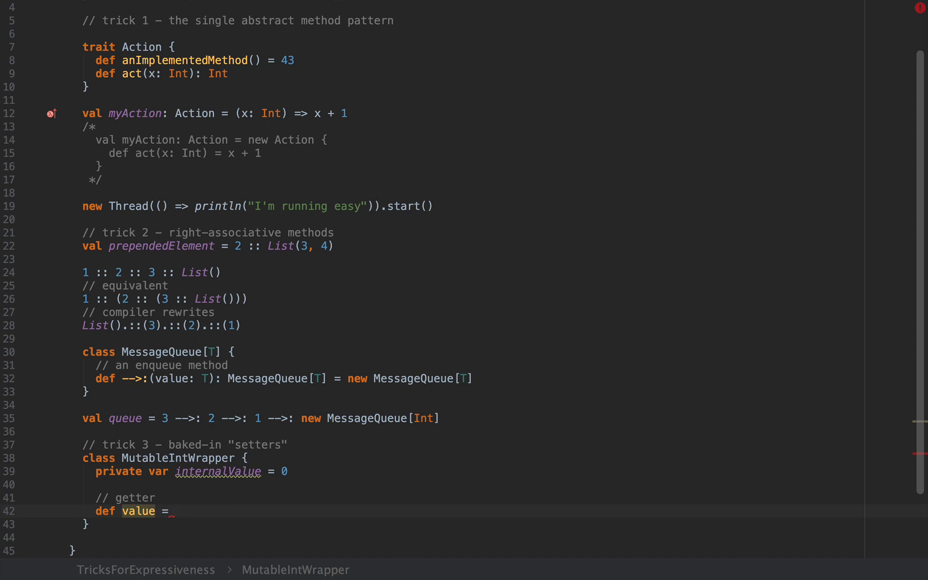
Return internalValue from value and start the setter def value_=(newValue: Int)
text(internalValue)
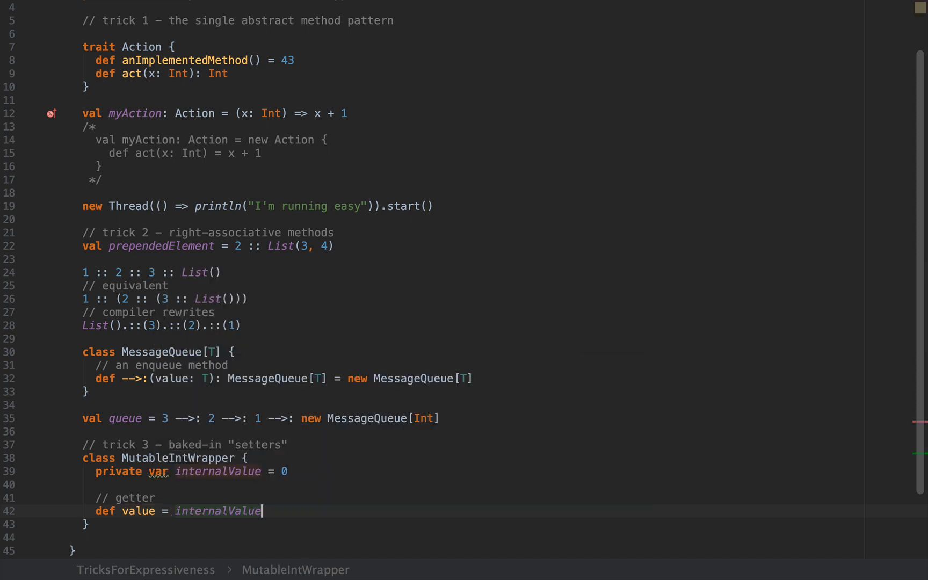
text(// setter)
text(def)
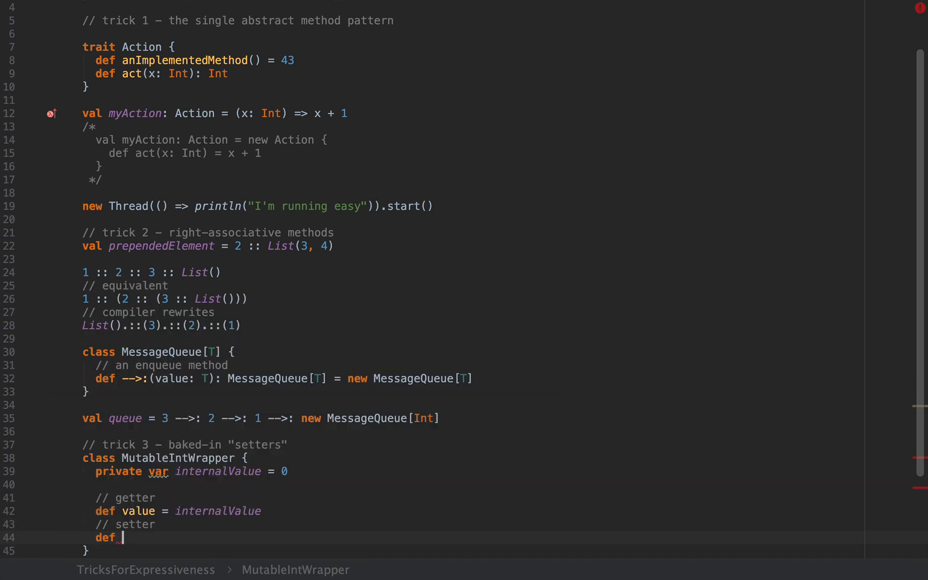
text(value_)
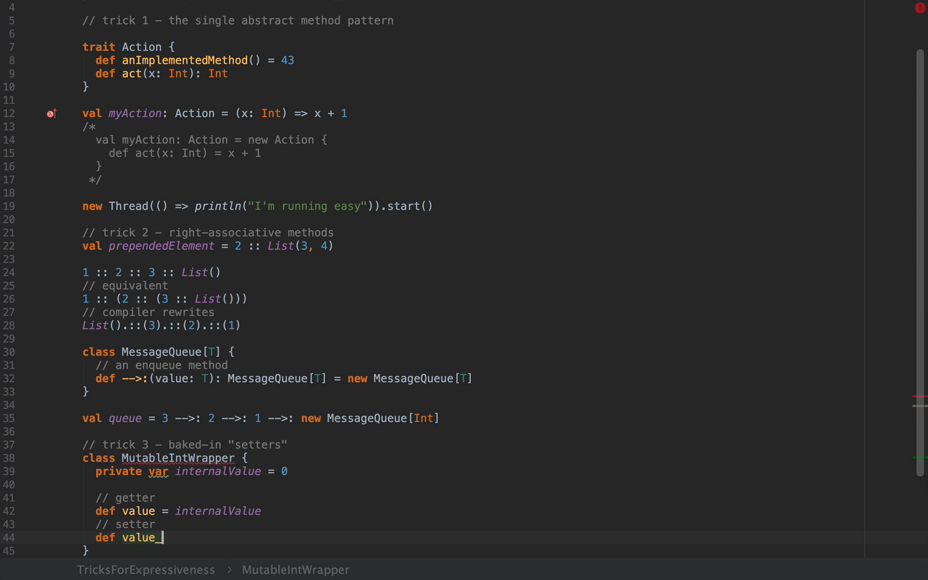
text(=)
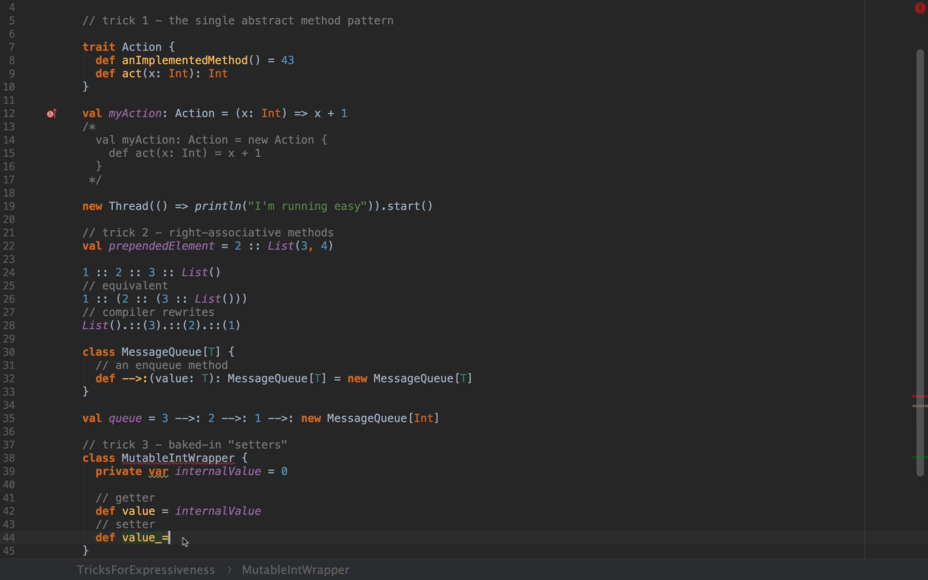
text((newValue: Int): Unit =)
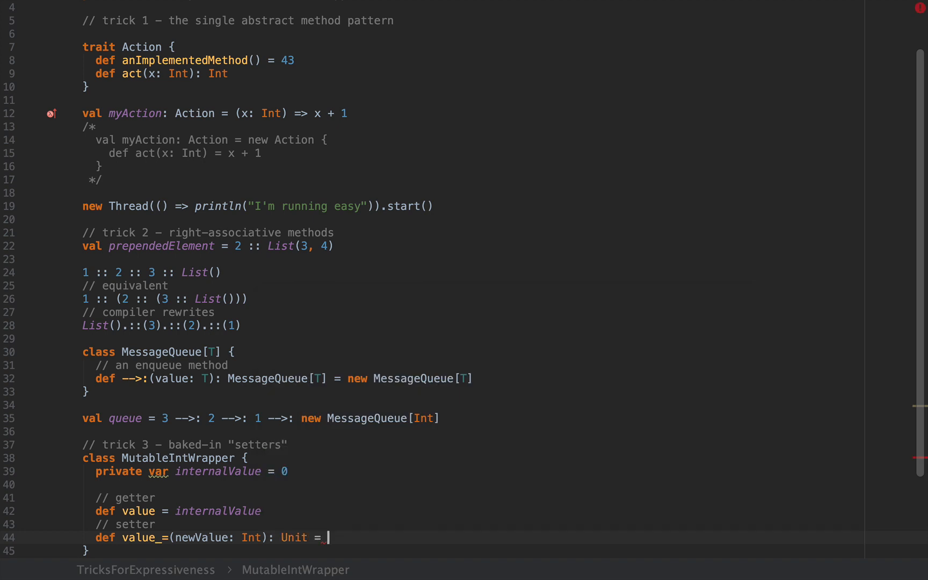
Give the setter a Unit body that assigns internalValue = newValue
text({ })
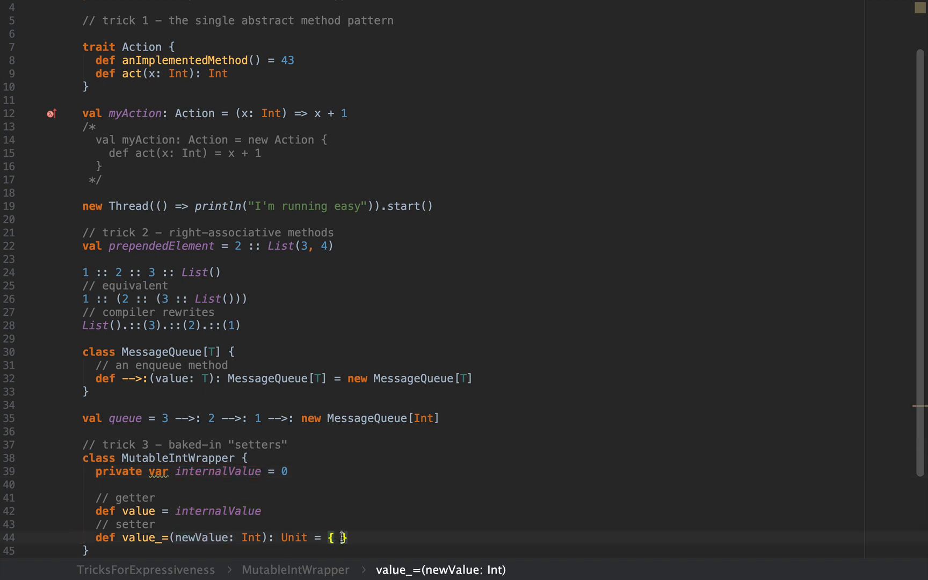
text(internalValue =)
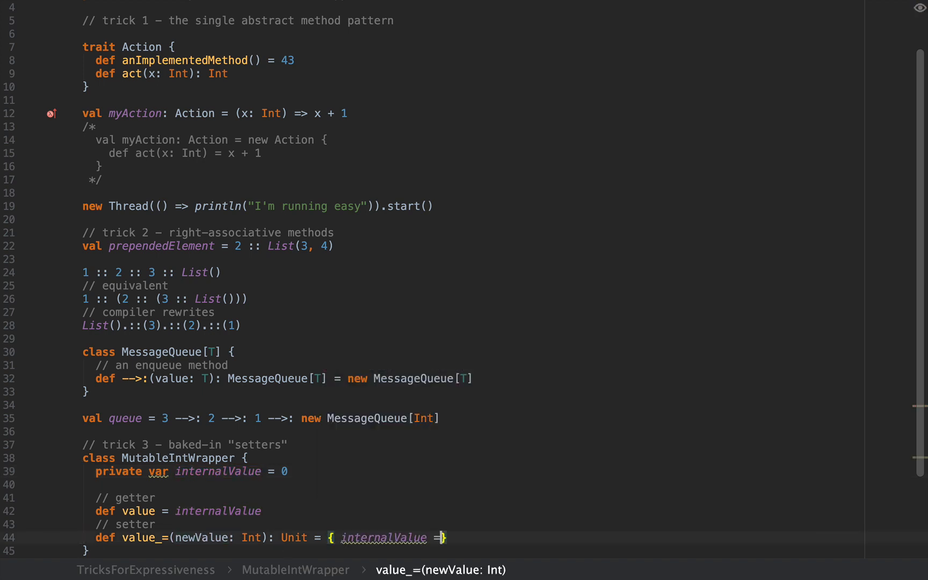
text(newValue)
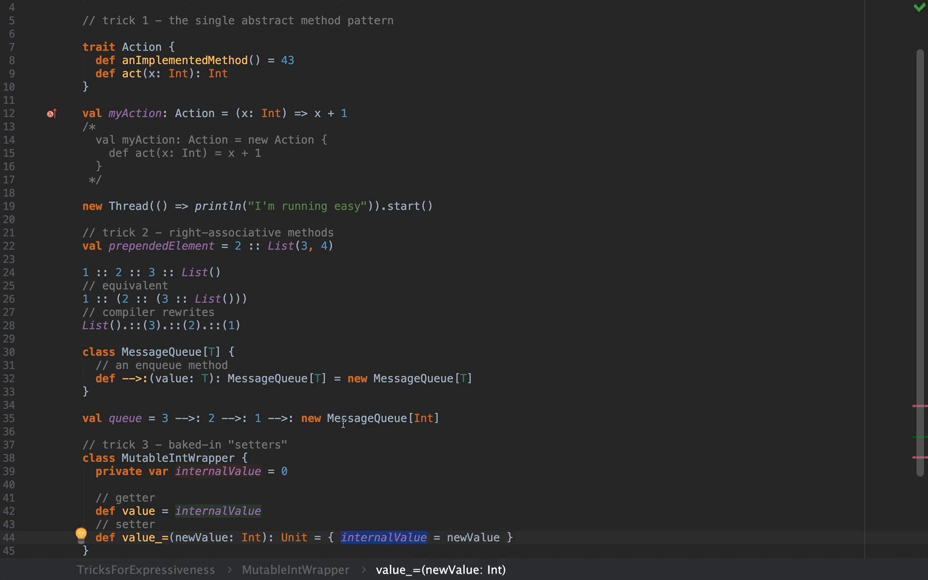
scroll(down, 3)
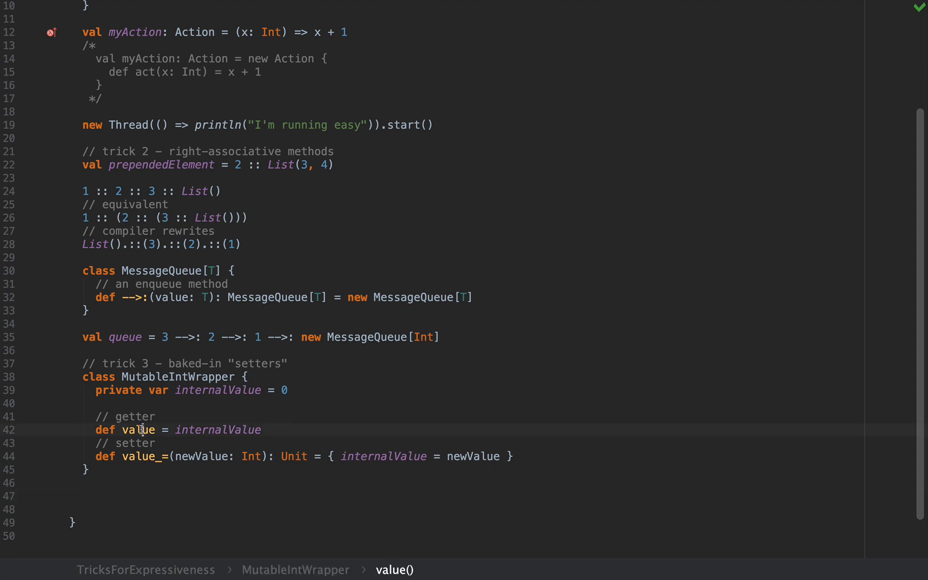
Below the class, declare val wrapper = new MutableIntWrapper
click(171, 457)
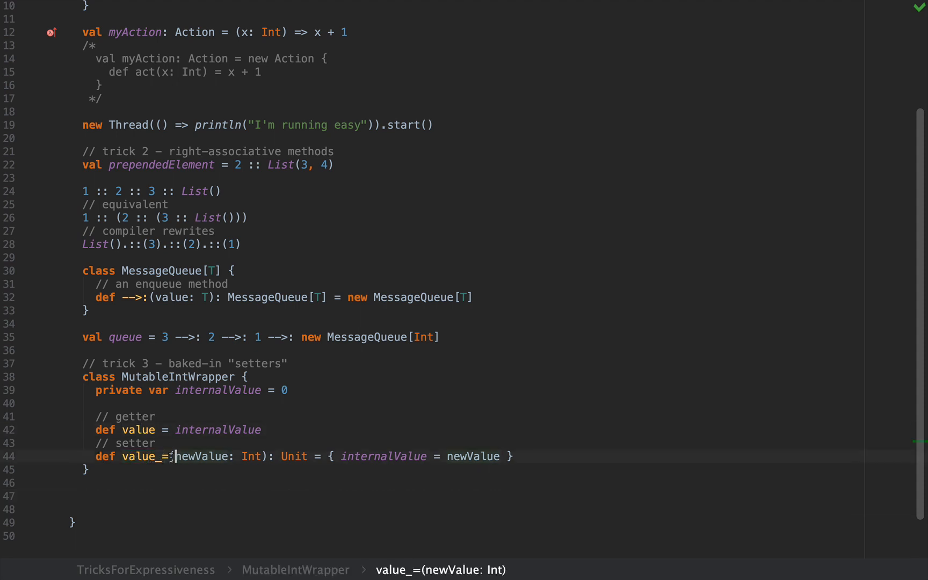
double_click(141, 457)
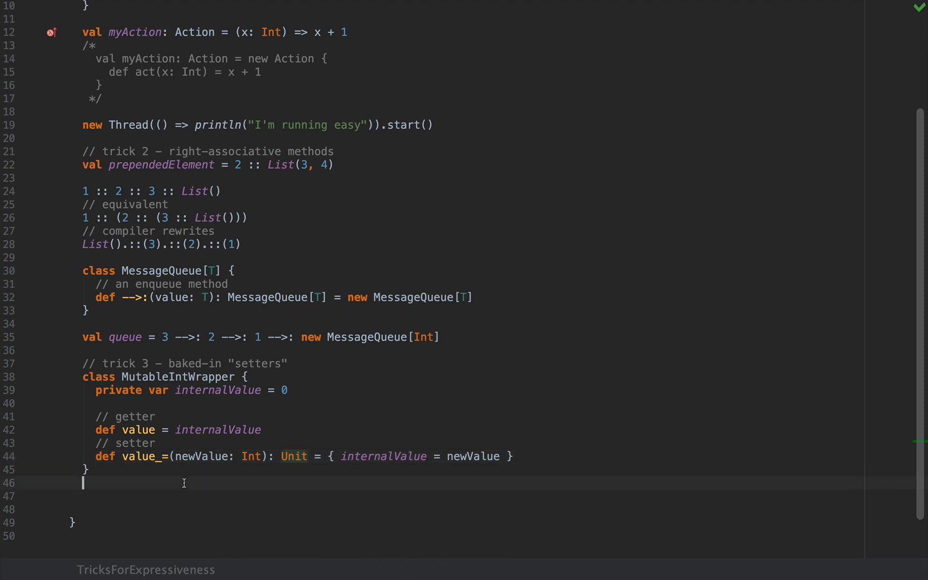
text(vla)
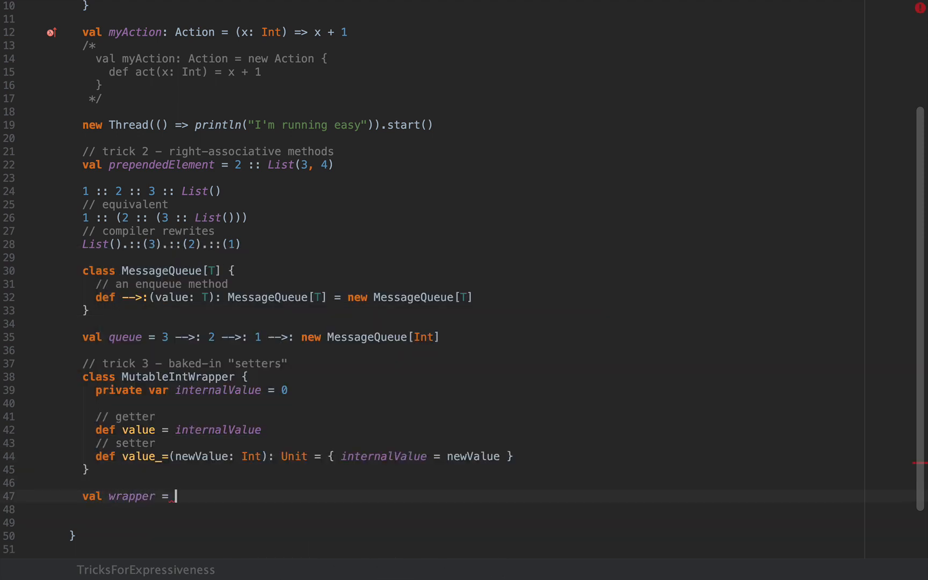
text(new MutableIntWrapper)
click(469, 509)
text(wrapper.value =)
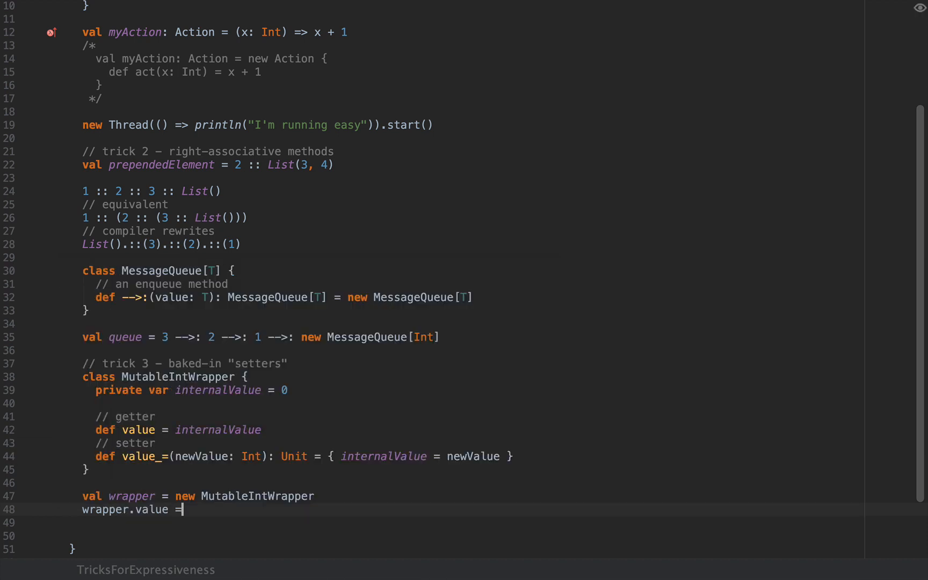
Assign wrapper.value = 43 with a comment showing the rewrite wrapper.value_=(43)
text(43)
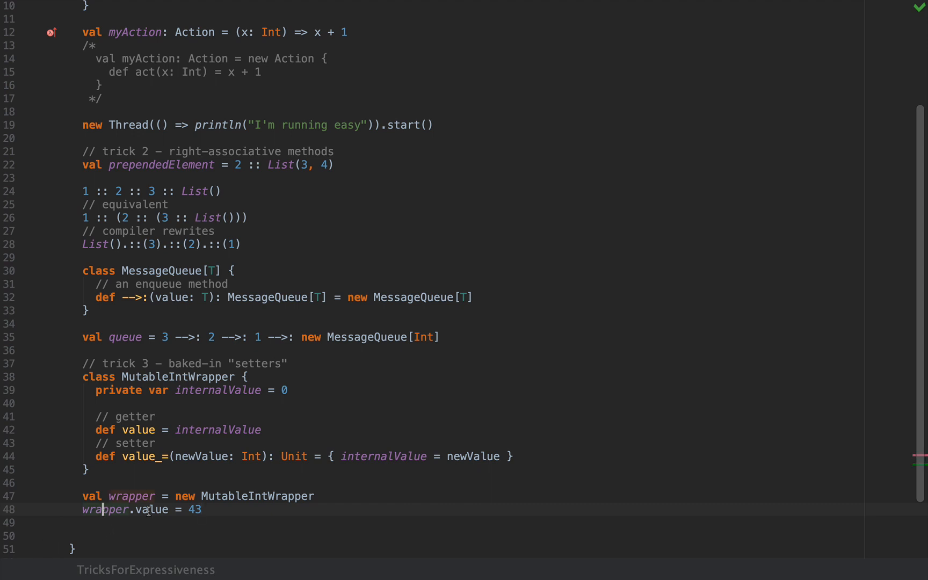
text(// wra)
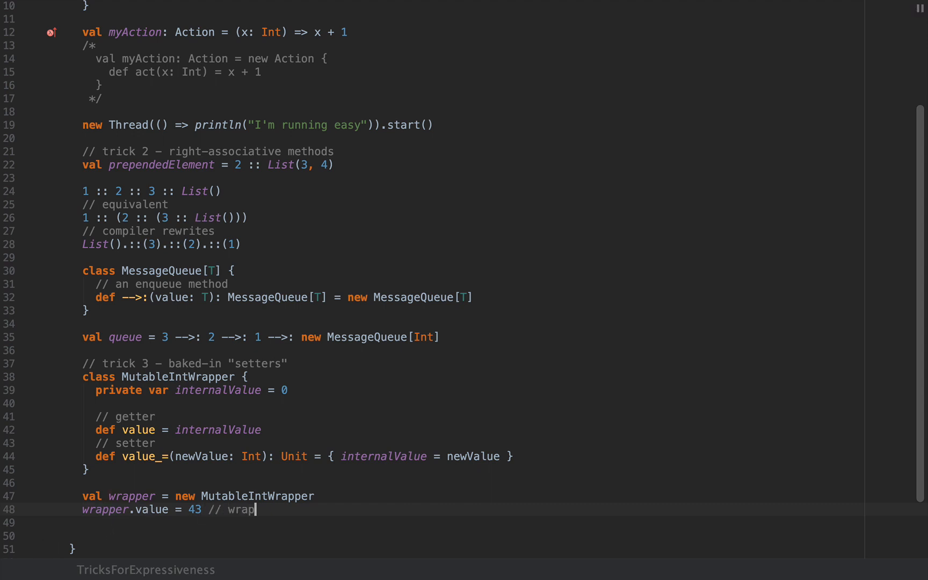
text(per.value)
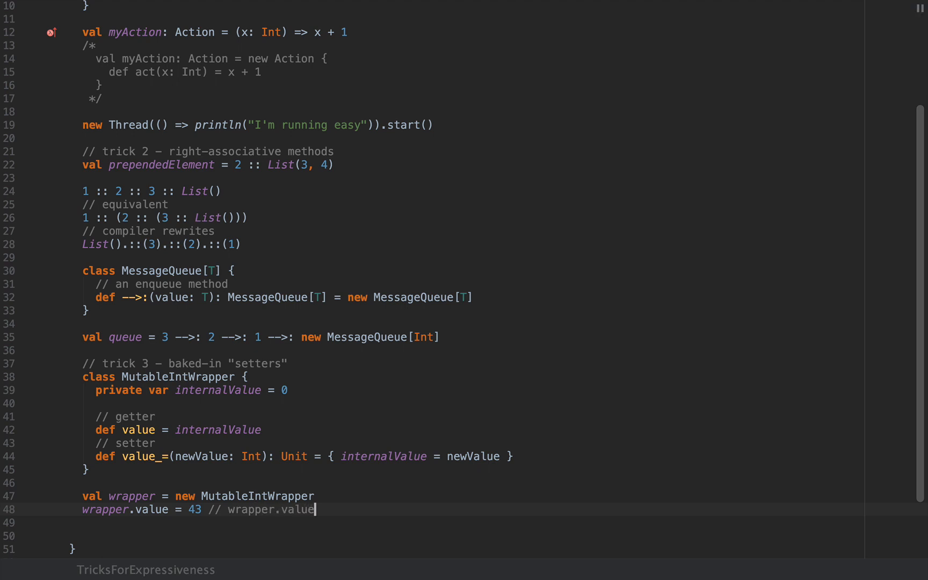
text(_=(43)
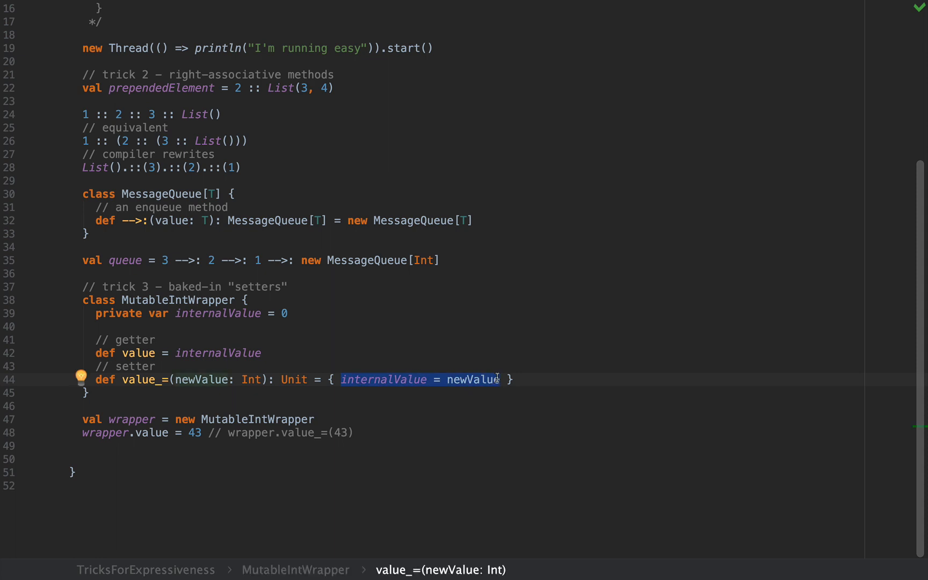
click(340, 379)
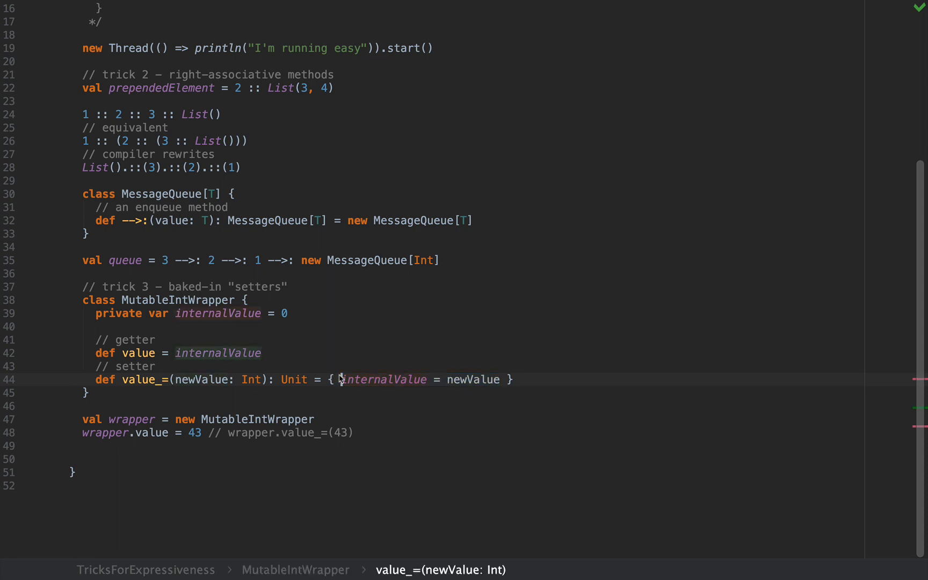
drag(341, 379, 501, 379)
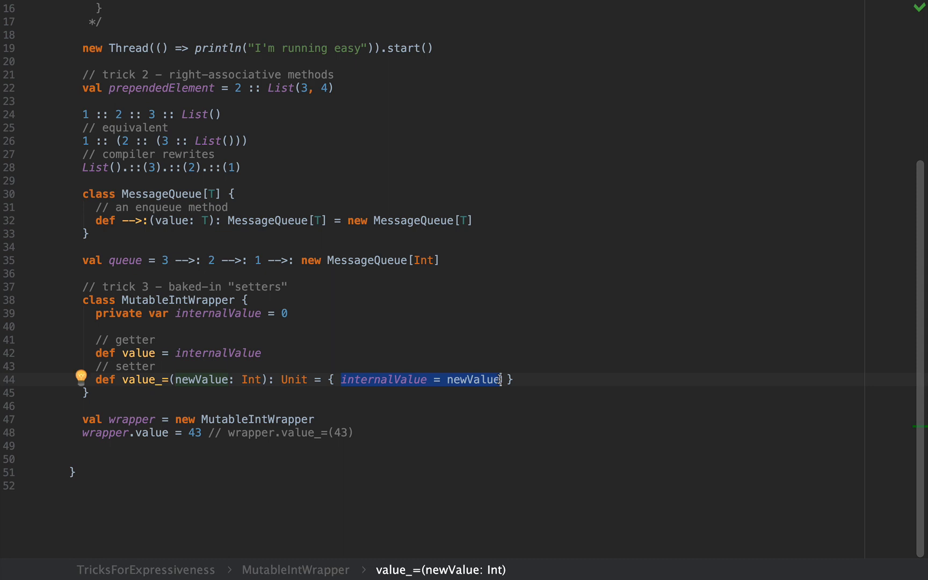
mouse_move(221, 479)
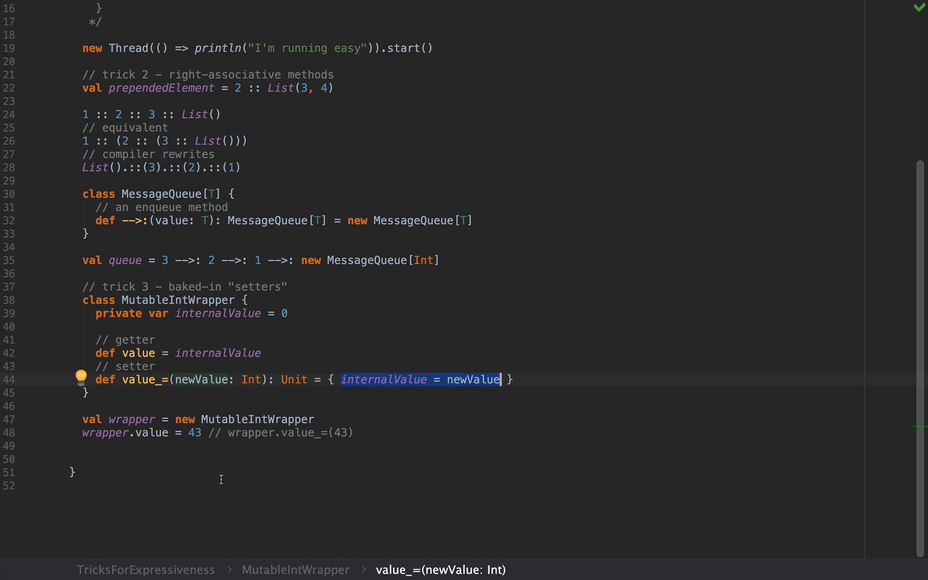
mouse_move(295, 393)
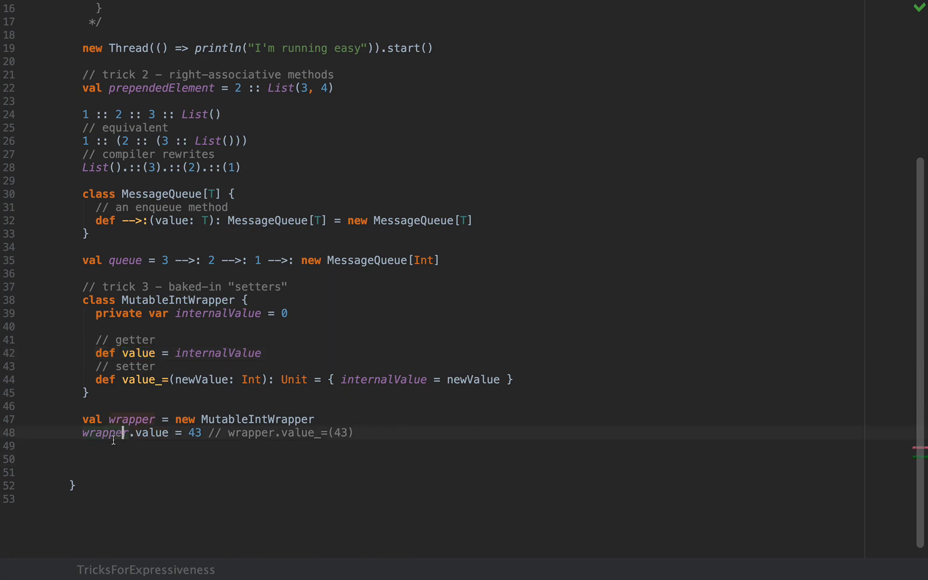
Add println(wrapper.value) after the assignment and start a new comment line
text(println()
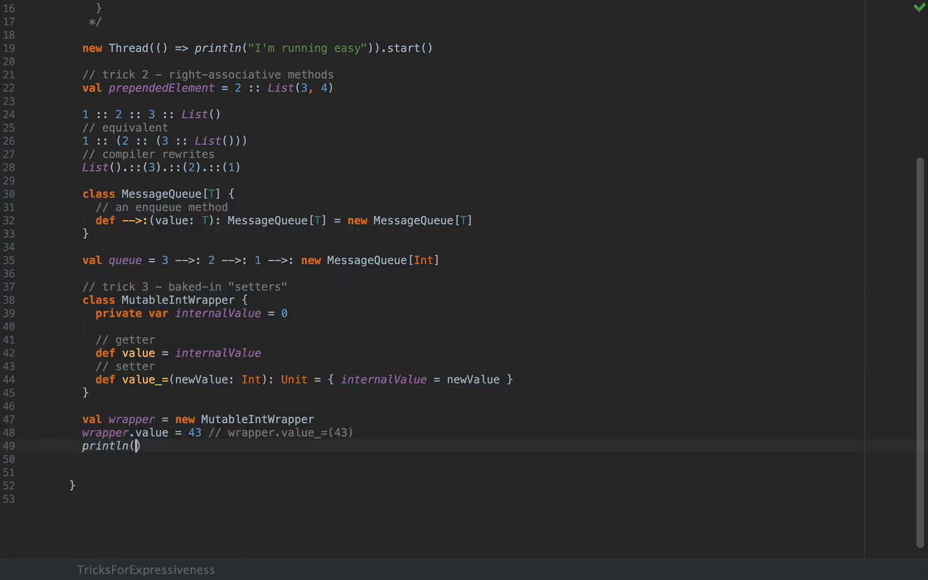
text(wrapper.value)
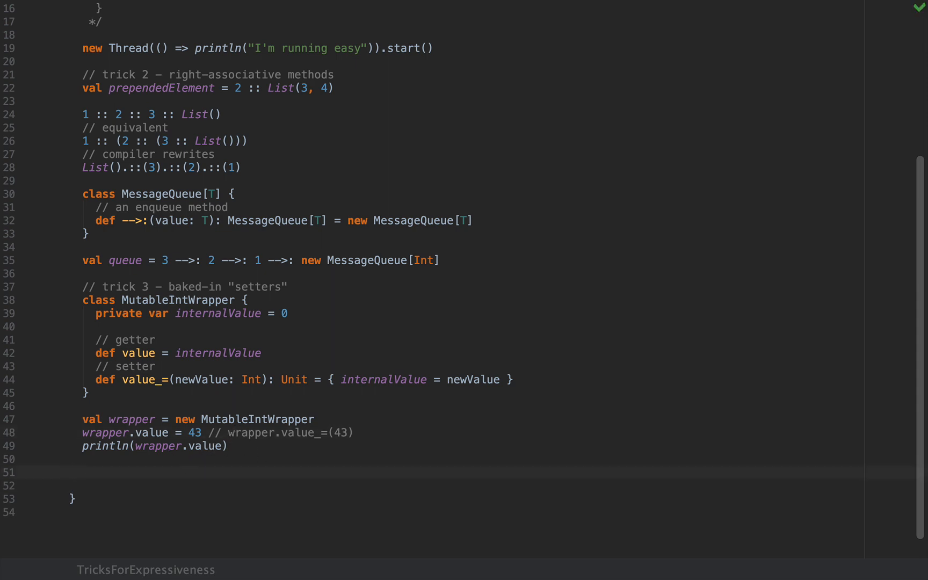
text(//)
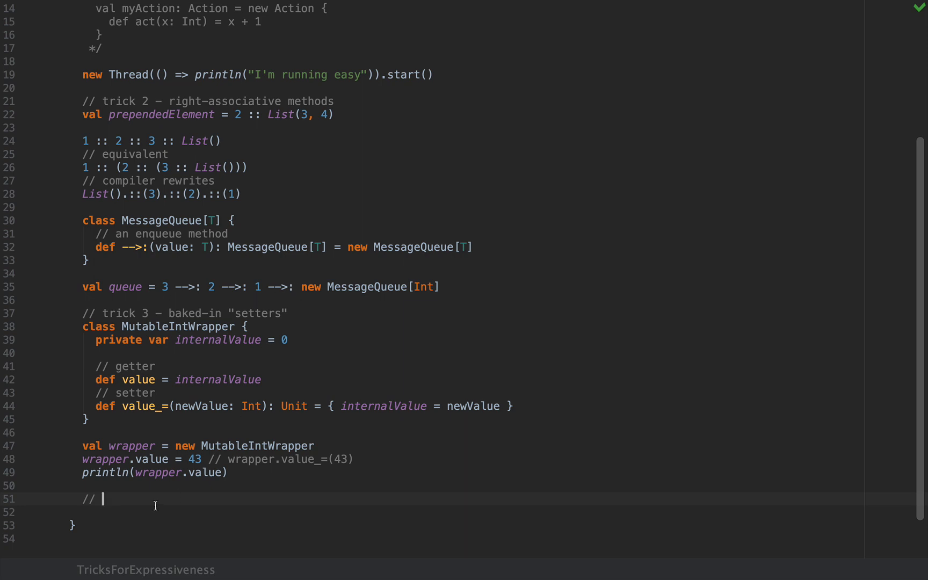
Write the comment // trick 4 – multi-word members below the println line
text(trick 4 –)
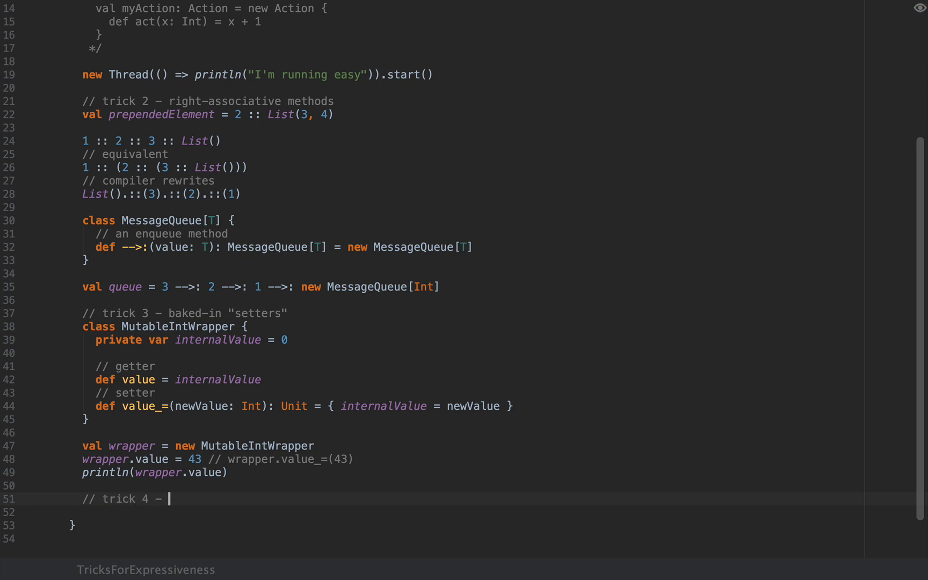
text(multi-word mem)
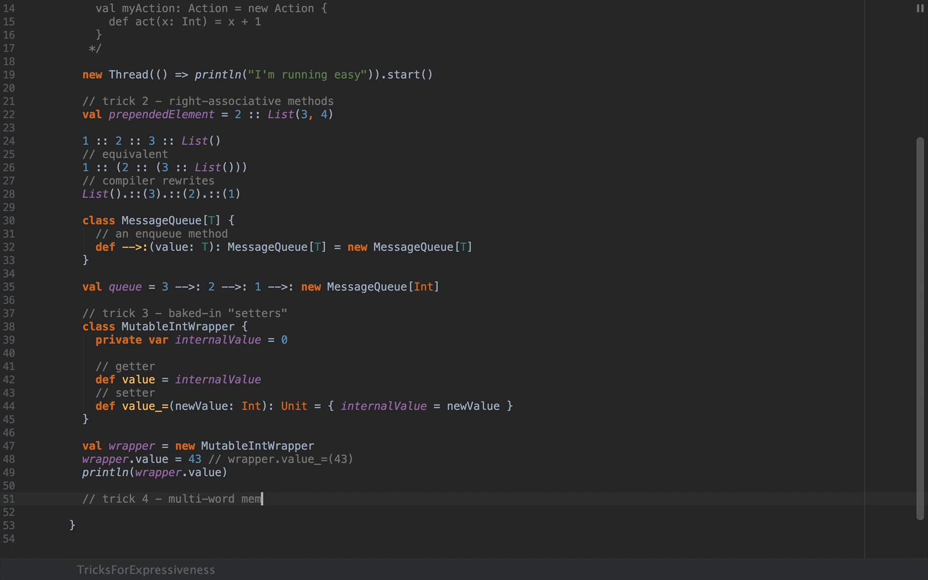
text(bers)
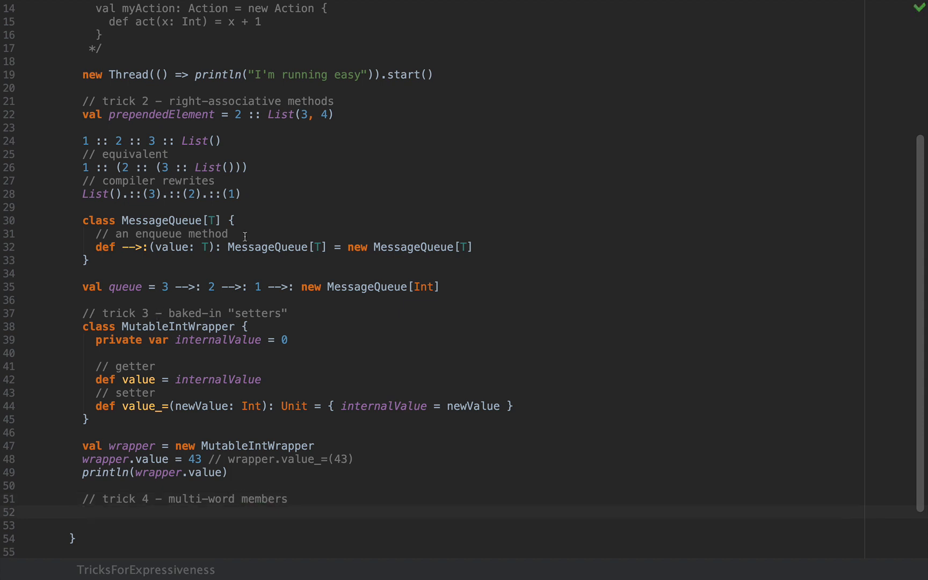
scroll(down, 3)
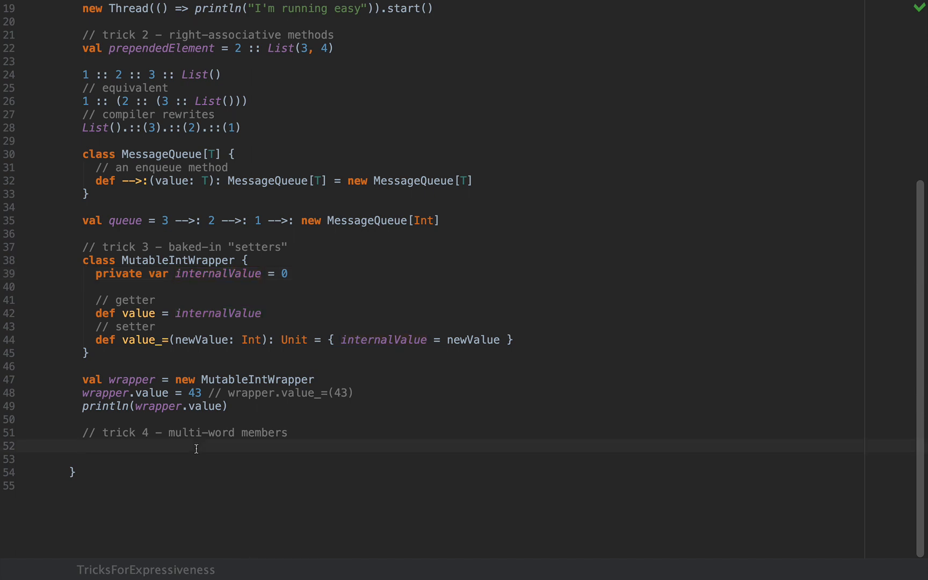
mouse_move(268, 442)
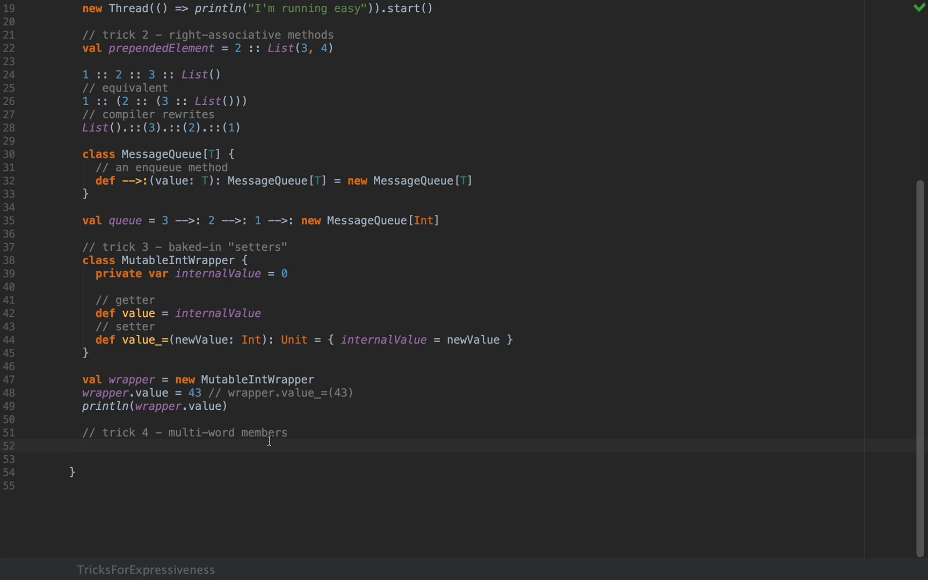
Declare case class Person(name: String) with a backticked method named `then said`
text(class P)
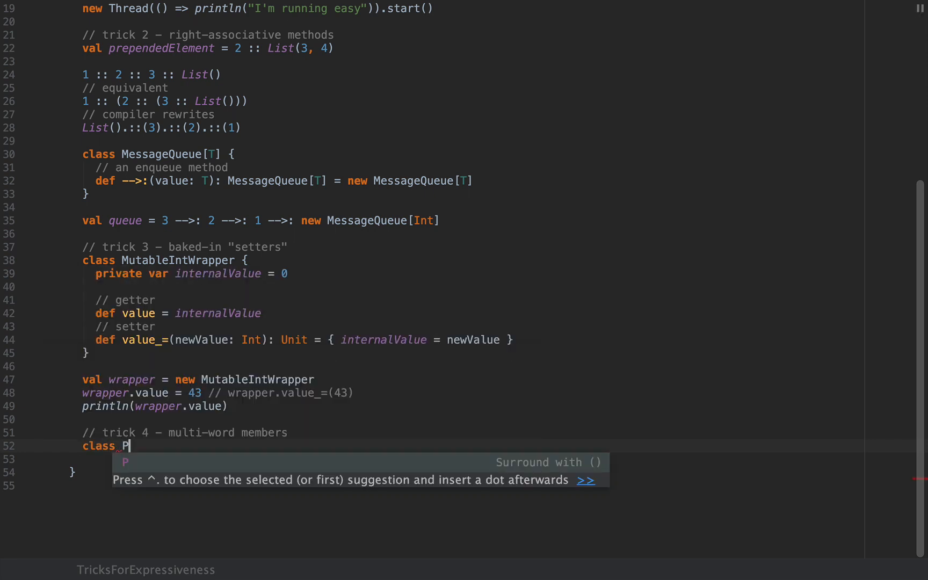
text(erson(name: String) {)
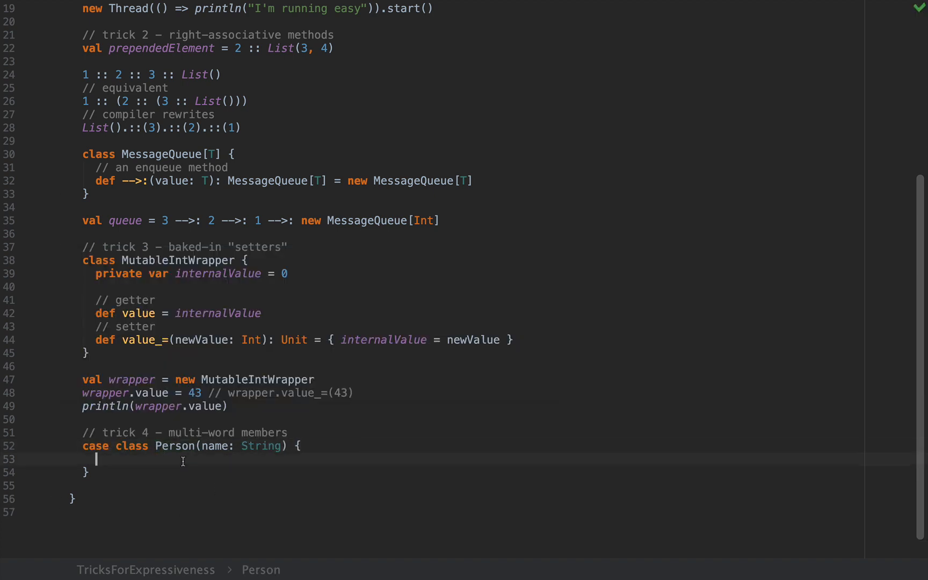
text(def)
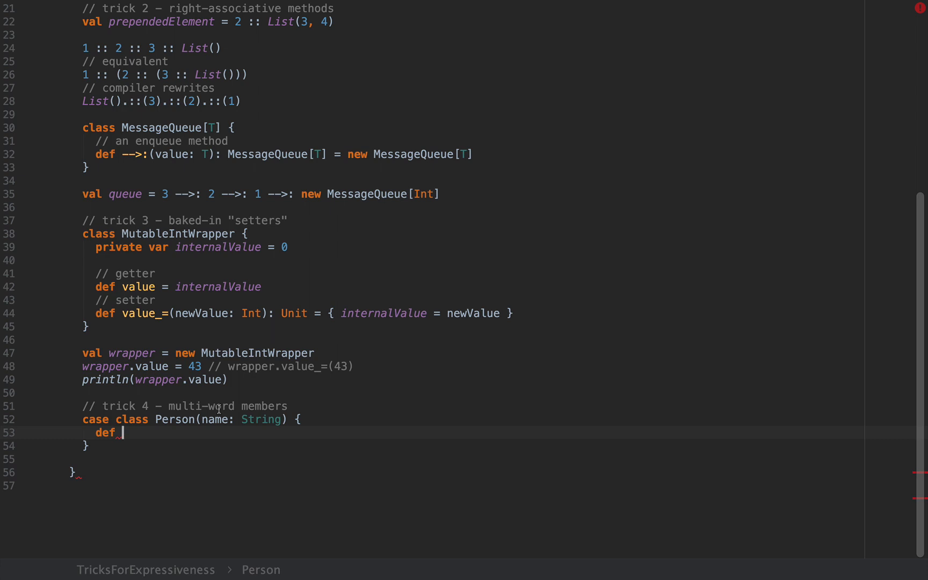
text(`)
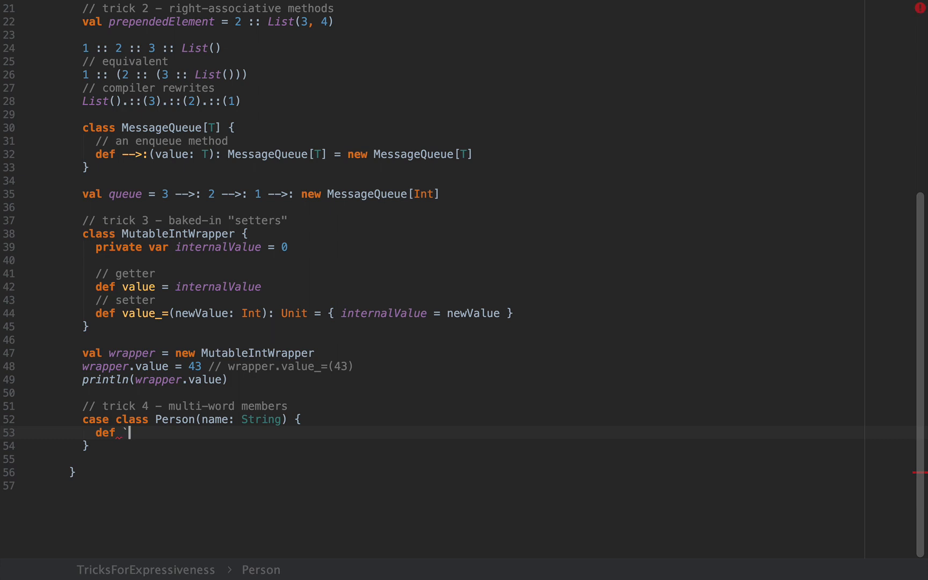
text(then said)
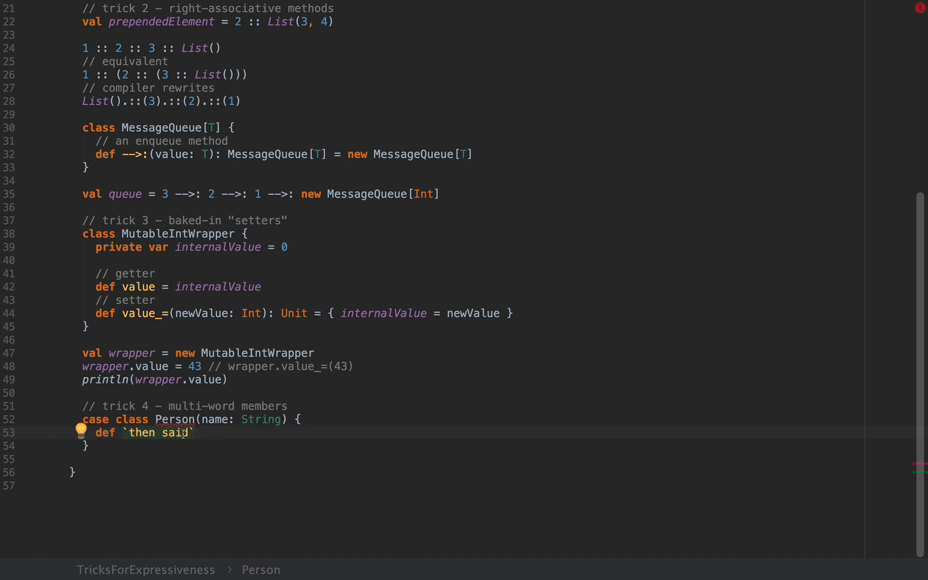
double_click(141, 433)
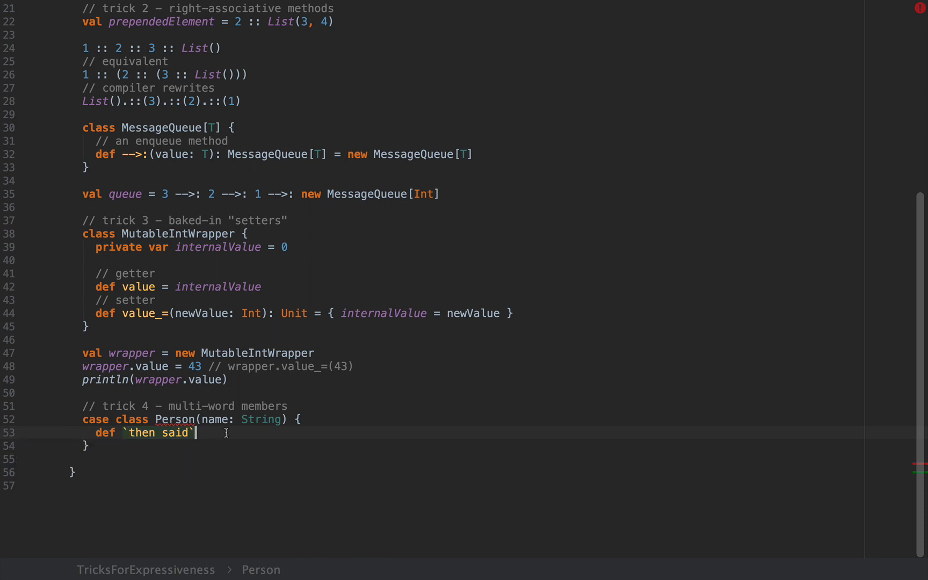
double_click(158, 433)
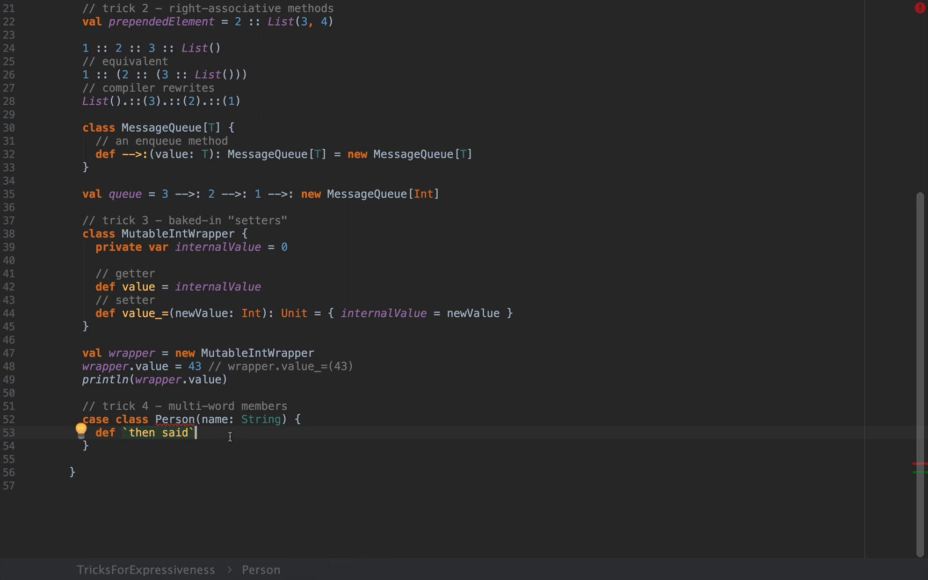
Give `then said` a thing: String parameter returning s"$name then said: $thing"
text((thing:)
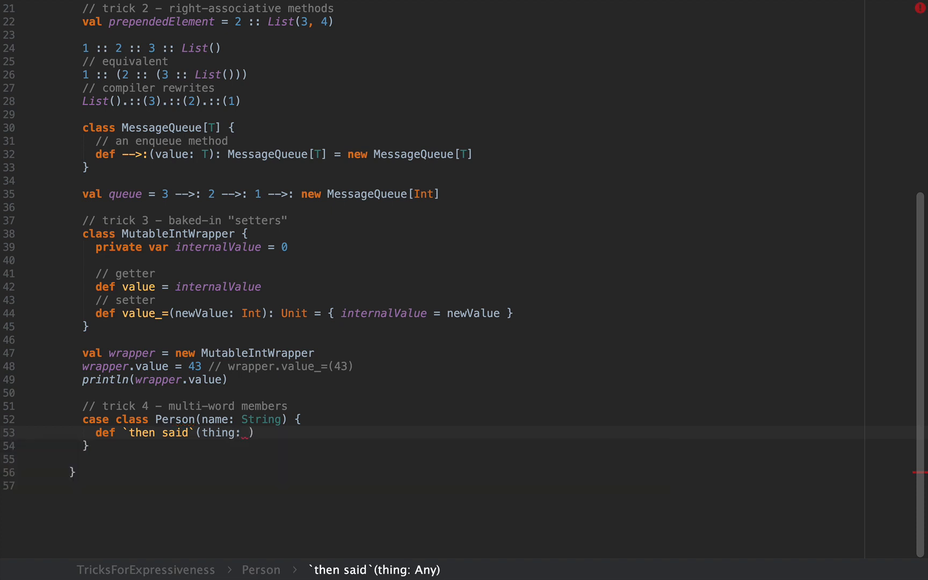
text(Strnin)
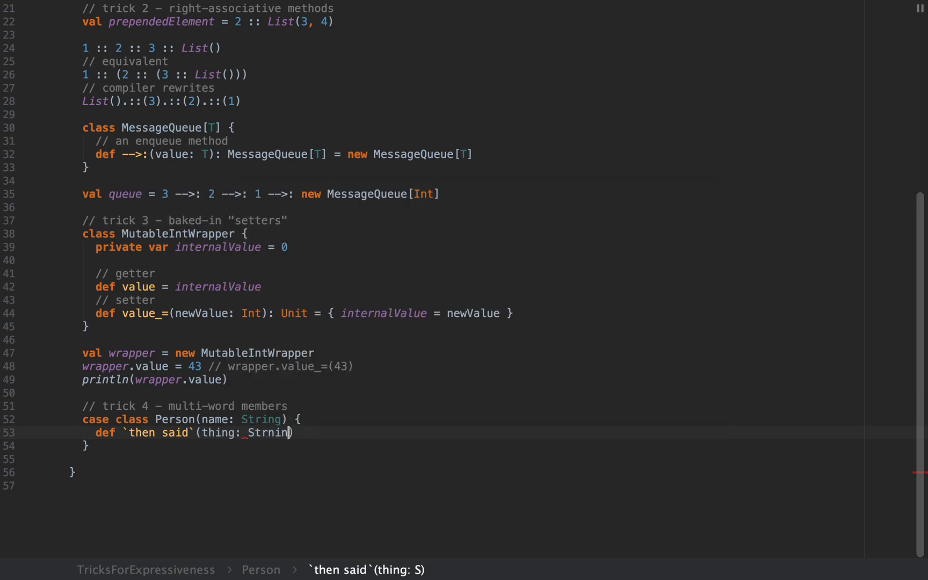
text(g)
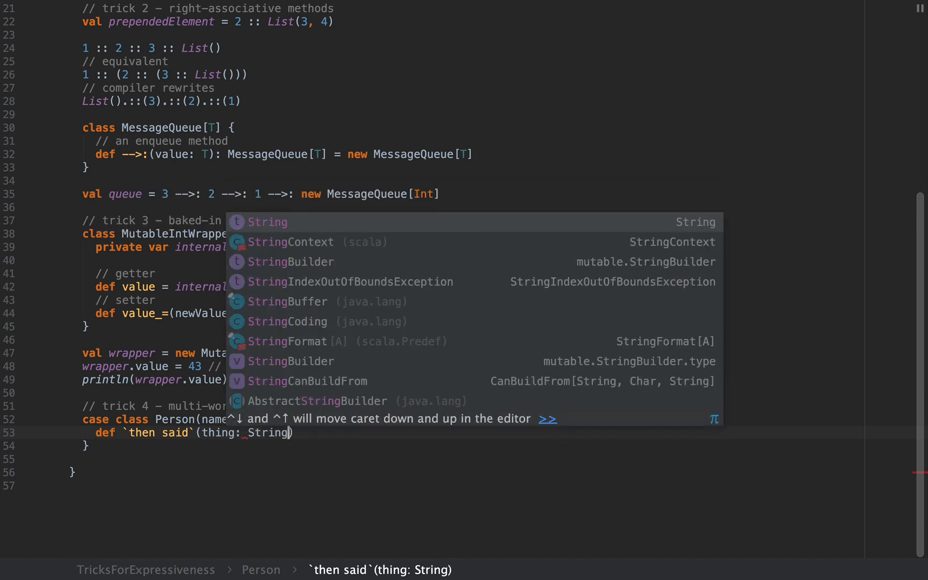
text(= s"$name s)
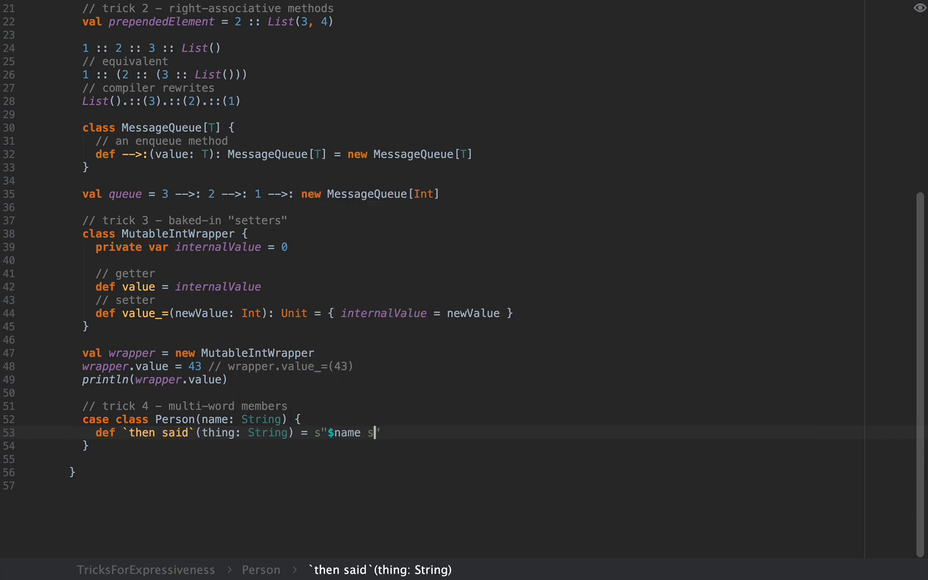
text(aid)
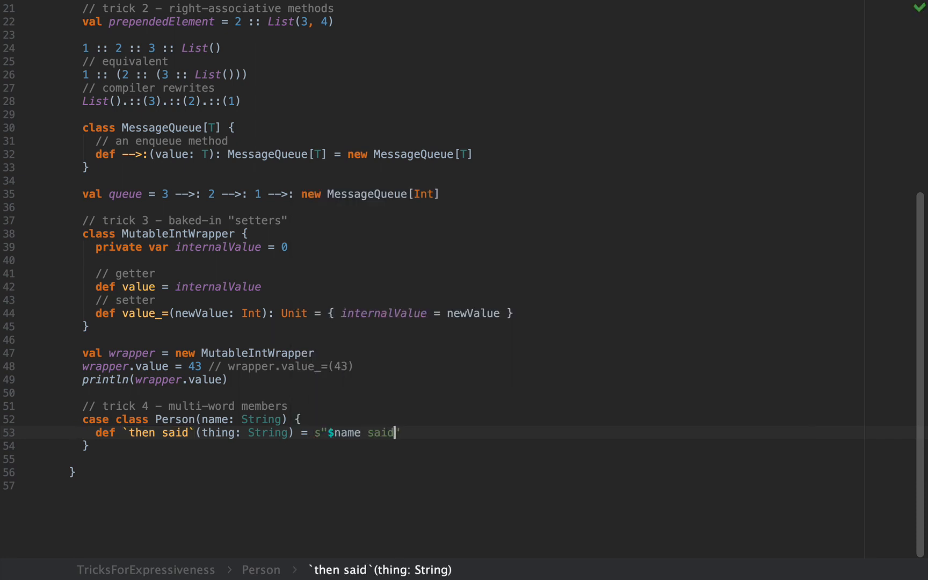
text(then said:)
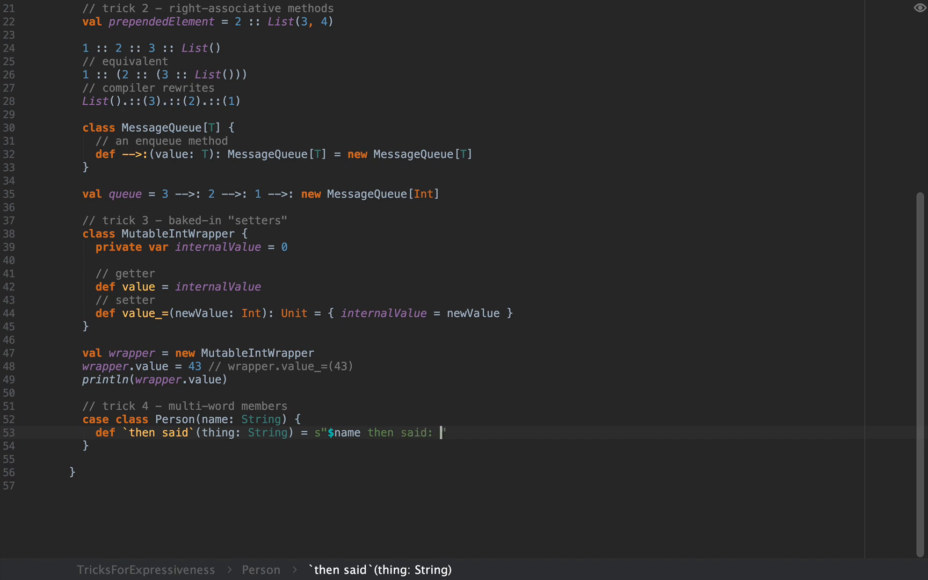
text($thing)
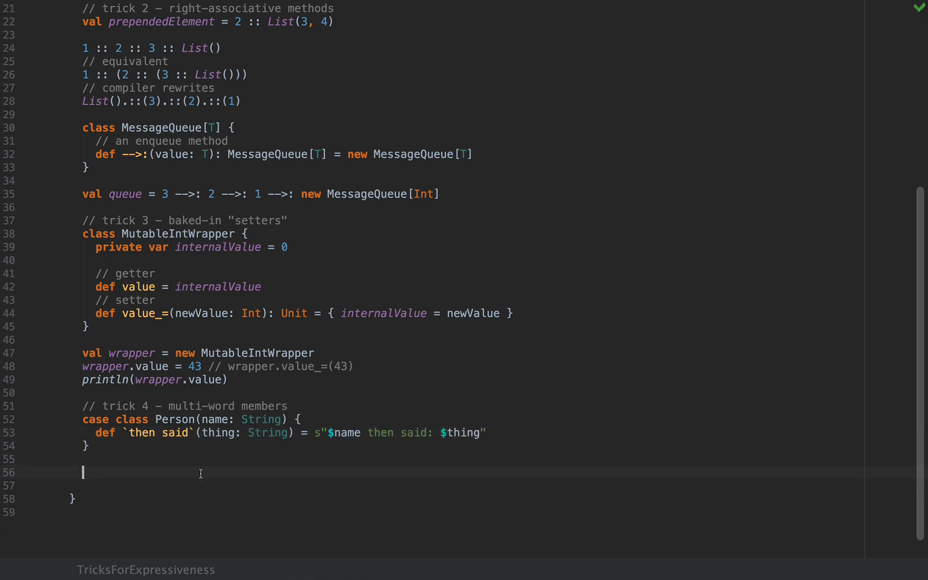
Declare val jim = Person("Jim")
text(val)
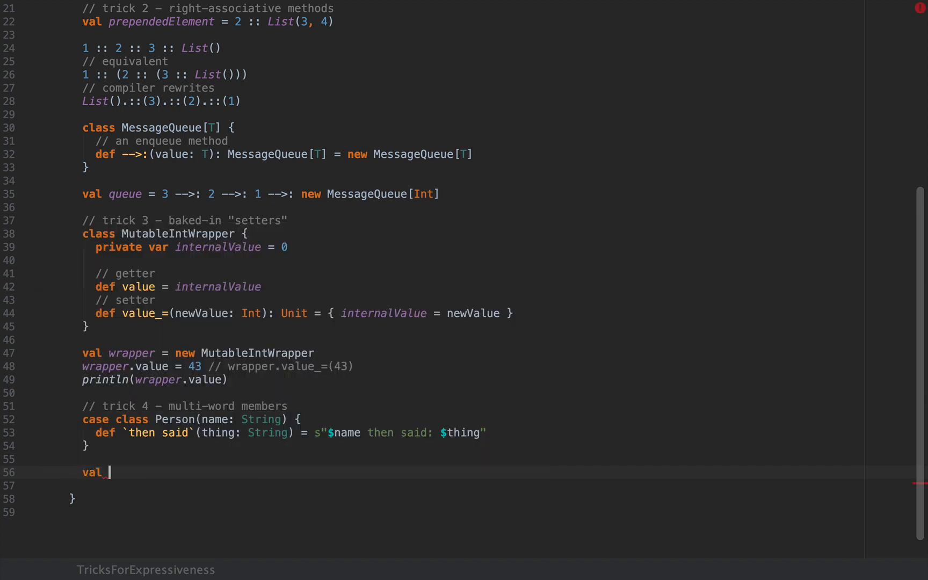
text(jim =)
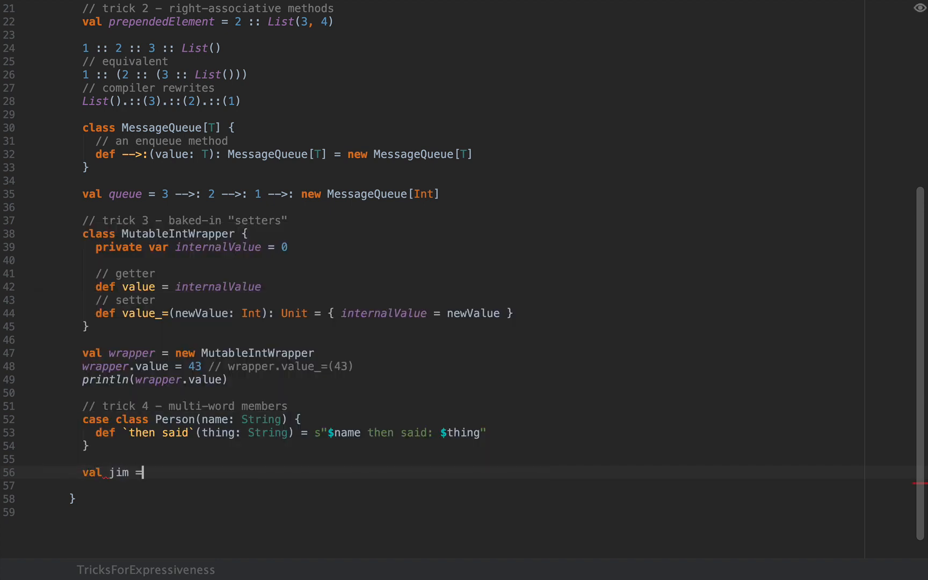
text(Person("Jim)
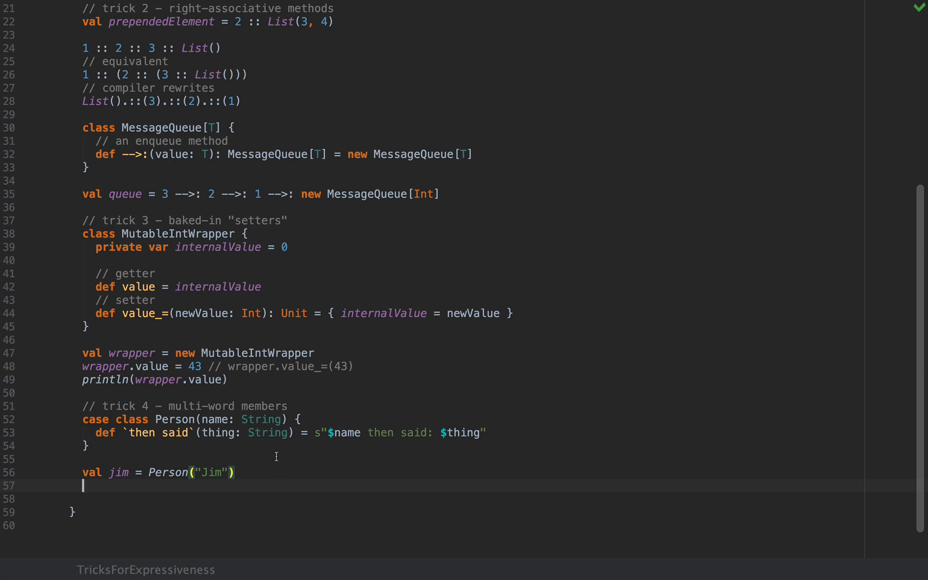
Call jim `then said` "Scala is pretty awesome!" in infix style and highlight the method name
text(jim `)
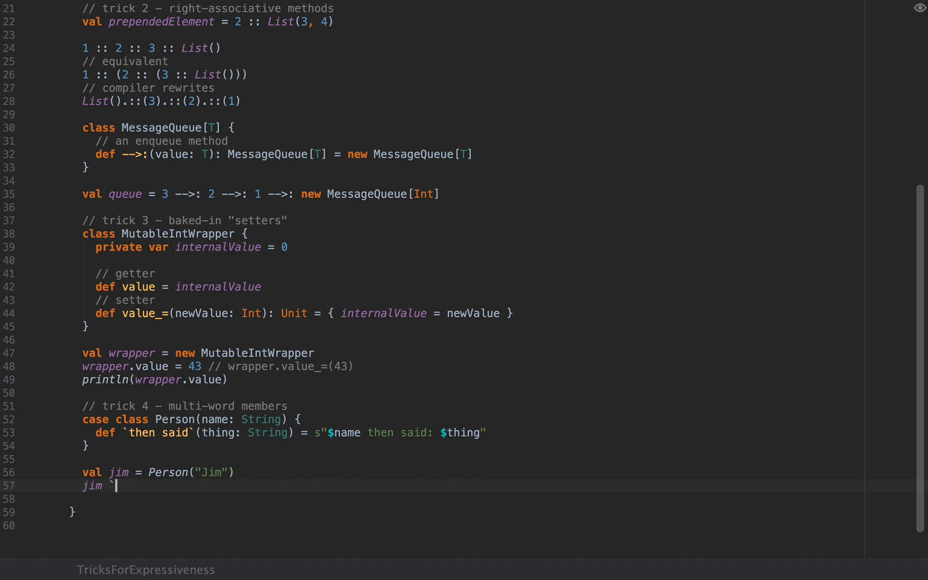
text(then said)
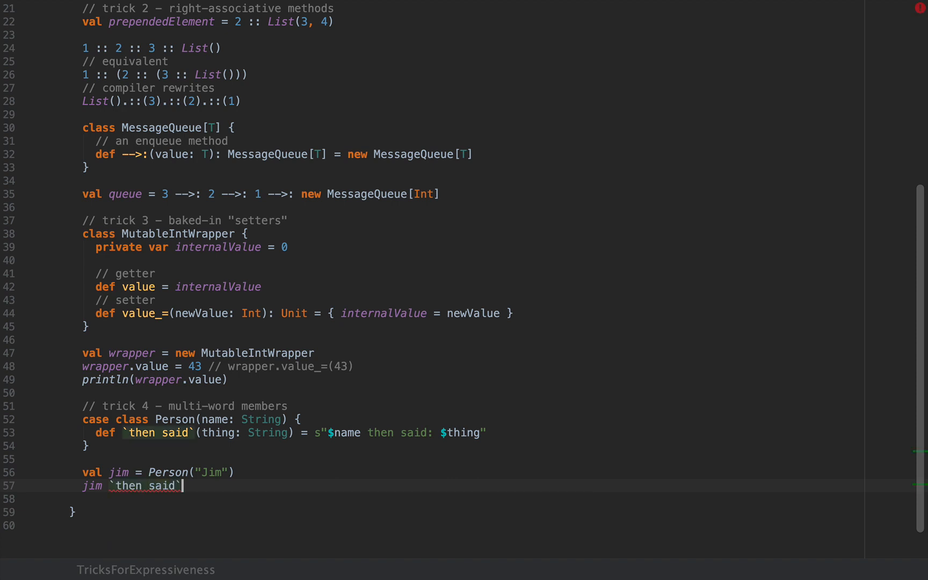
text("Scala is)
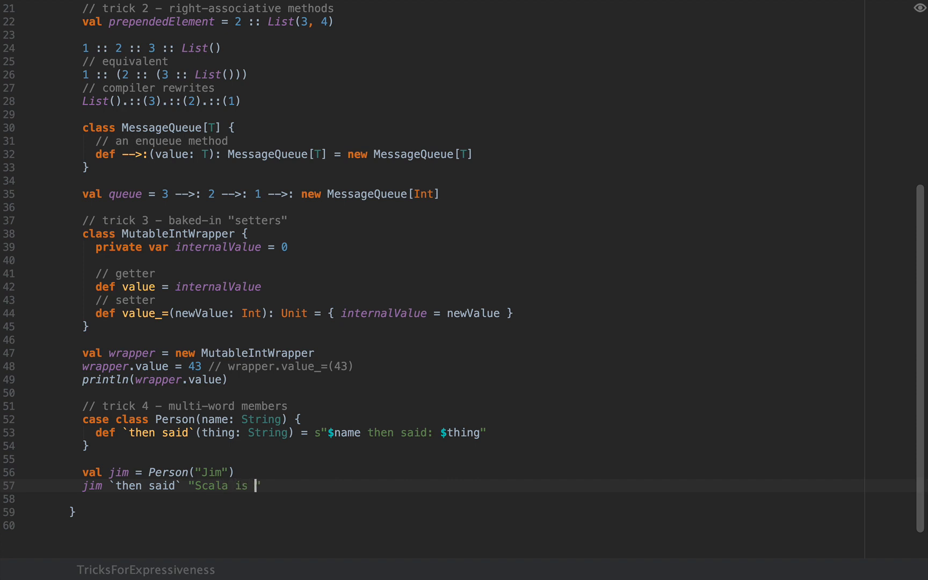
text(pretty aw)
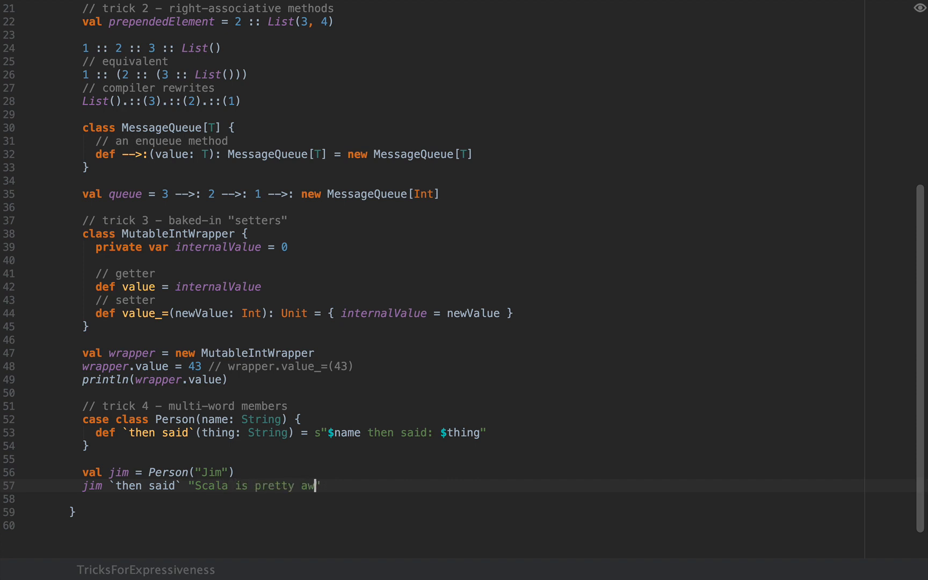
text(esome!)
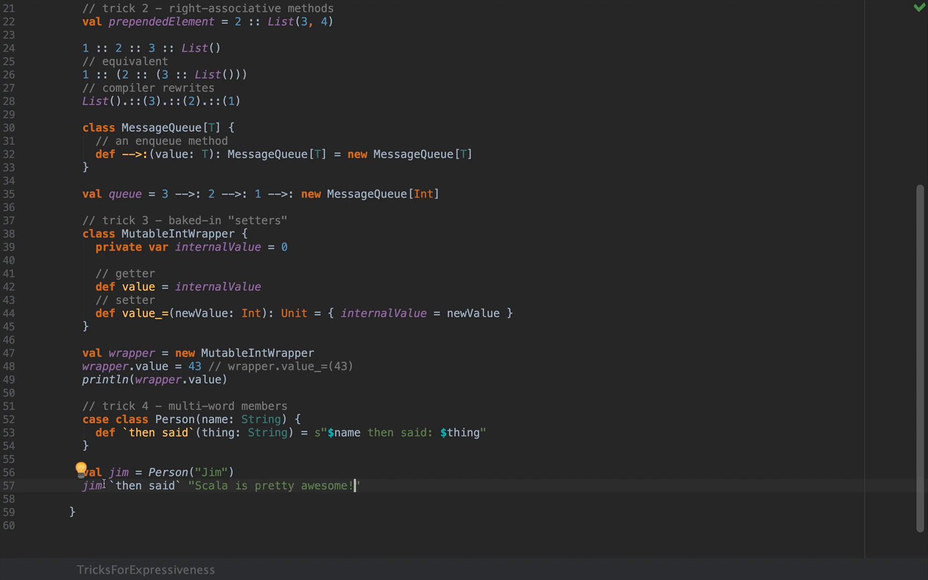
double_click(147, 485)
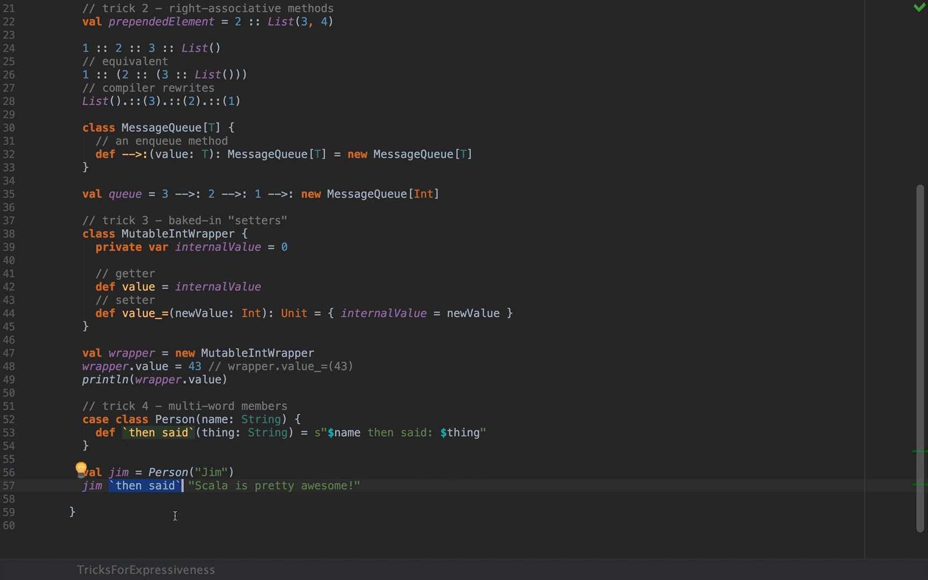
mouse_move(246, 467)
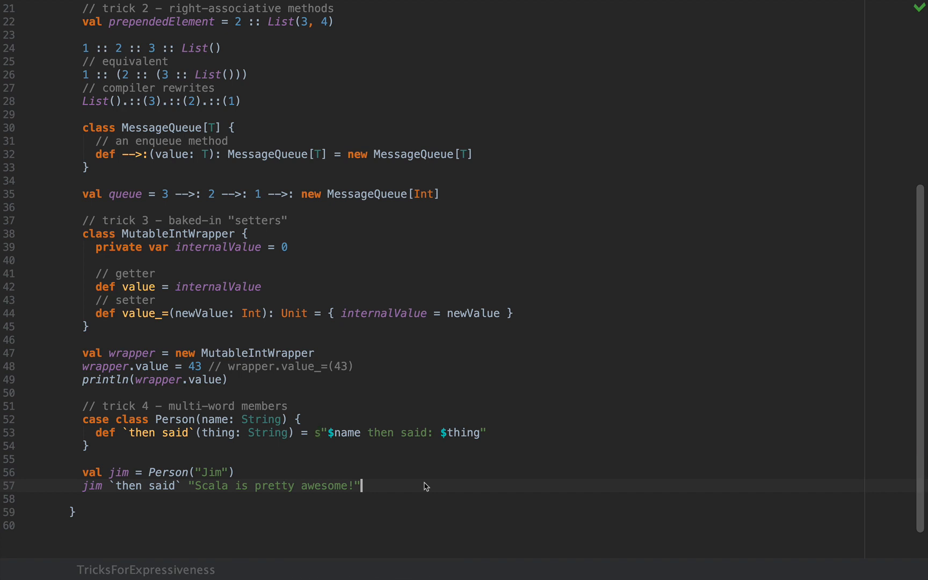
Add a // real life: Akka HTTP comment on a new line below the jim call
key(enter)
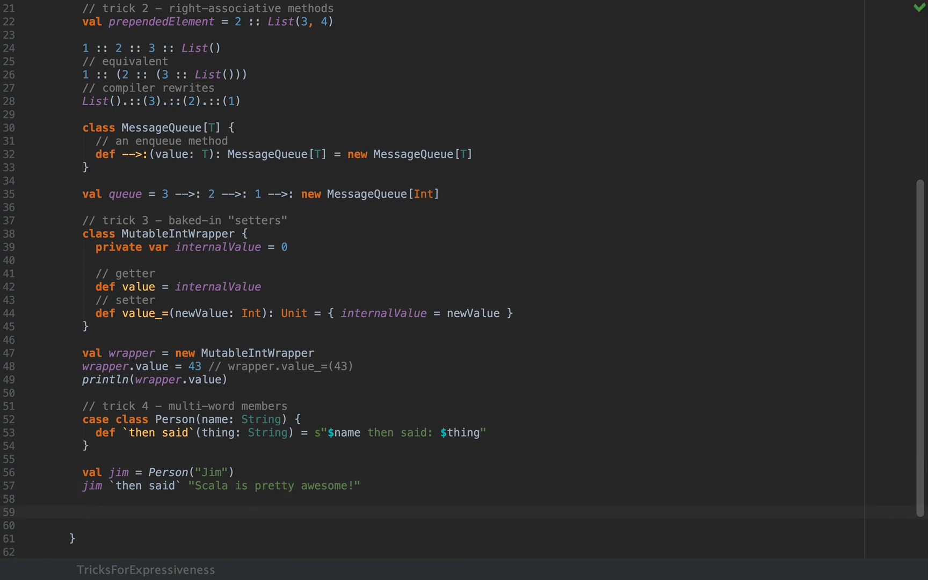
scroll(down, 3)
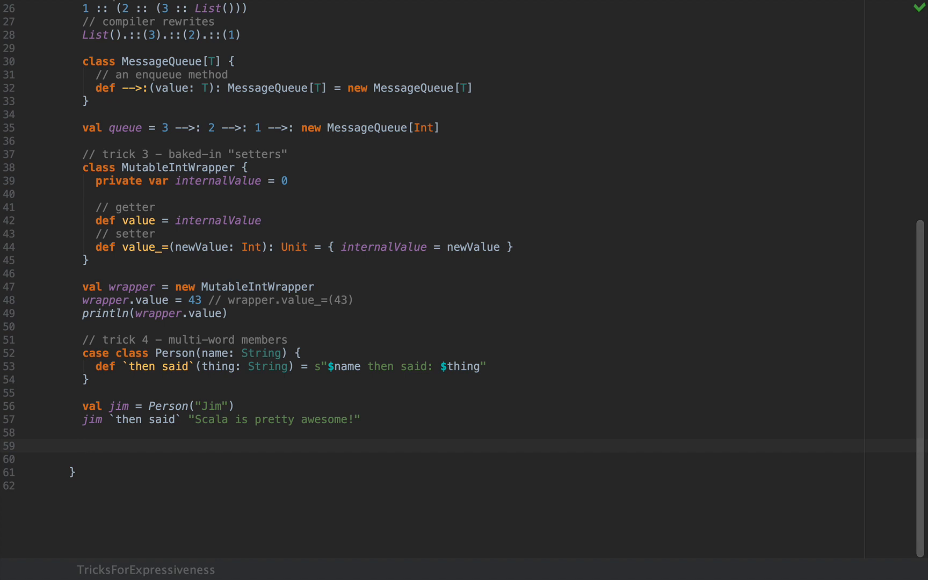
text(// real li)
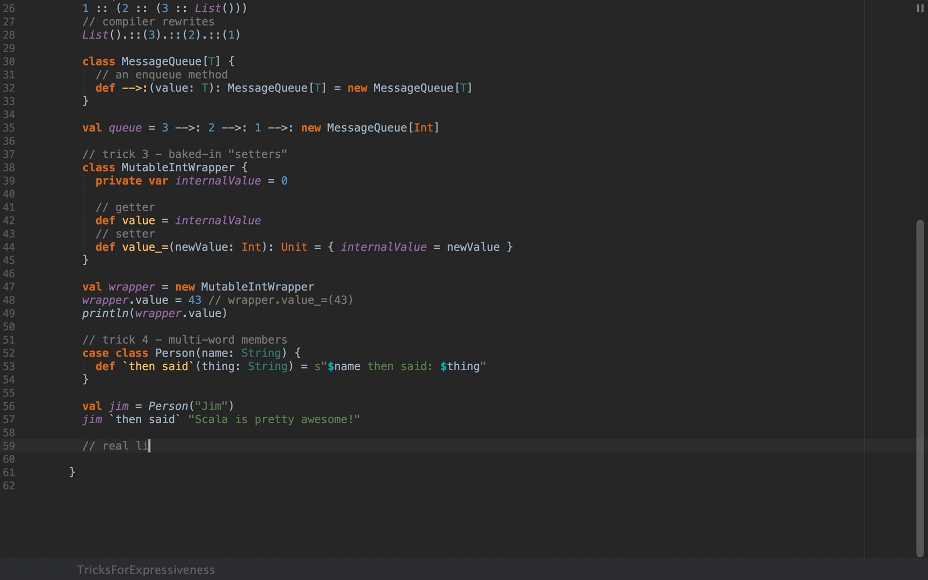
text(fe: Akka HT)
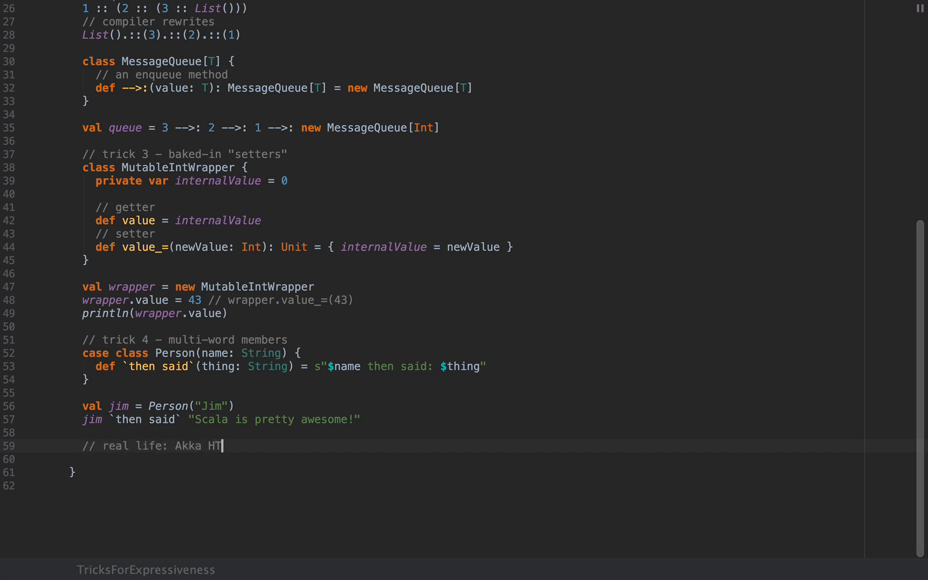
text(TP)
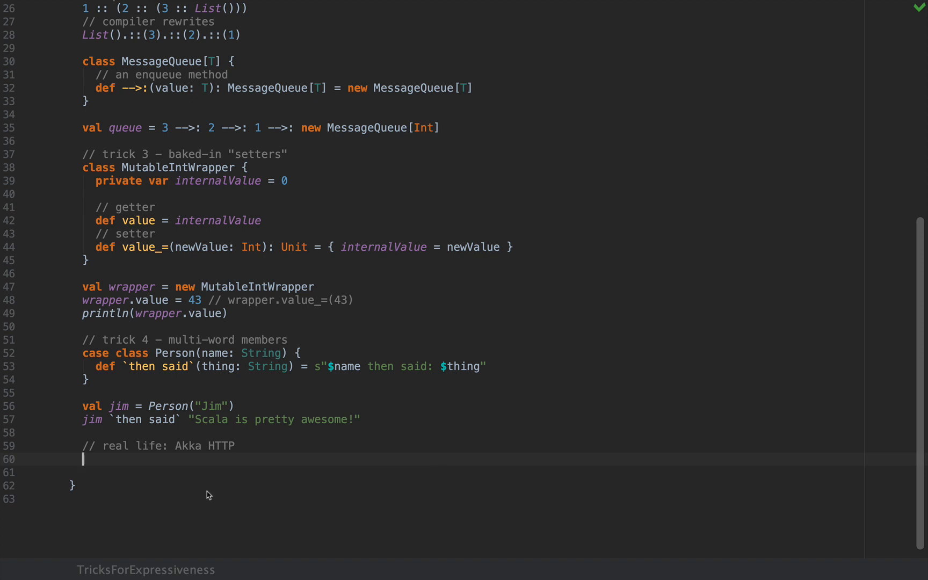
mouse_move(181, 467)
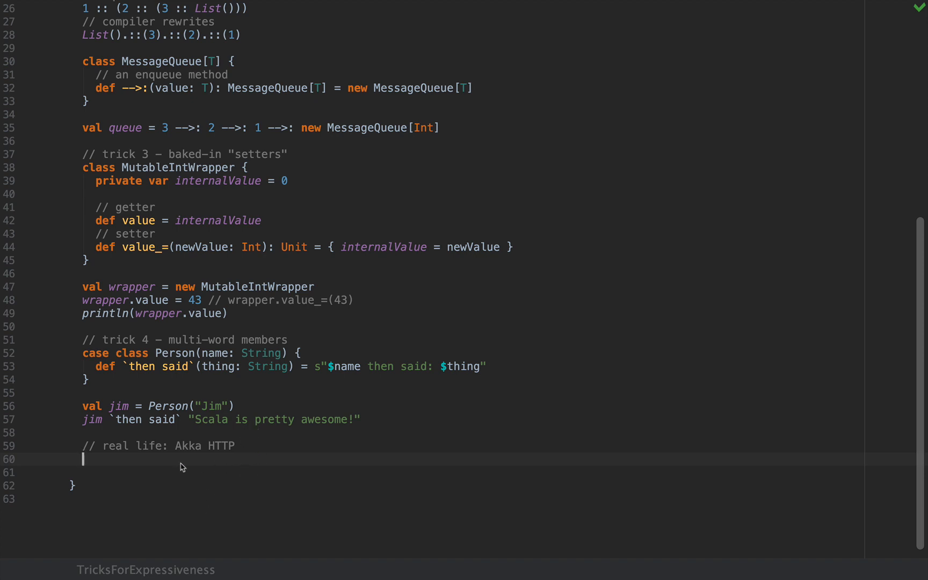
mouse_move(415, 273)
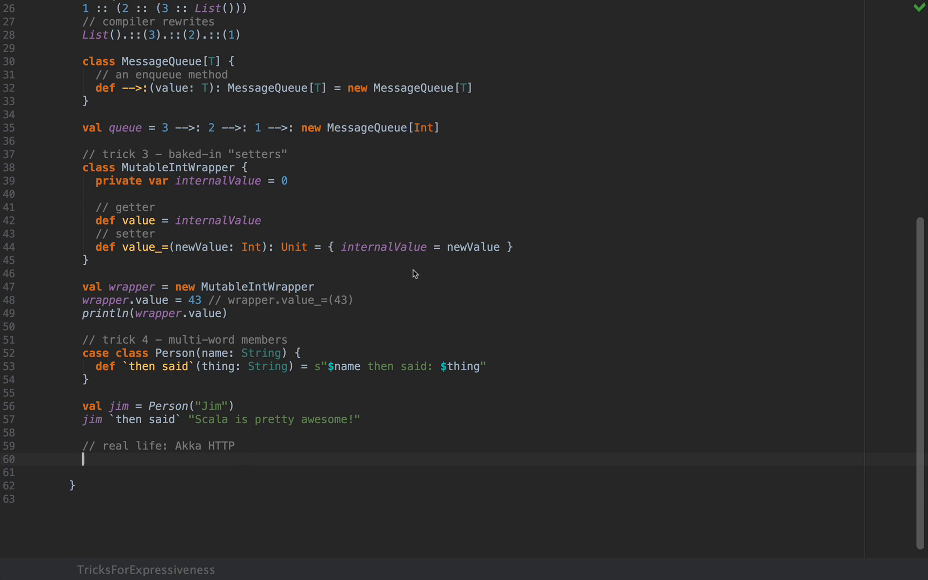
mouse_move(380, 322)
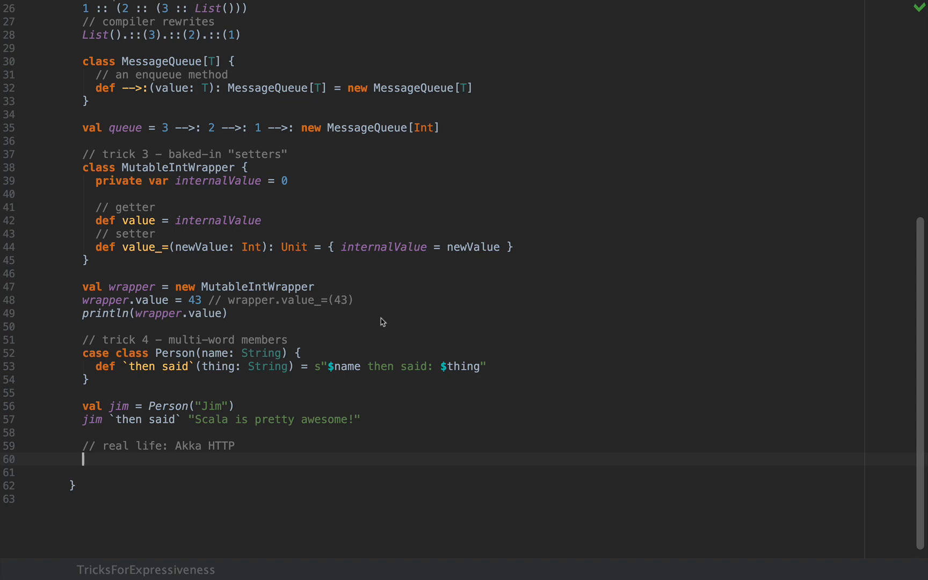
Insert ContentTypes.`text/html(UTF-8)` by choosing it from completion
text(Conten)
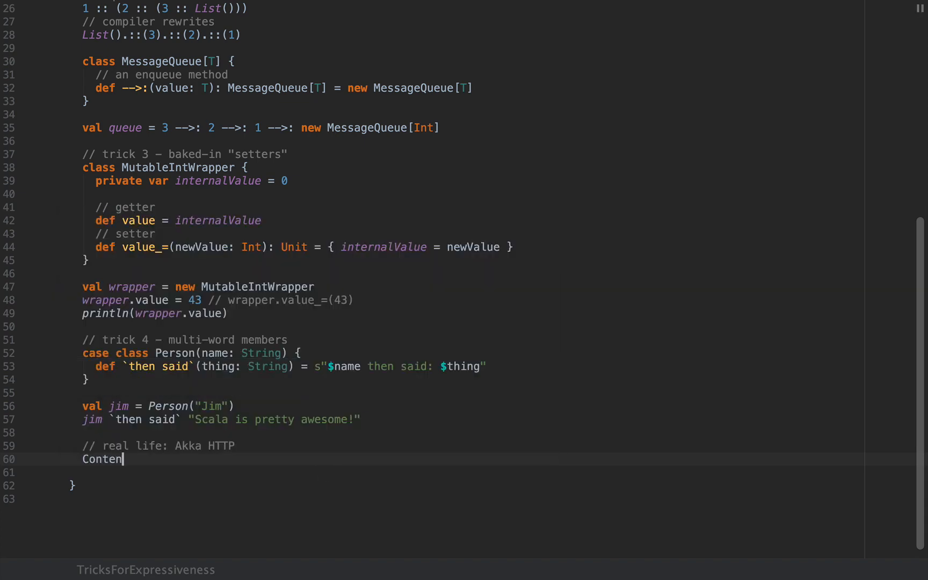
text(Types)
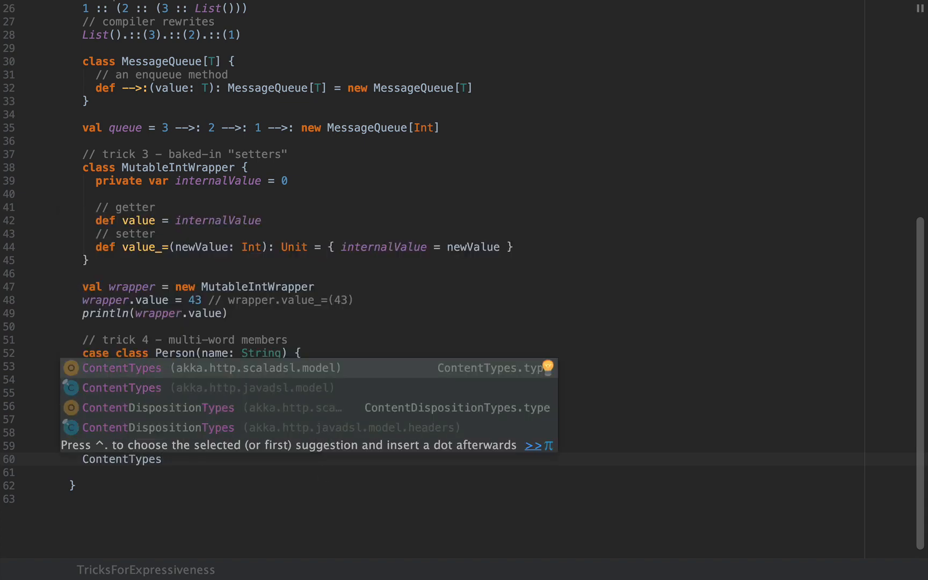
mouse_move(231, 379)
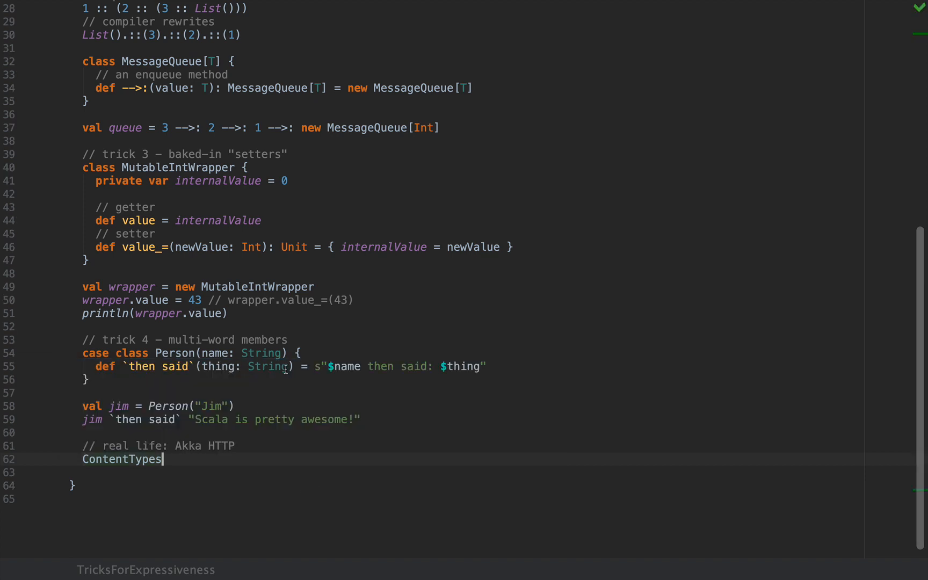
text(.)
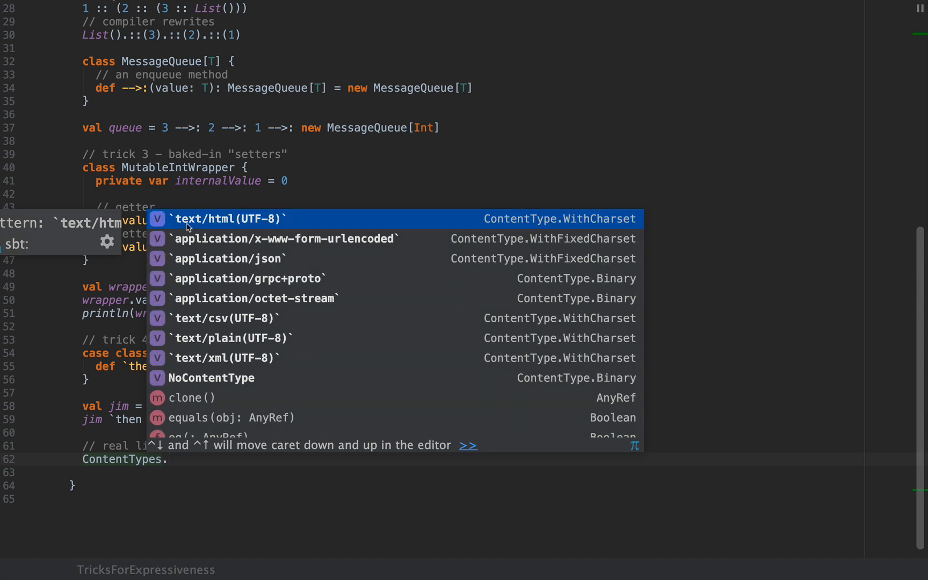
click(229, 218)
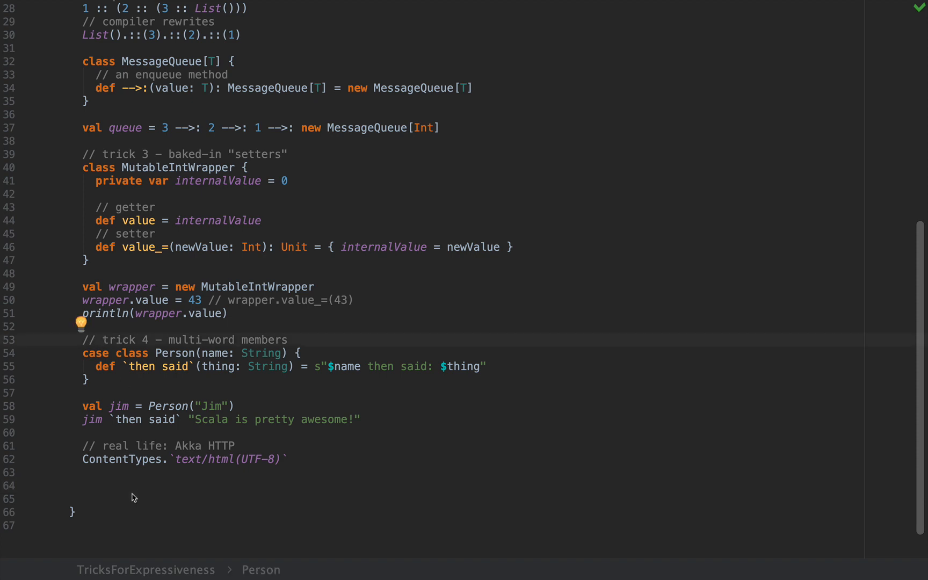
Add a // trick 5 – backticks for pattern matching comment and define val meaningOfLife = 42
text(//)
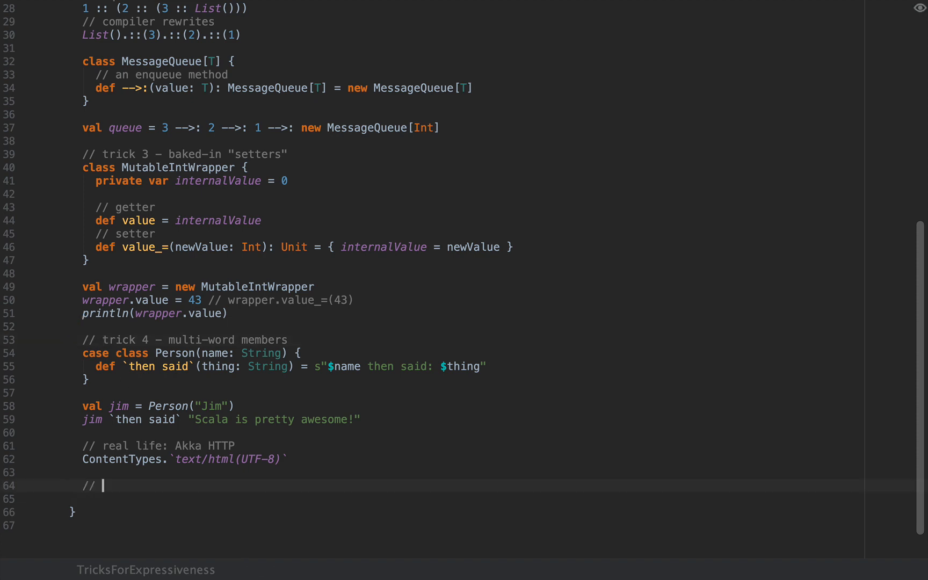
text(trick 5)
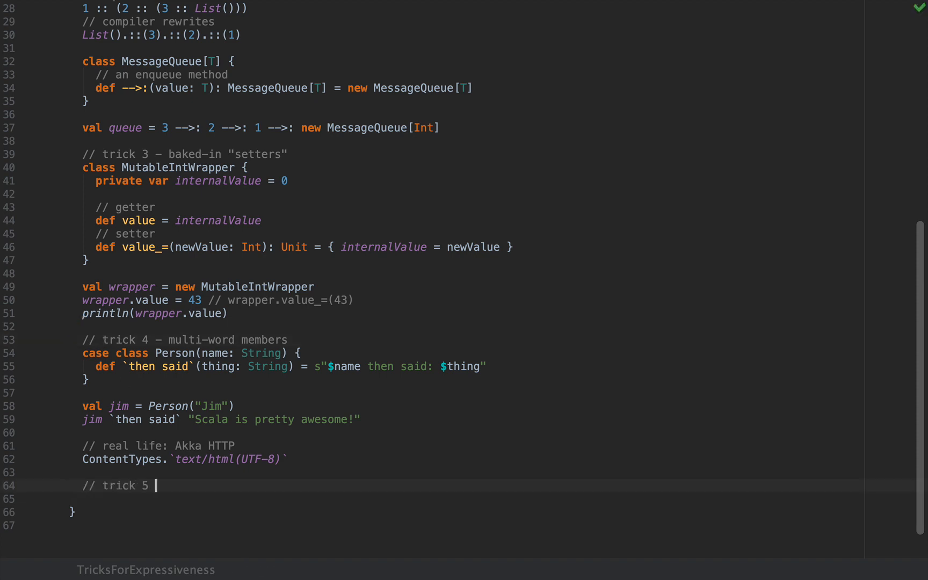
text(– backticks for)
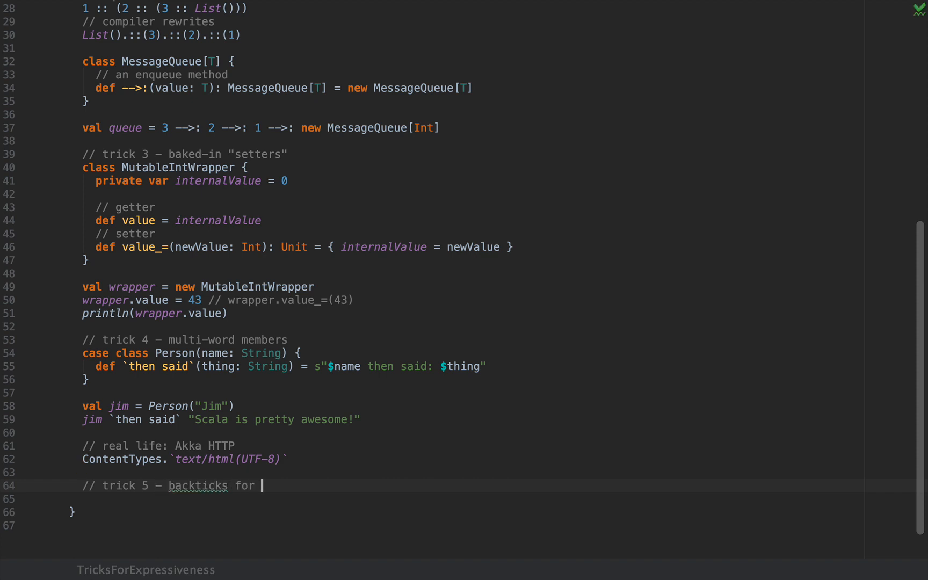
text(Pattern Matching)
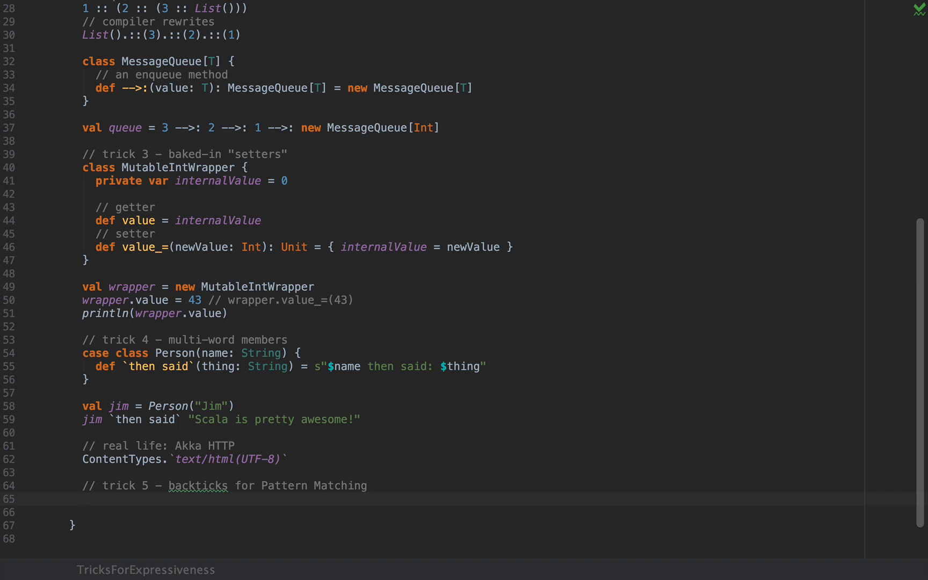
text(val)
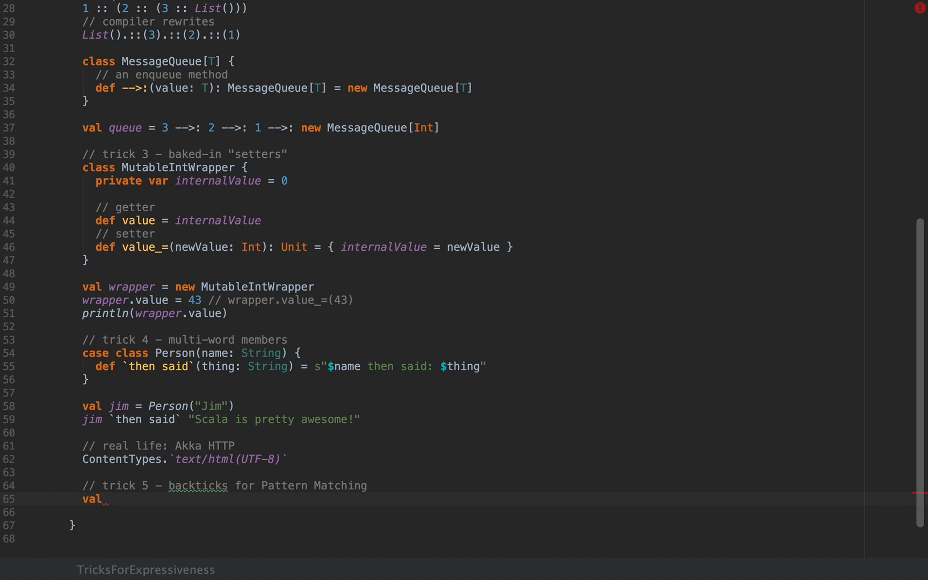
text(meani)
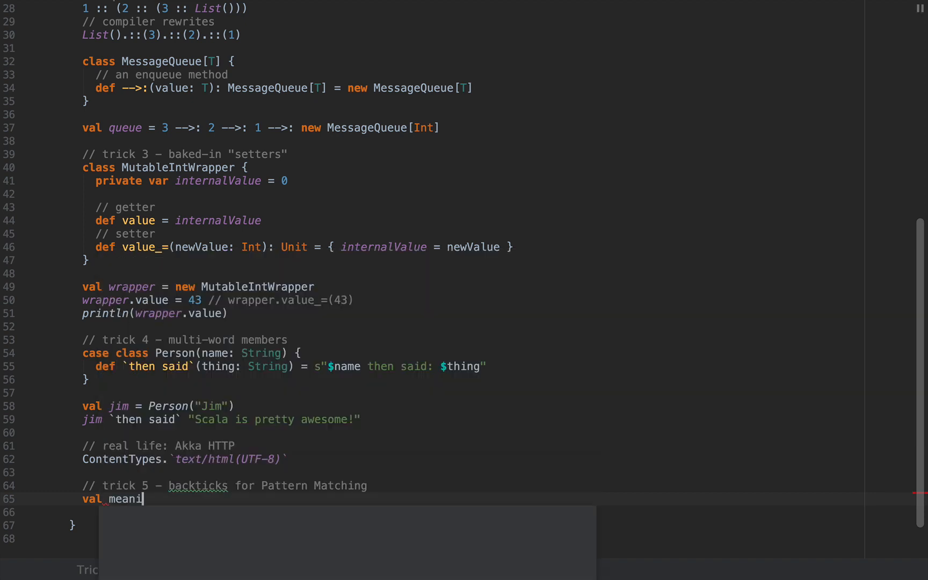
text(ngOf)
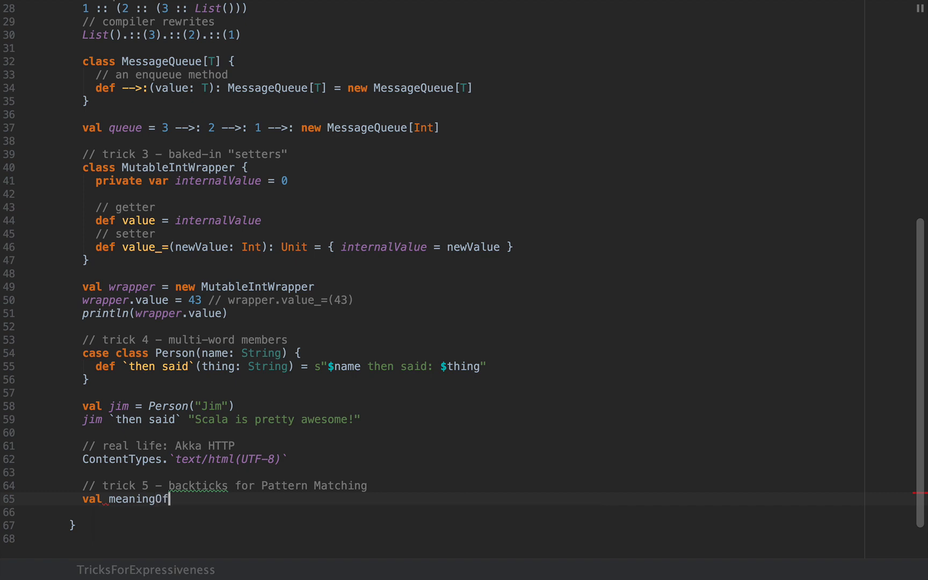
text(Life =)
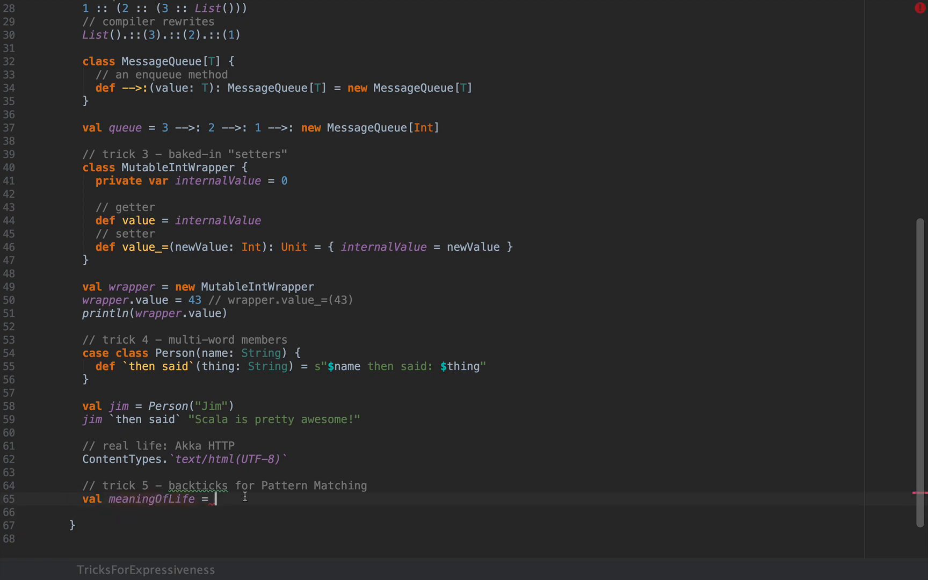
text(42)
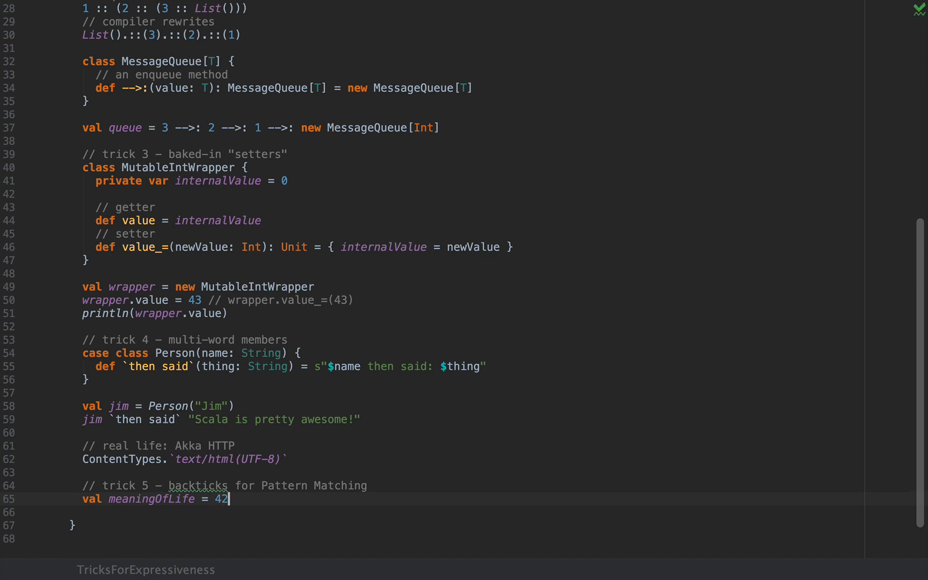
key(enter)
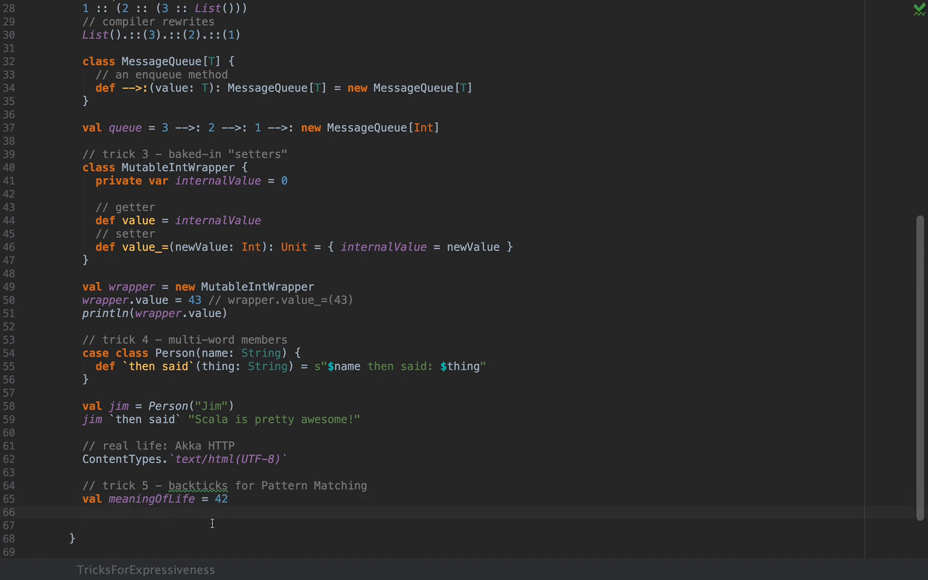
Declare val data: Any = 45 and begin a comment about pattern matching against meaningOfLife
double_click(151, 498)
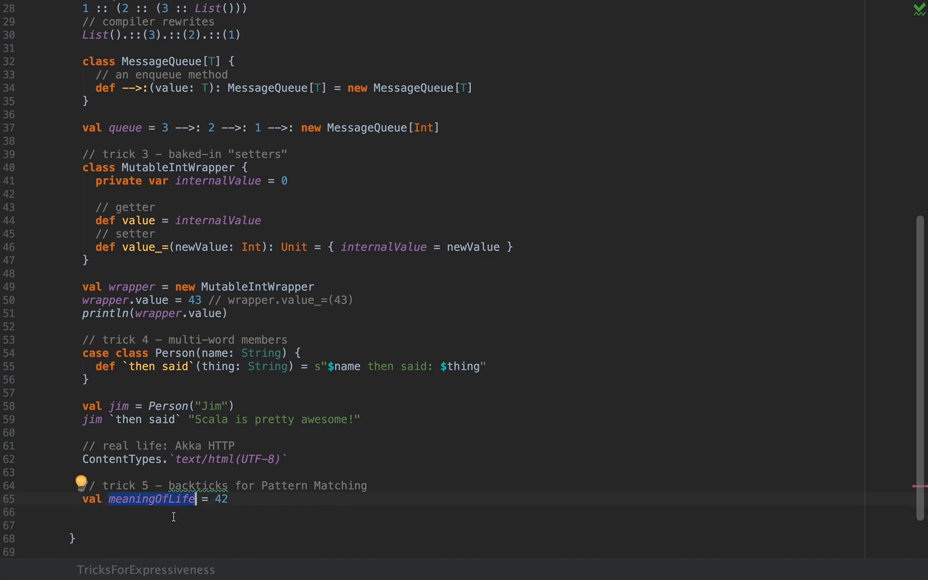
text(val)
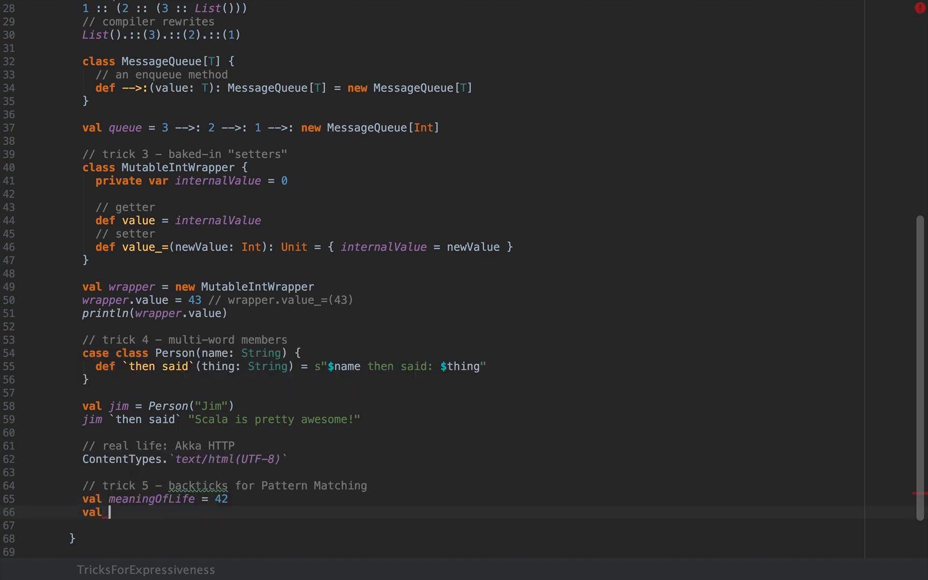
text(data:)
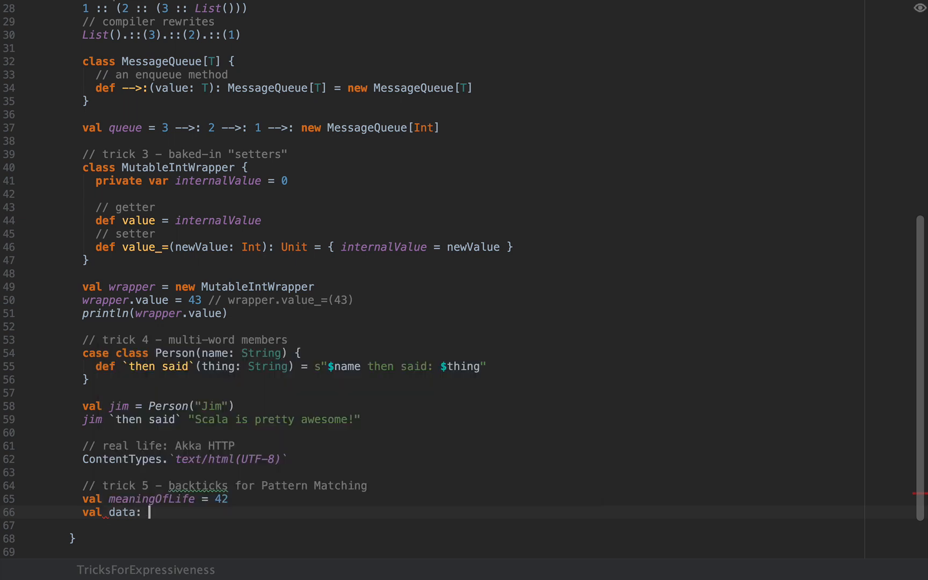
text(Any = 45)
text(//)
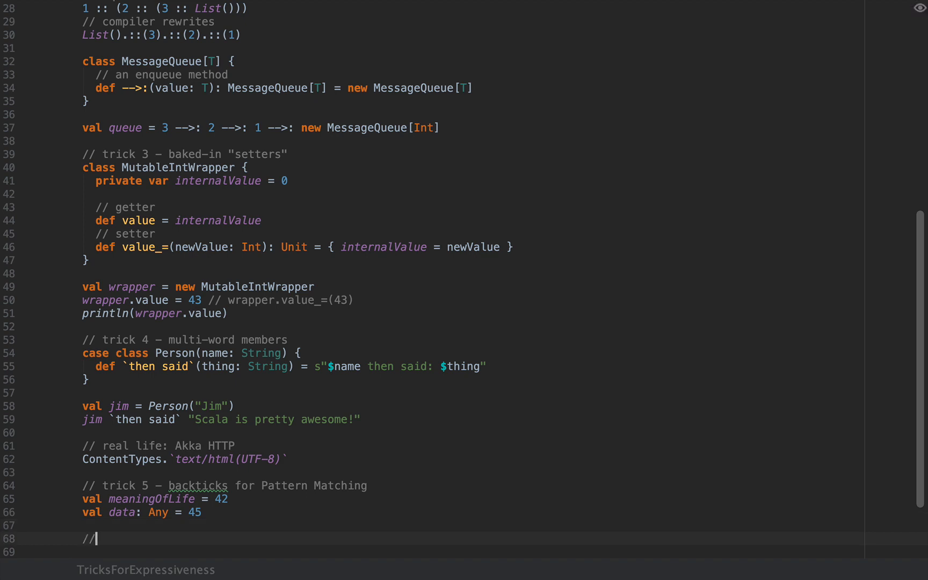
text(pattern)
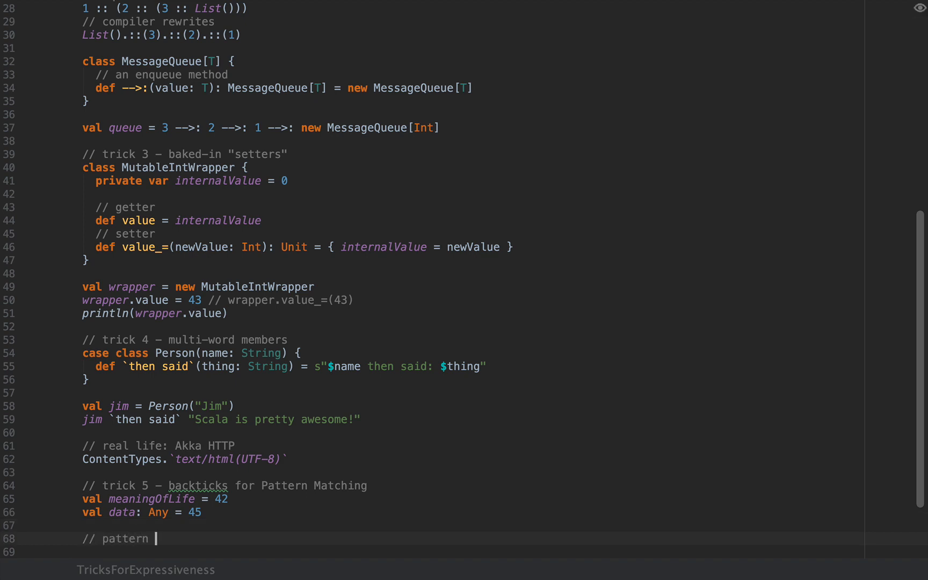
text(matching against meaningOfLife)
click(467, 552)
text(val pm = data match)
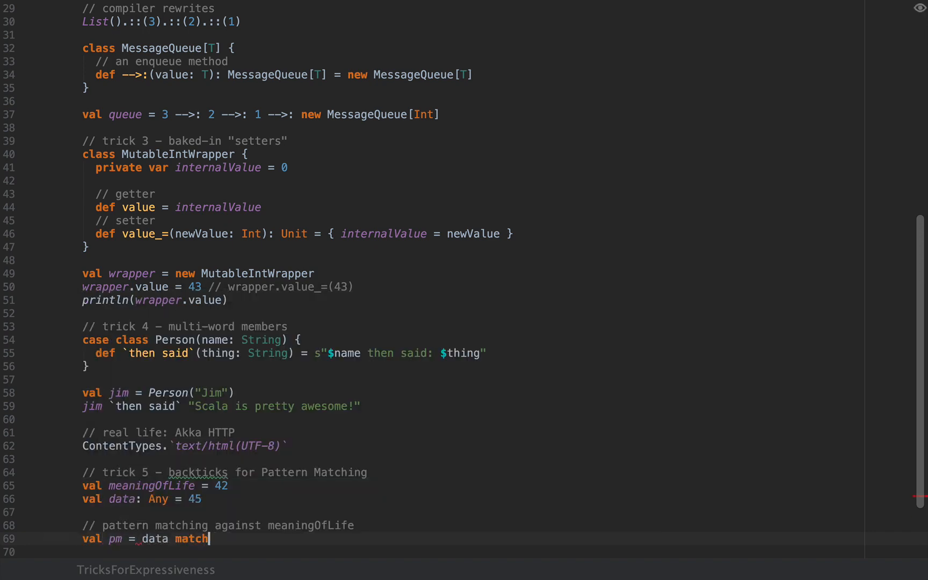
Write { case meaningOfLife => // use it here } for pm and start the next val
text({)
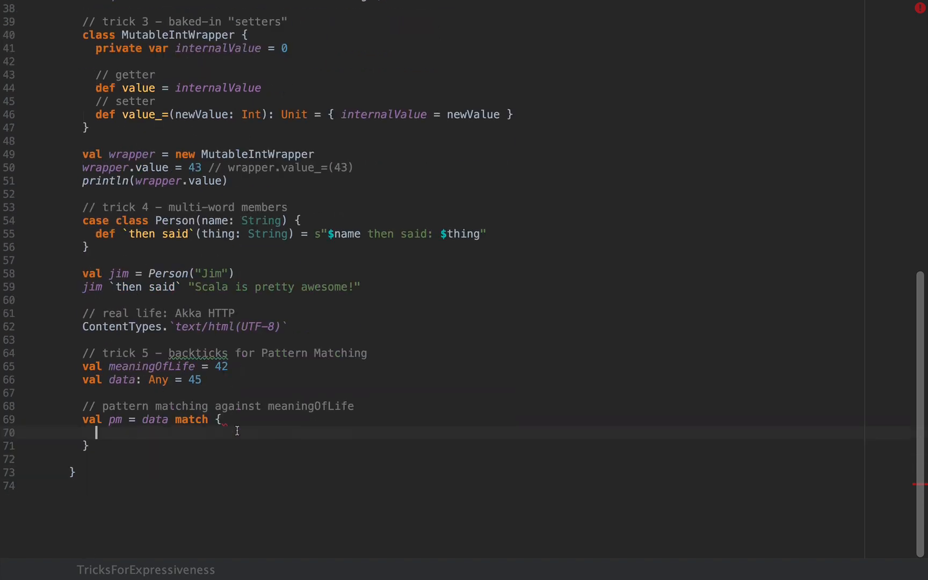
text(case meaning)
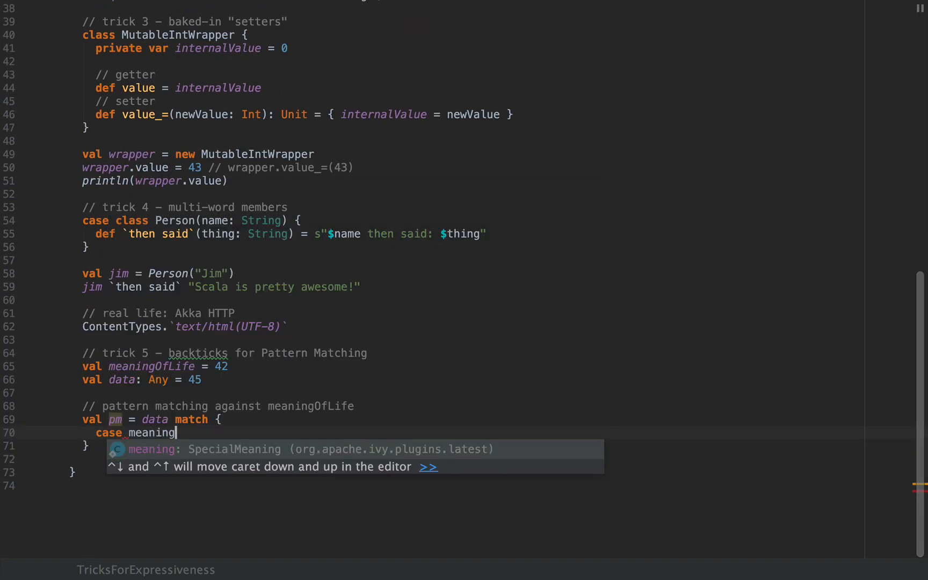
text(OfLife =>)
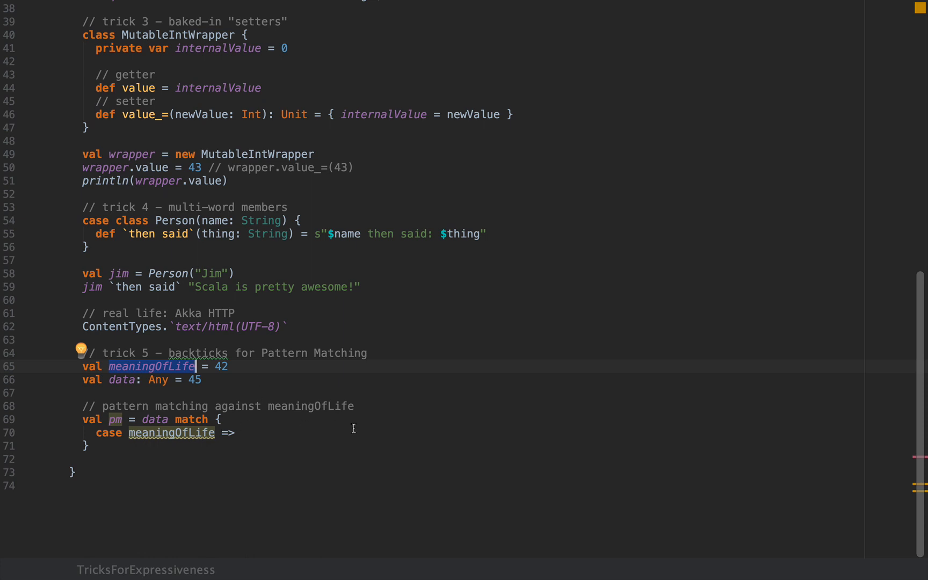
click(231, 432)
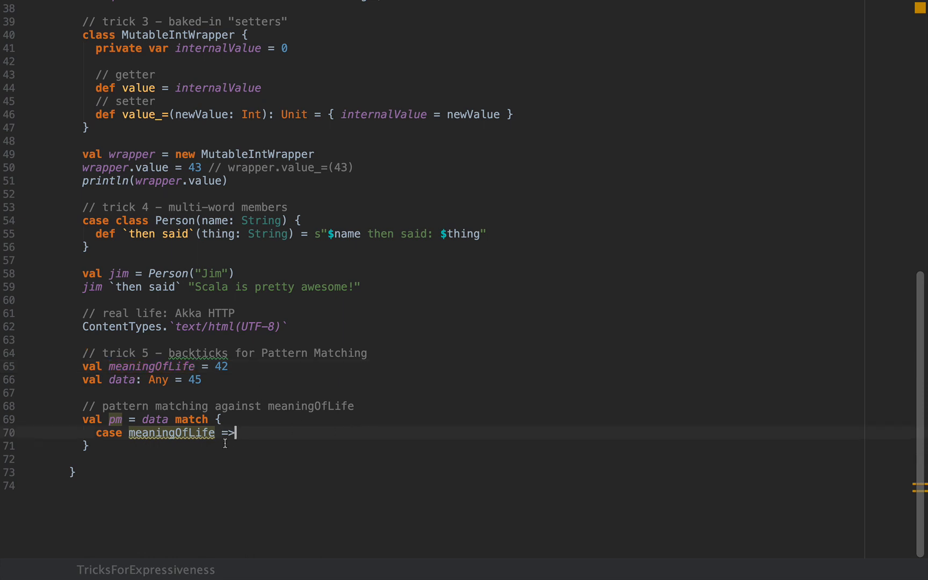
mouse_move(172, 432)
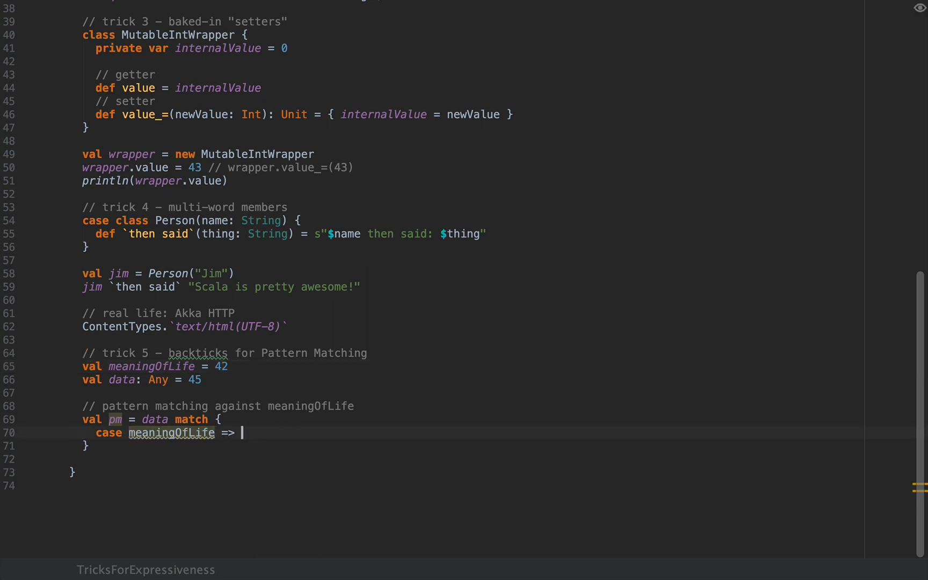
text(// use it here)
click(467, 445)
text( // wrong)
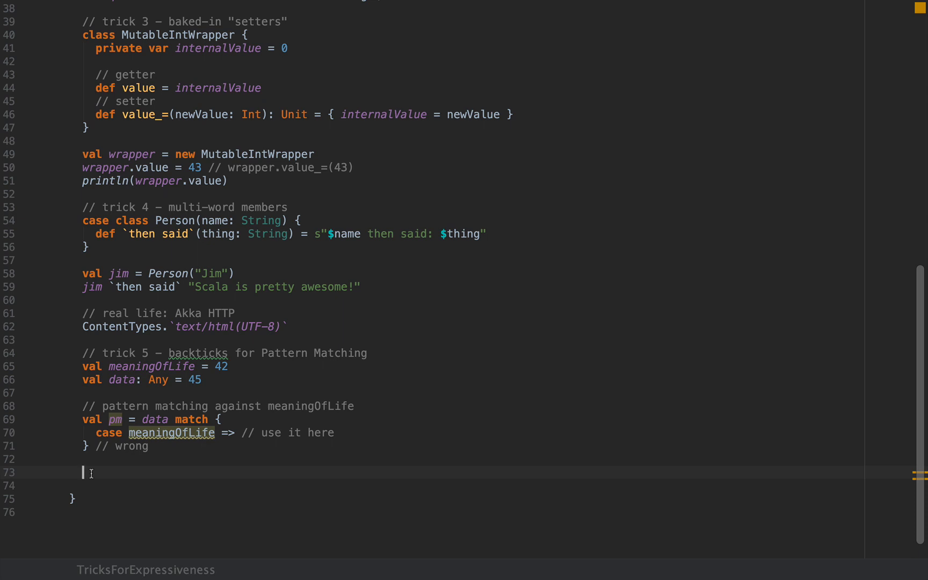
text(val pm2 = data match {)
text(case)
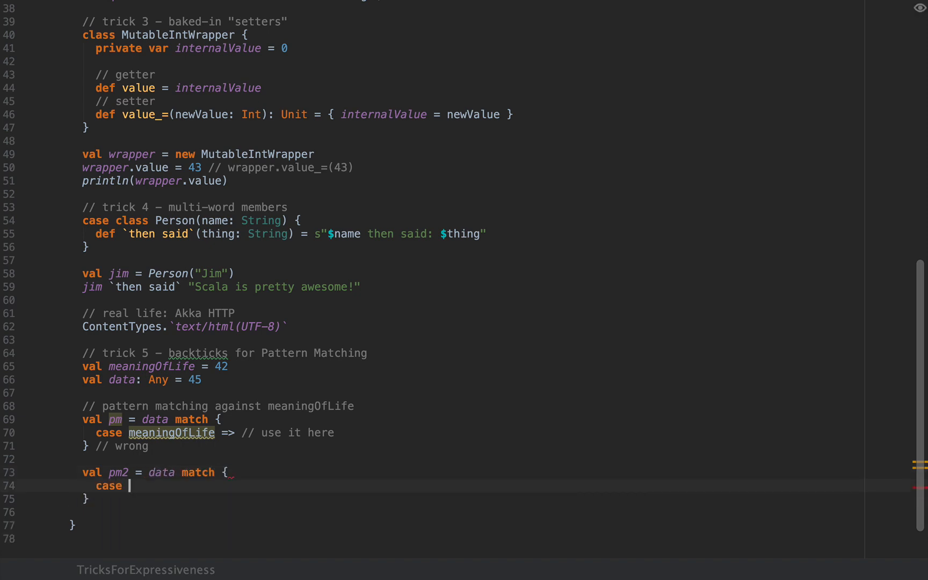
Write pm2's case x if x == meaningOfLife => // use x here
text(x)
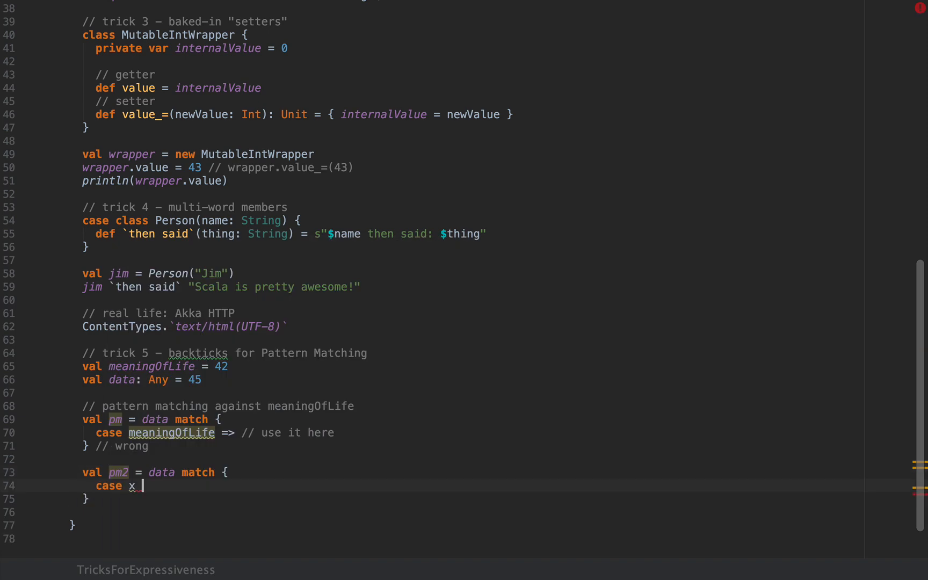
text(if x == meaningOfLife =>)
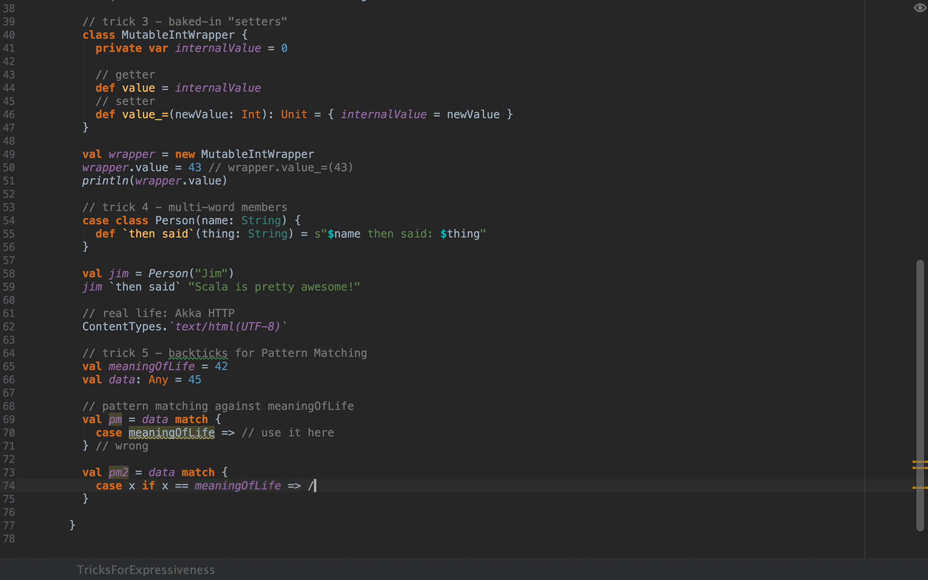
text(/ use)
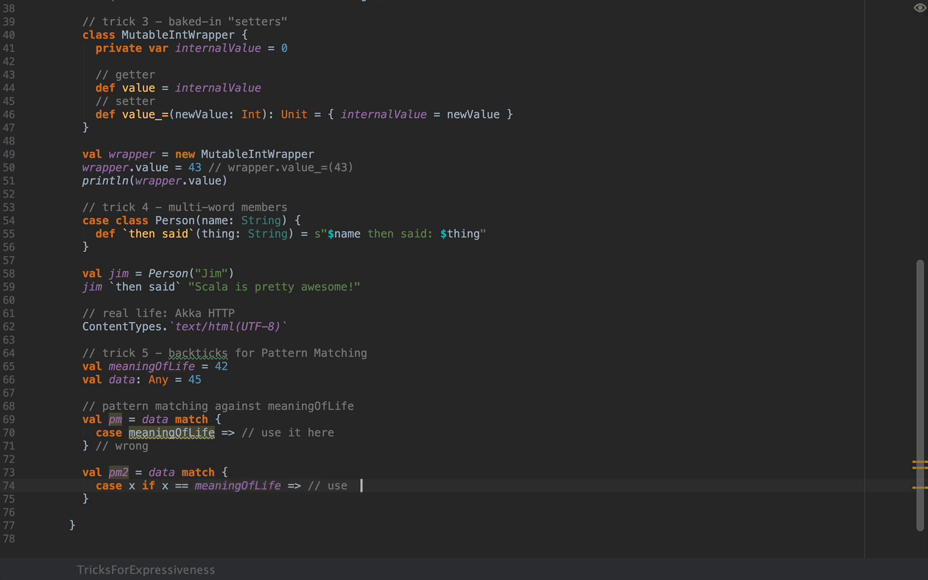
text(x here)
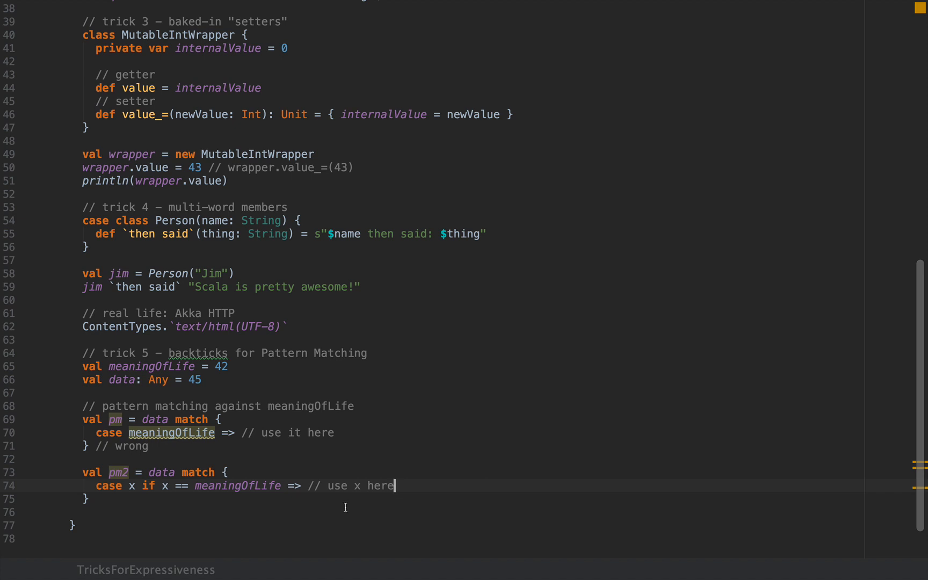
Add the // elegant way comment below pm2
drag(395, 485, 320, 485)
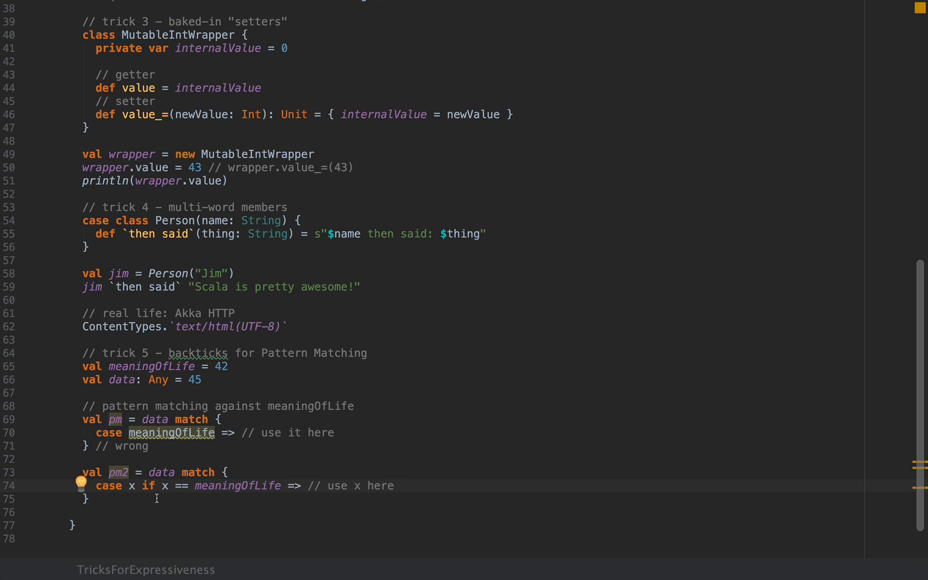
text(//)
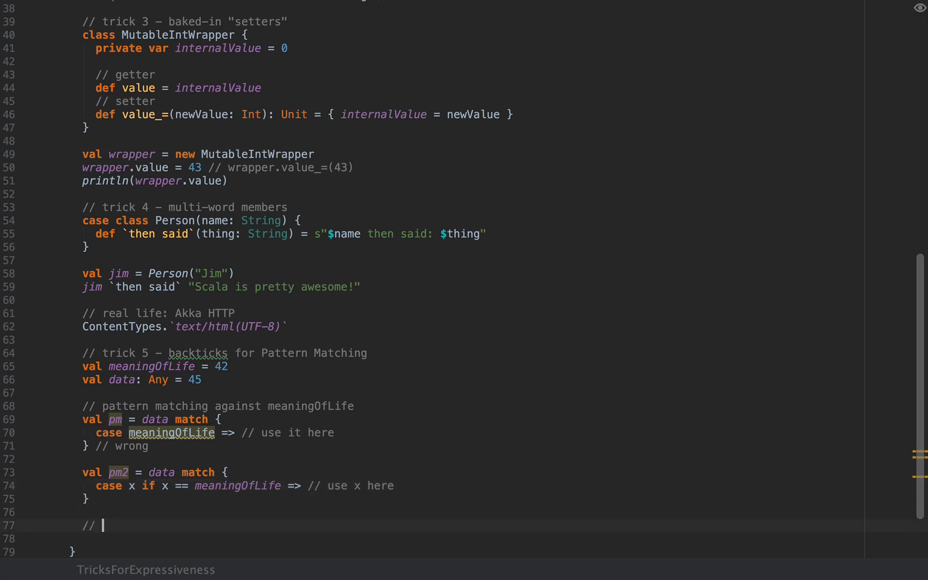
text(elegant way)
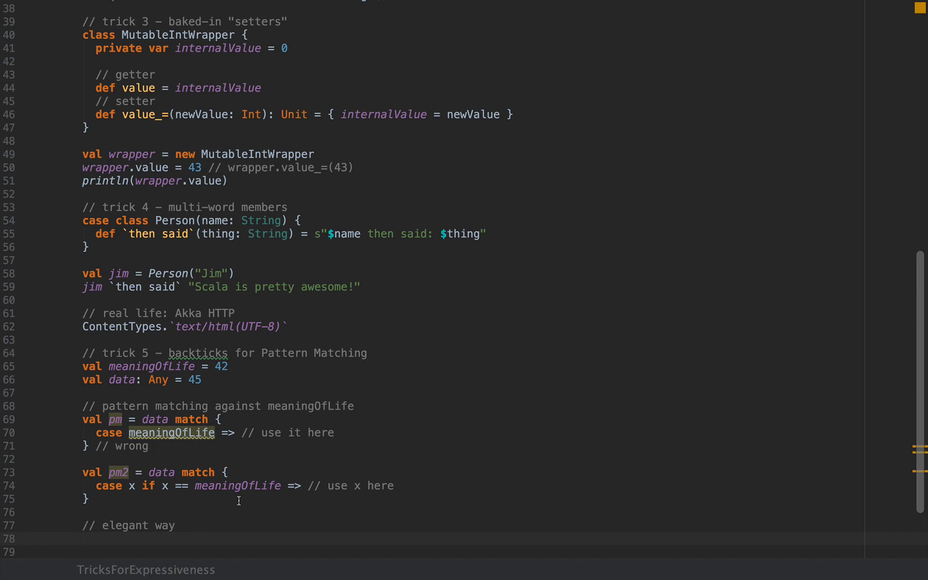
Write val pm3 = data match { case `meaningOfLife` => // continue your logic }
text(val pm3 = data match {)
text(case)
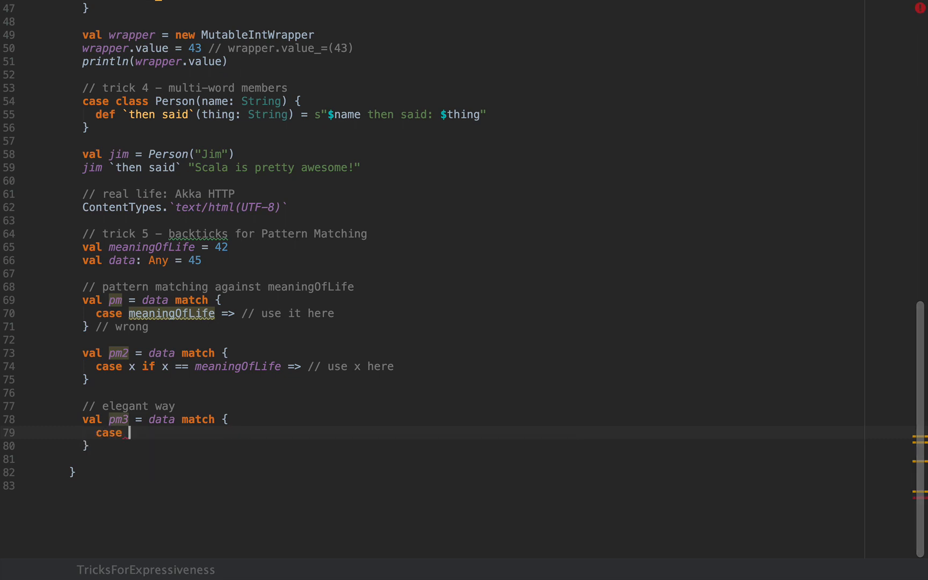
text(`)
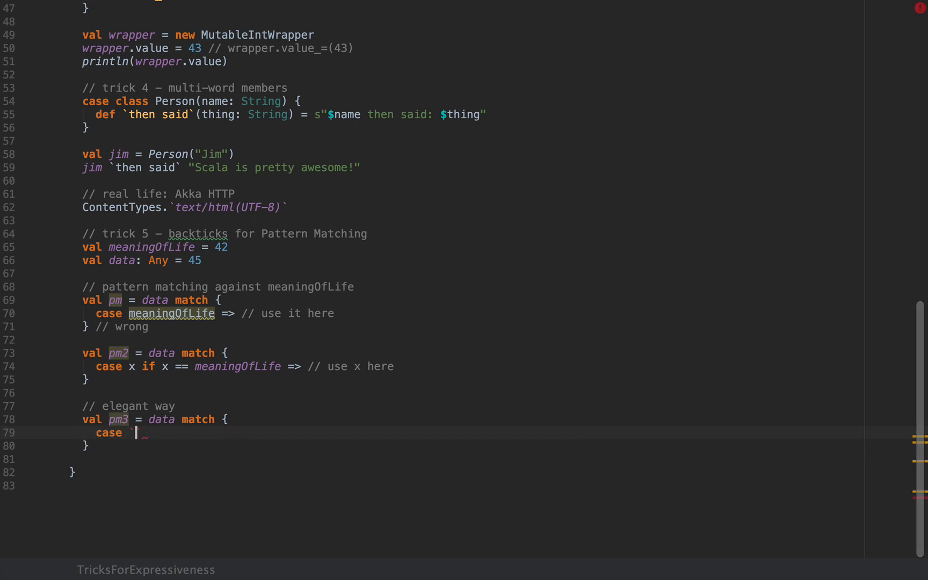
text(meaningOfLife` =>)
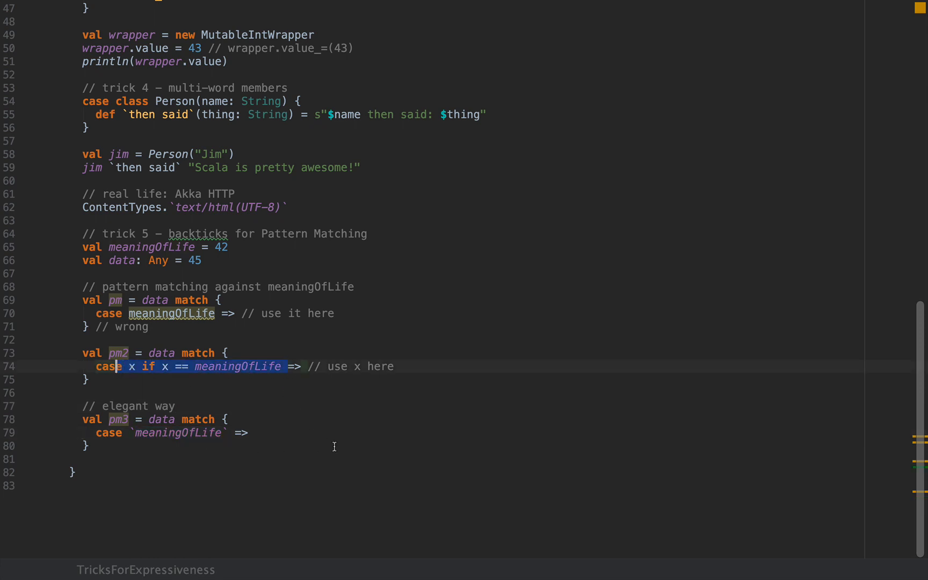
text(// continue your logic)
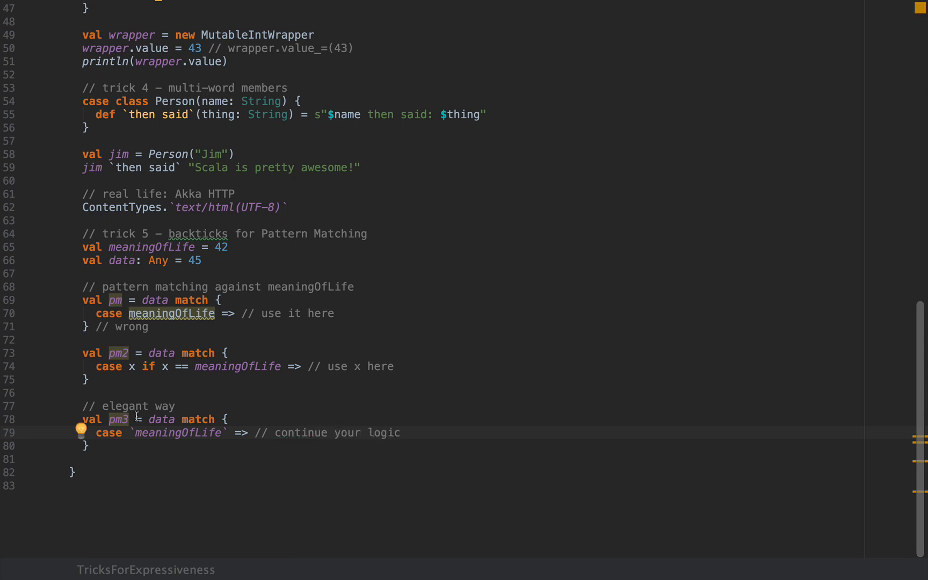
double_click(177, 433)
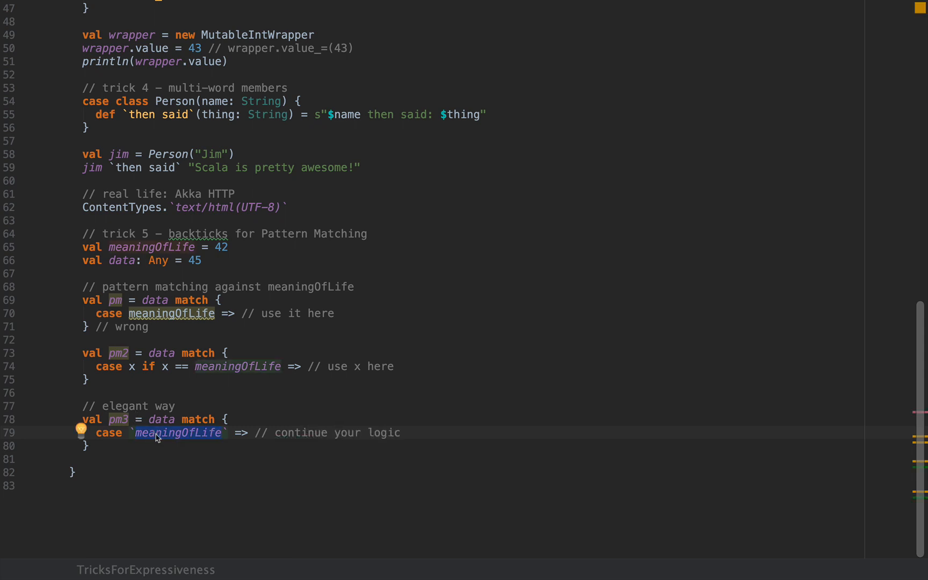
mouse_move(204, 440)
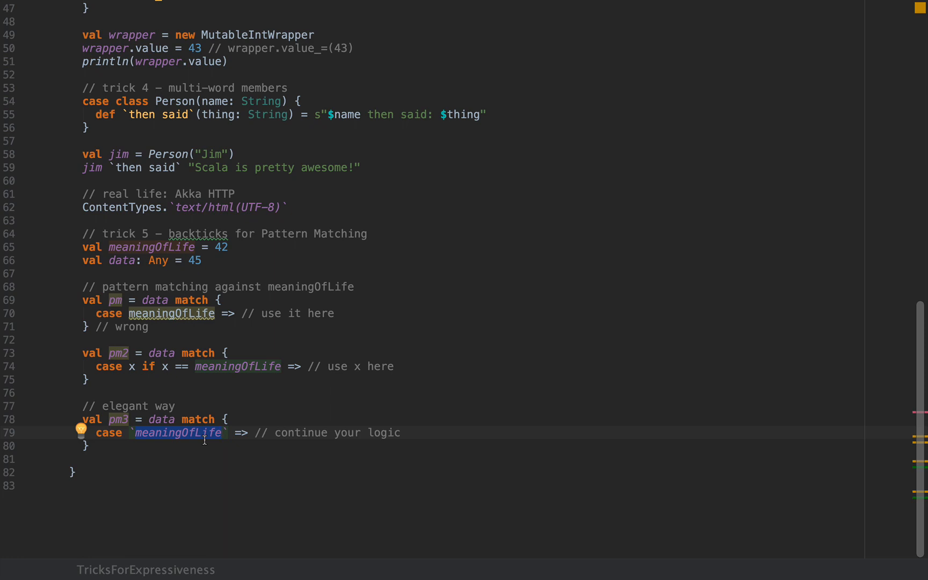